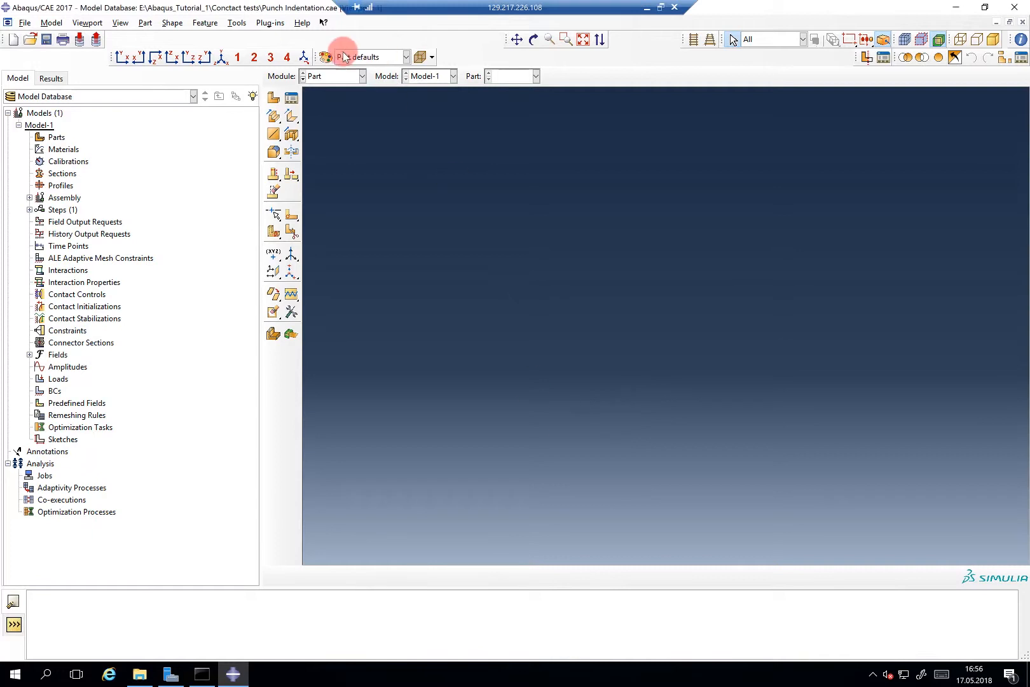
# Confirm the current work directory from the File menu.
pyautogui.click(25, 23)
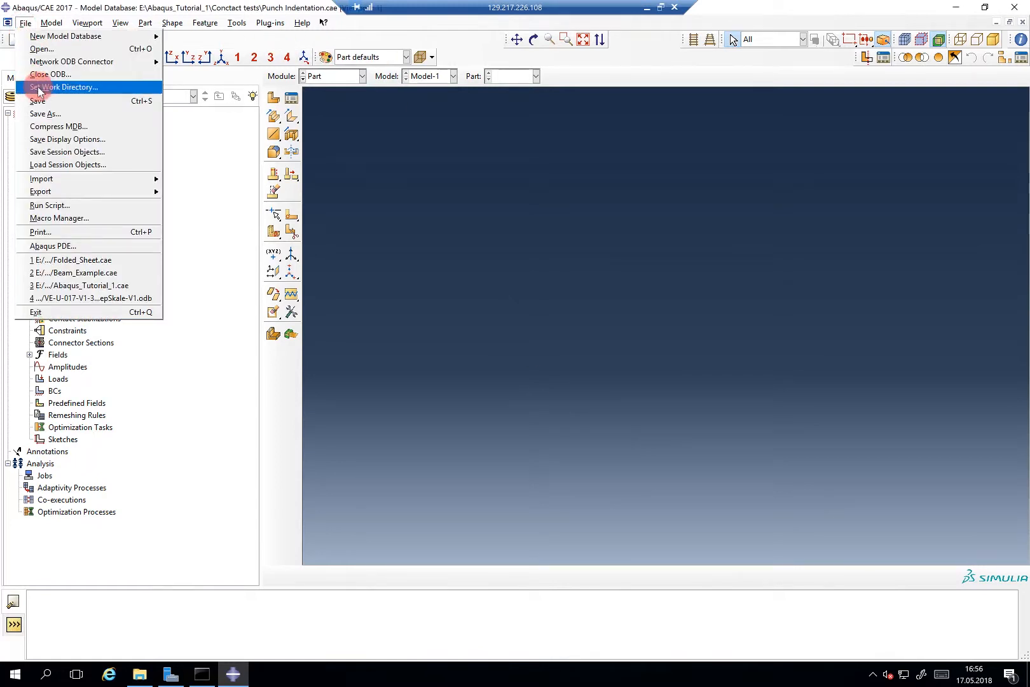
pyautogui.click(64, 86)
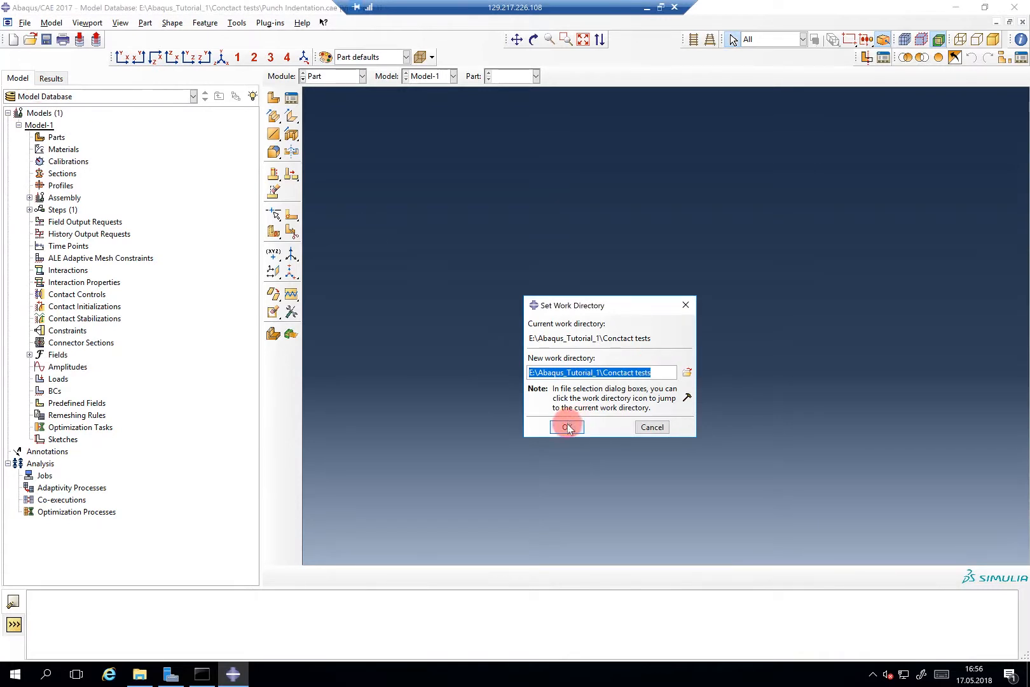
pyautogui.click(568, 426)
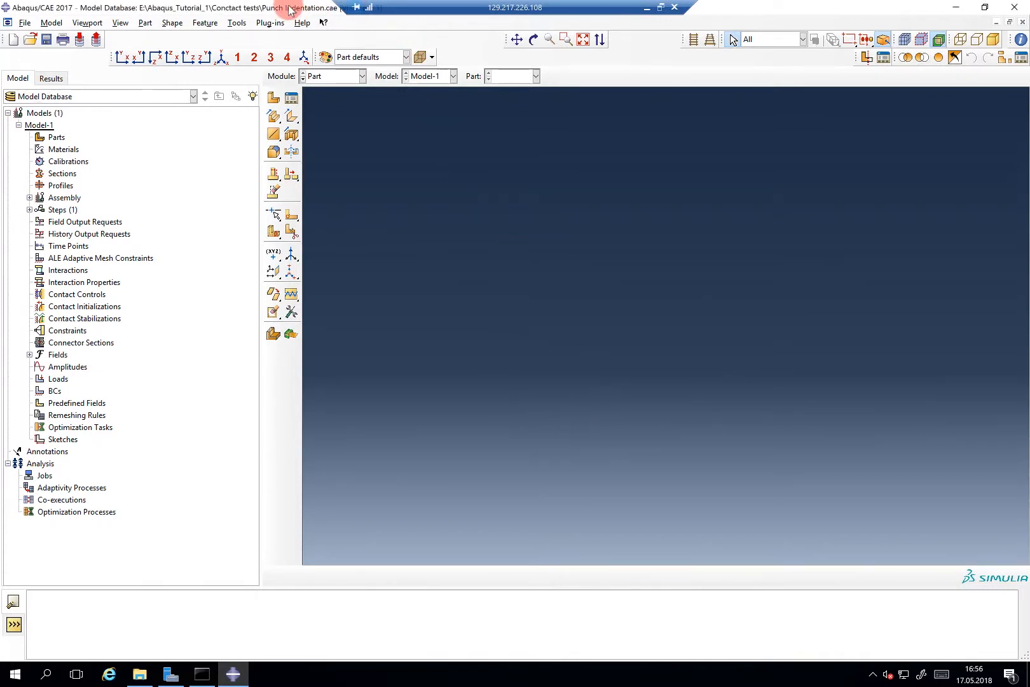
pyautogui.moveTo(327, 18)
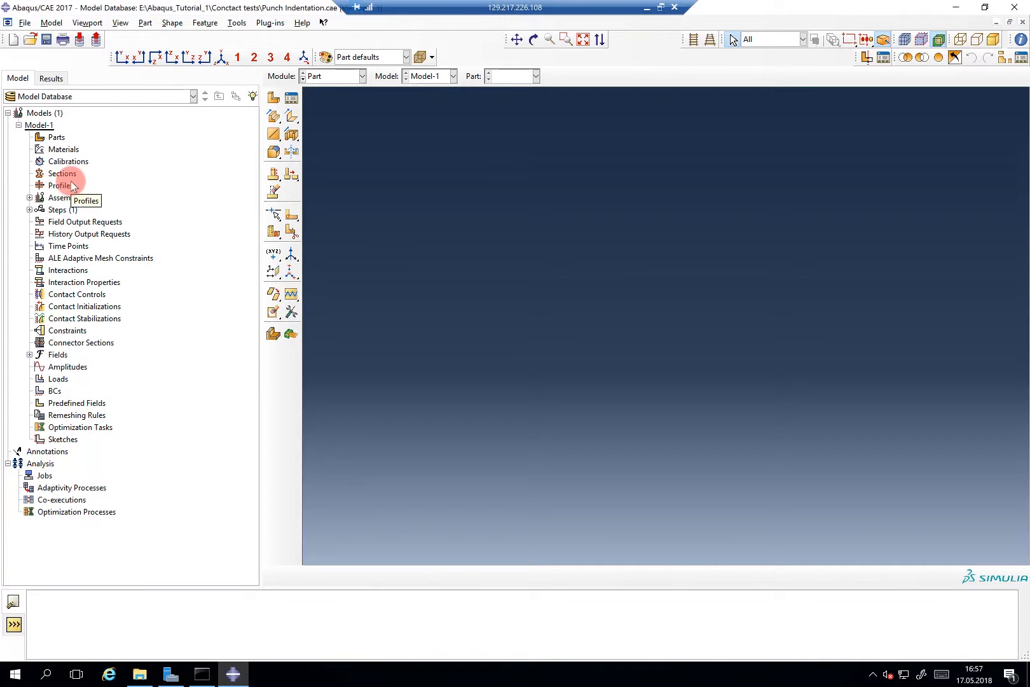
pyautogui.moveTo(58, 136)
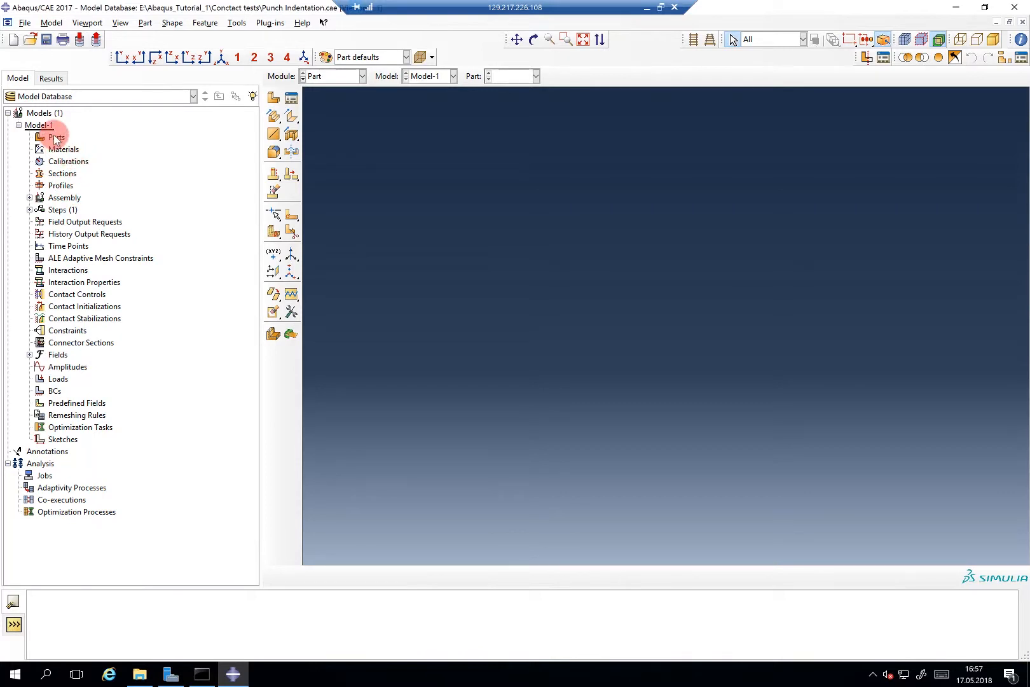
pyautogui.moveTo(57, 136)
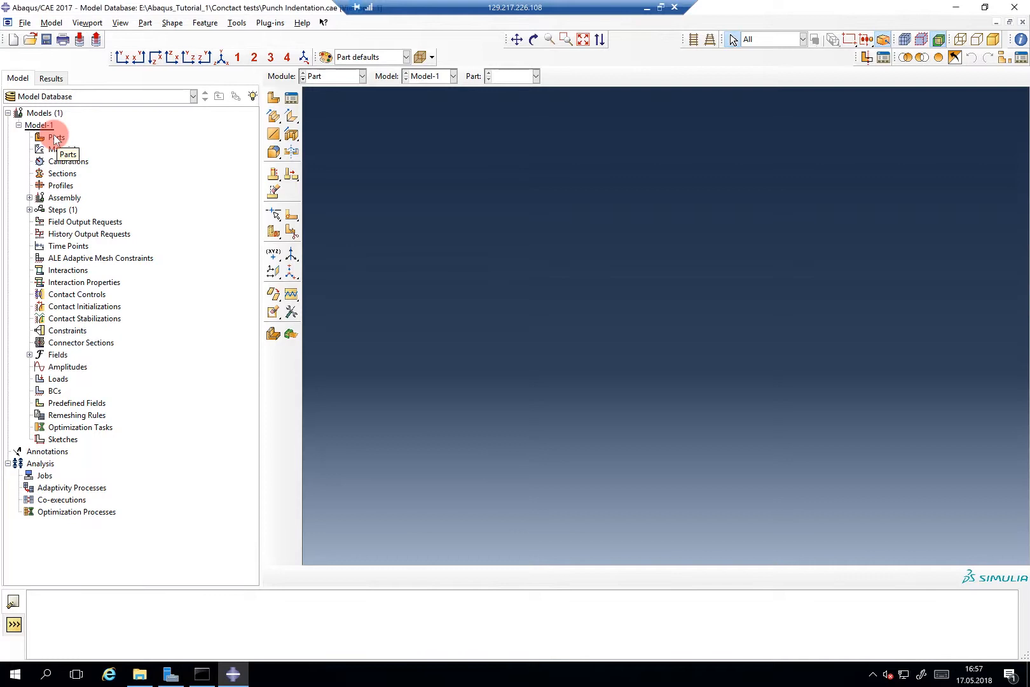
# Create a 2D planar deformable wire part and sketch its spline through 0,20, x=15 and x=30.
pyautogui.doubleClick(56, 136)
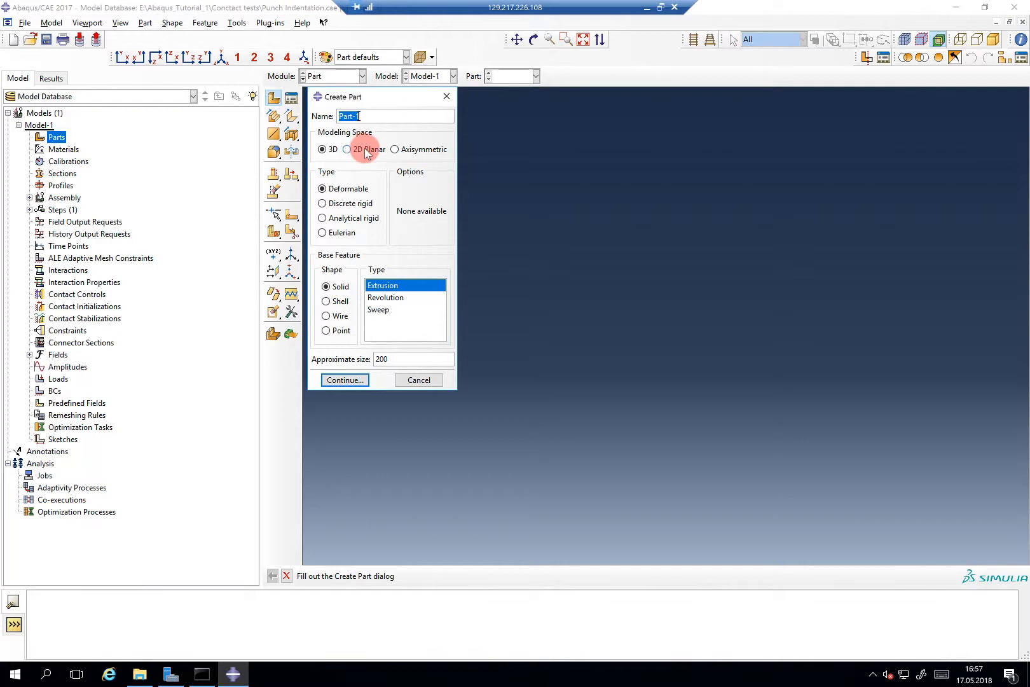
pyautogui.click(346, 148)
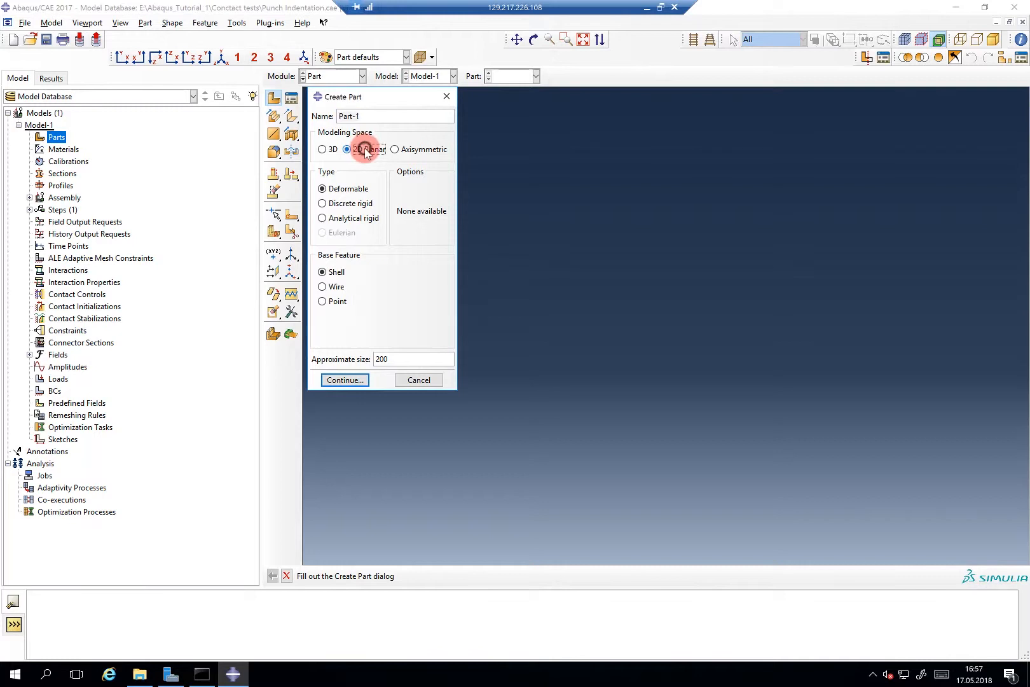
pyautogui.moveTo(359, 192)
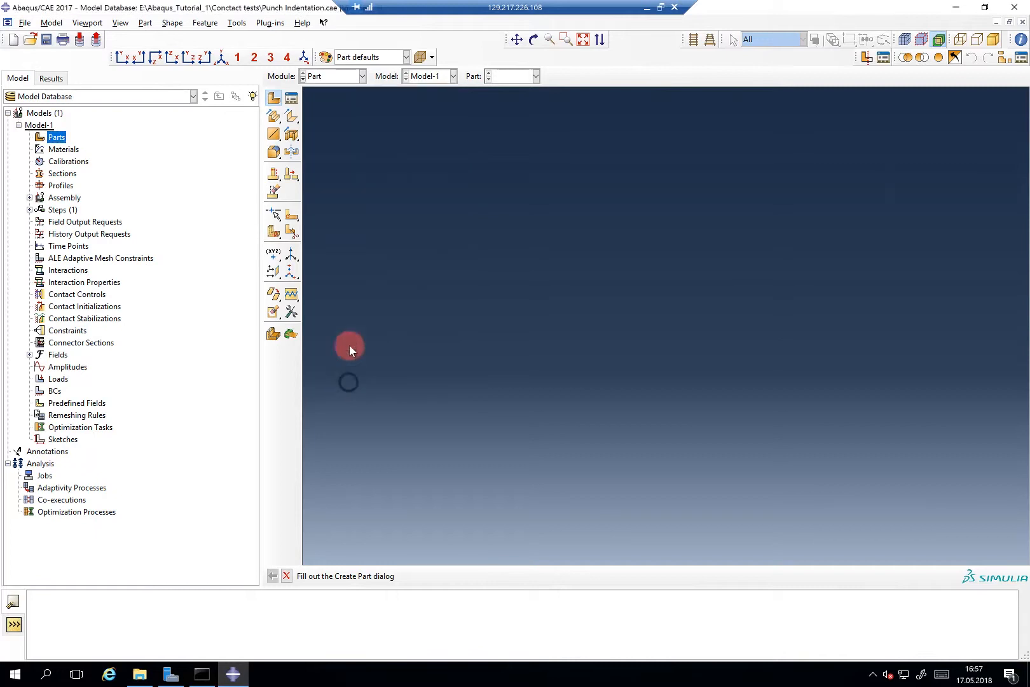
pyautogui.moveTo(328, 108)
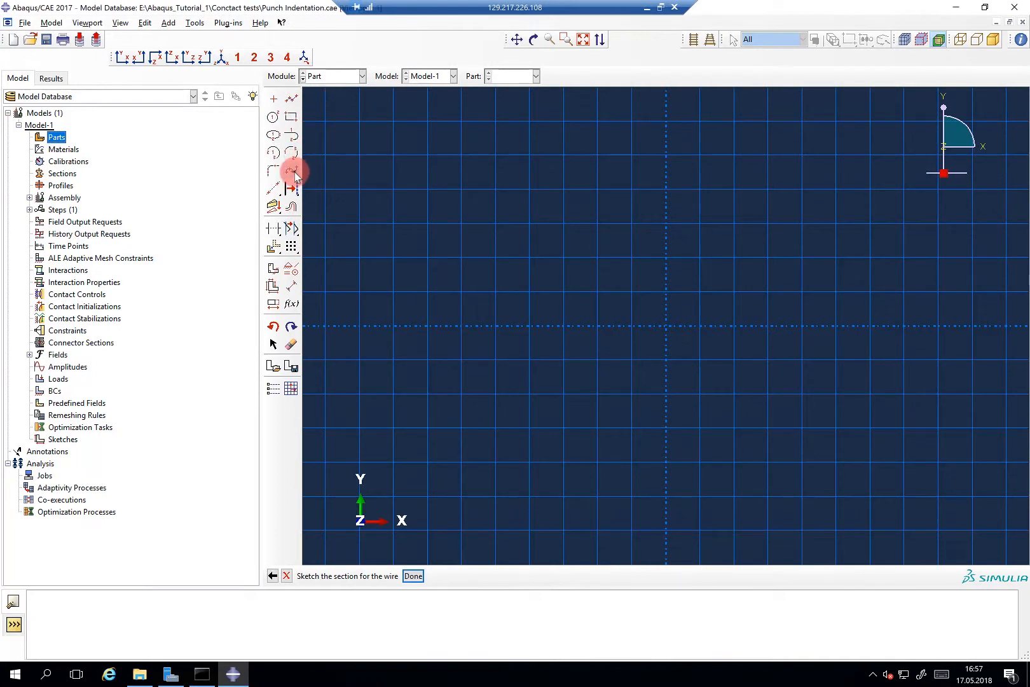
pyautogui.click(291, 170)
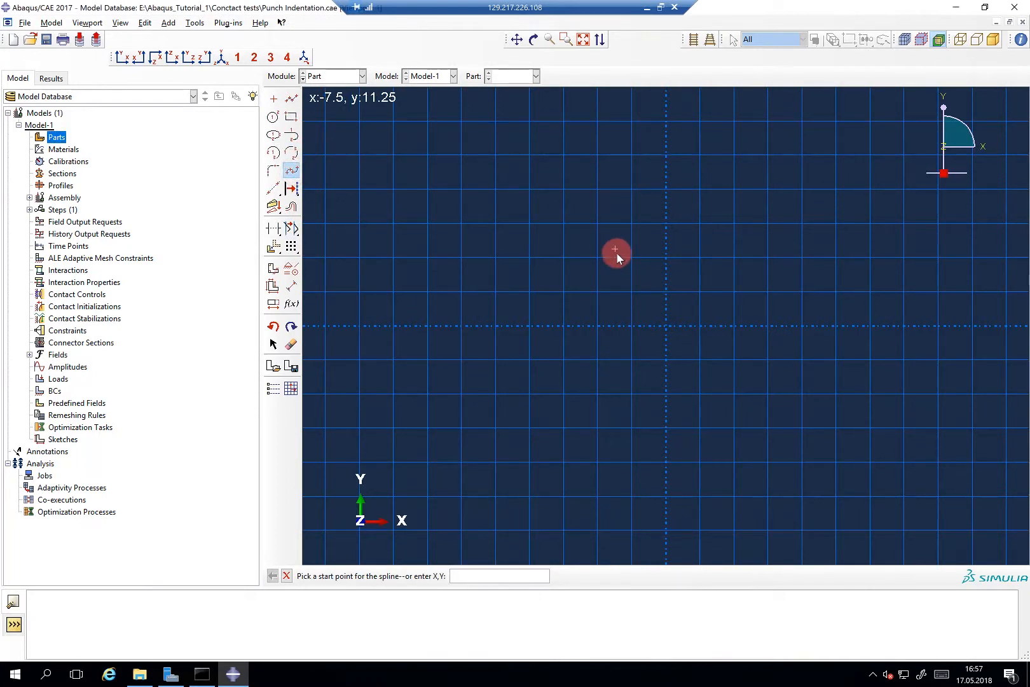
pyautogui.write('0')
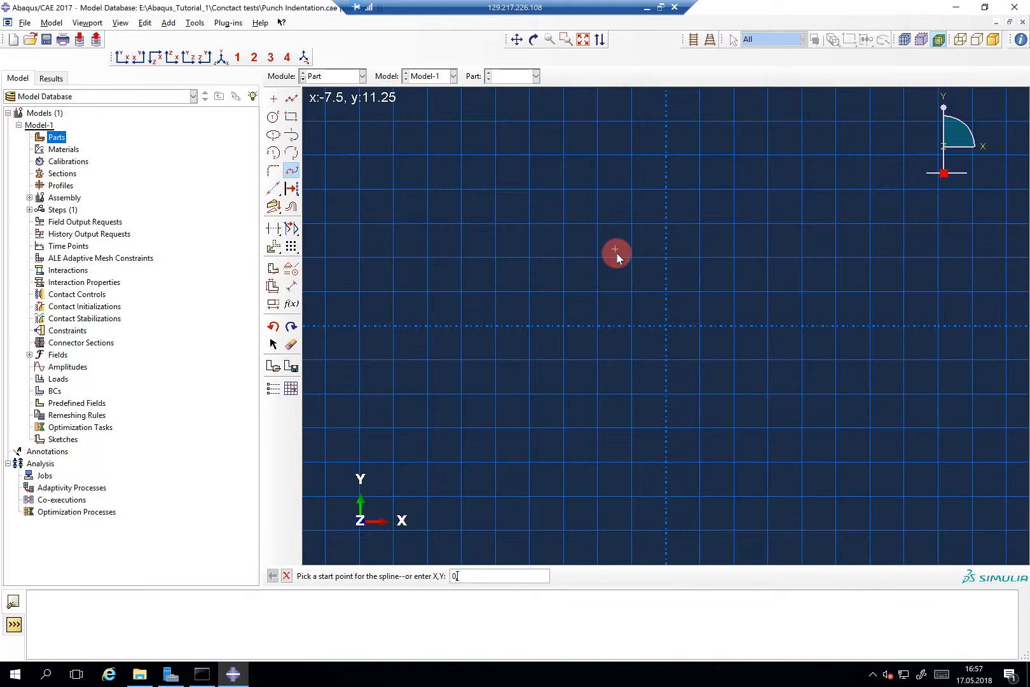
pyautogui.write('0,20')
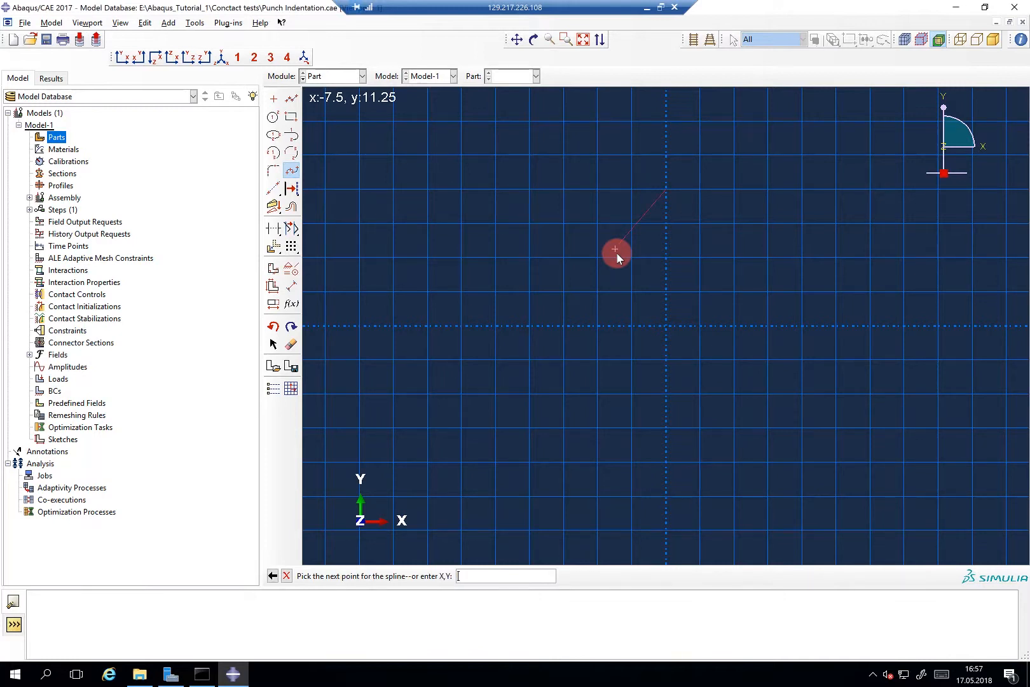
pyautogui.write('15')
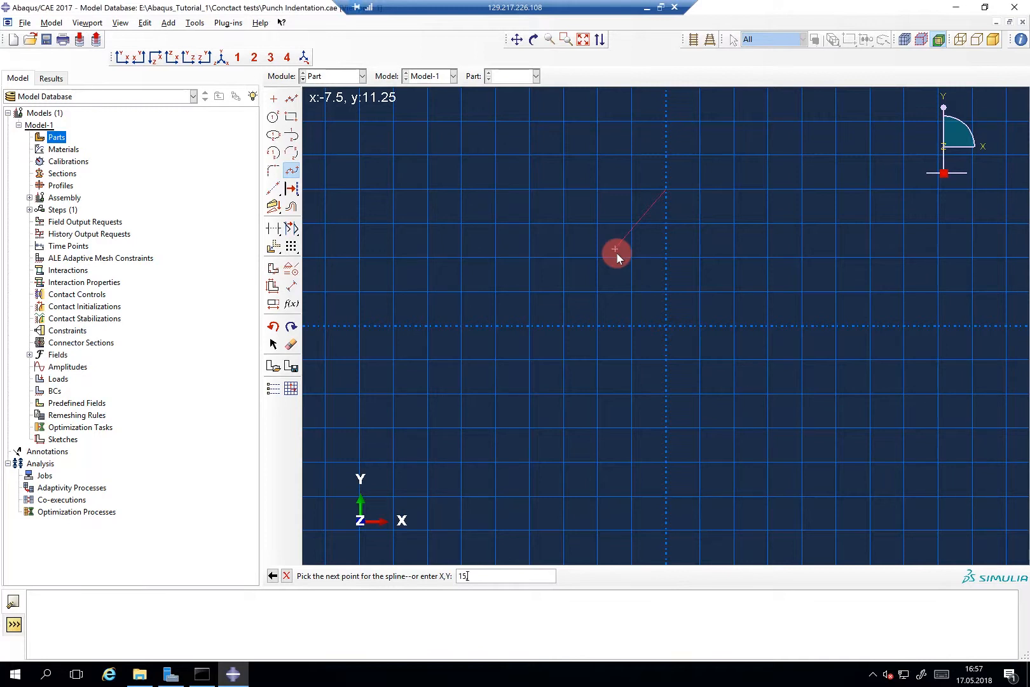
pyautogui.press('Return')
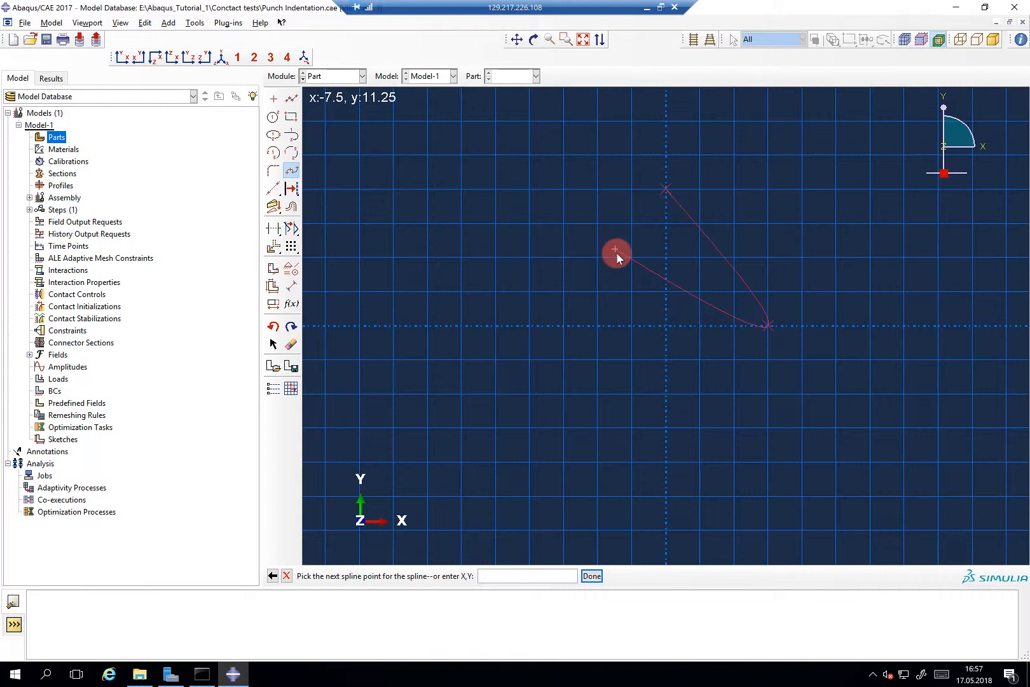
pyautogui.write('30,')
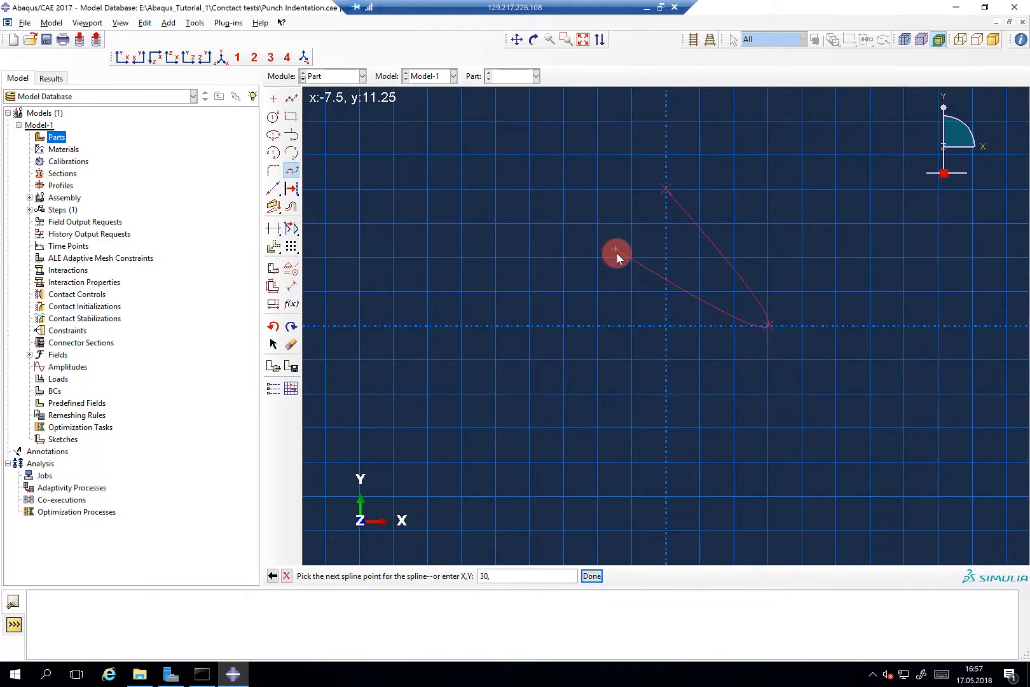
pyautogui.click(617, 250)
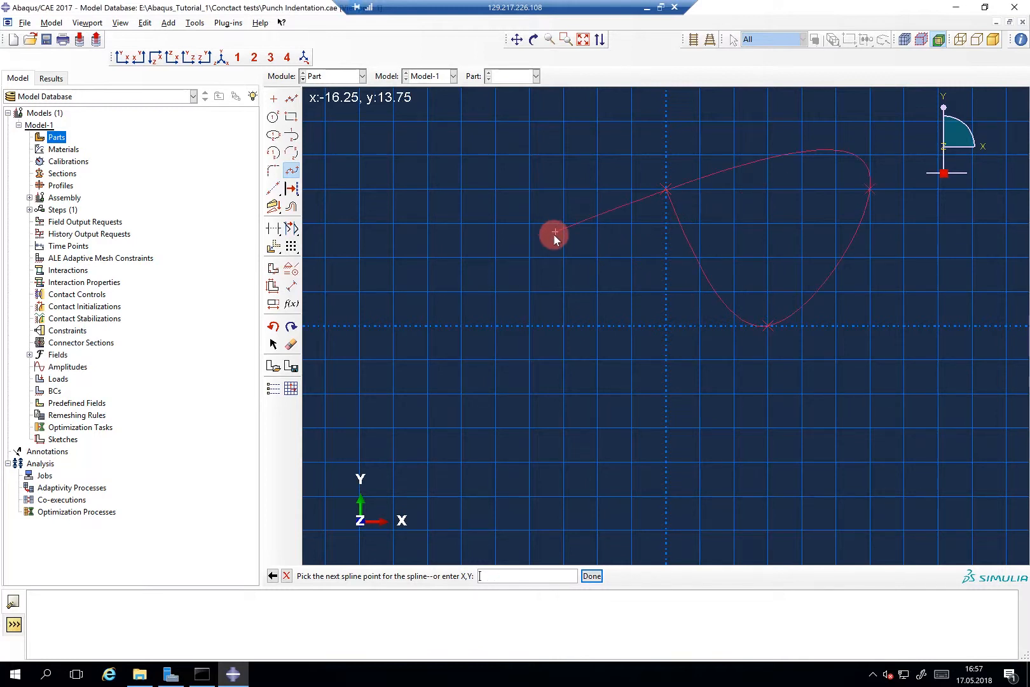
pyautogui.click(590, 576)
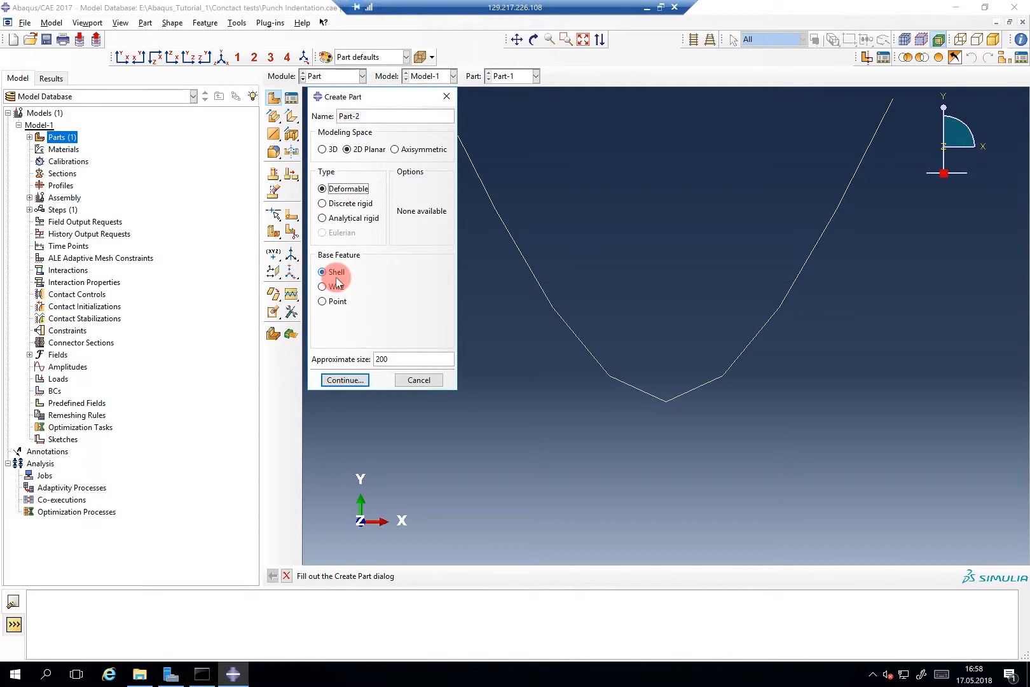
pyautogui.moveTo(363, 285)
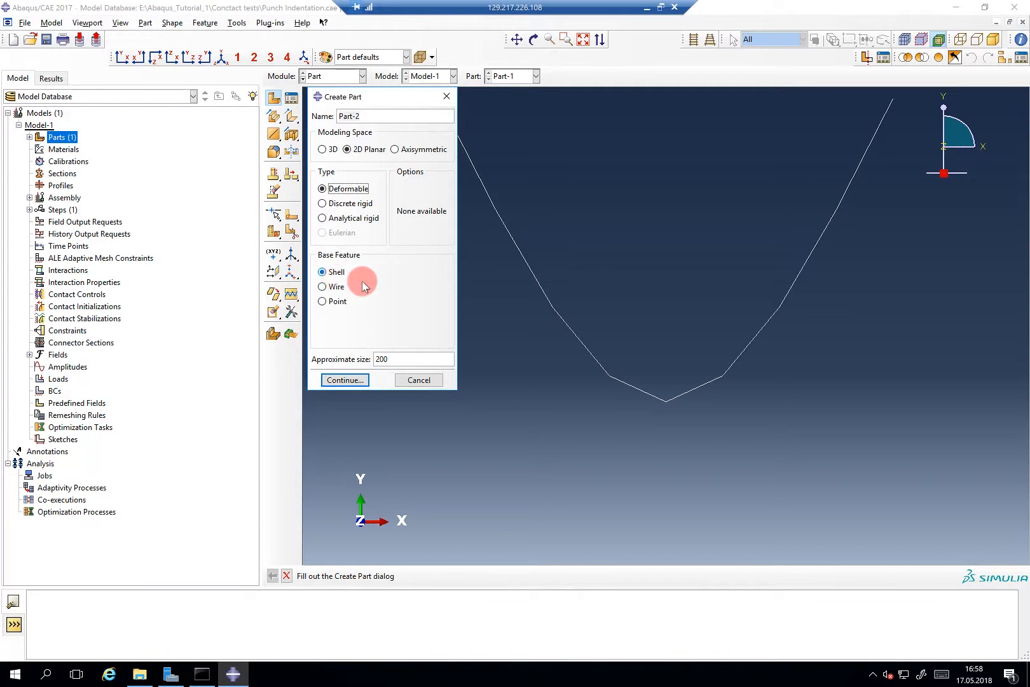
# Sketch the shell part as a rectangle from 0,0 to 30,-30 and finish the sketch.
pyautogui.click(345, 380)
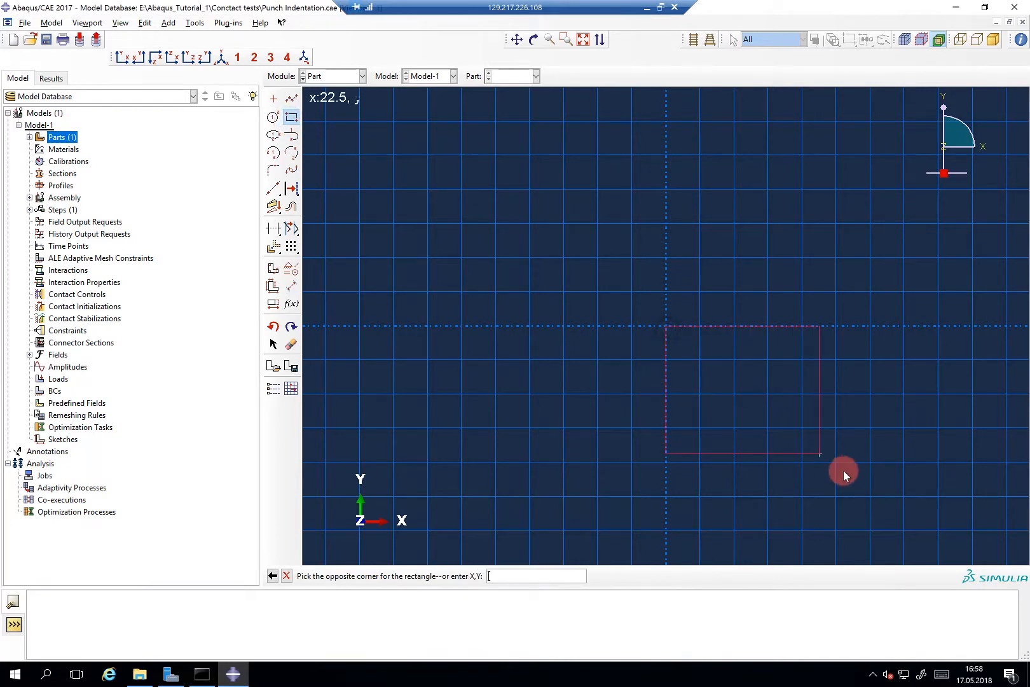
pyautogui.moveTo(872, 539)
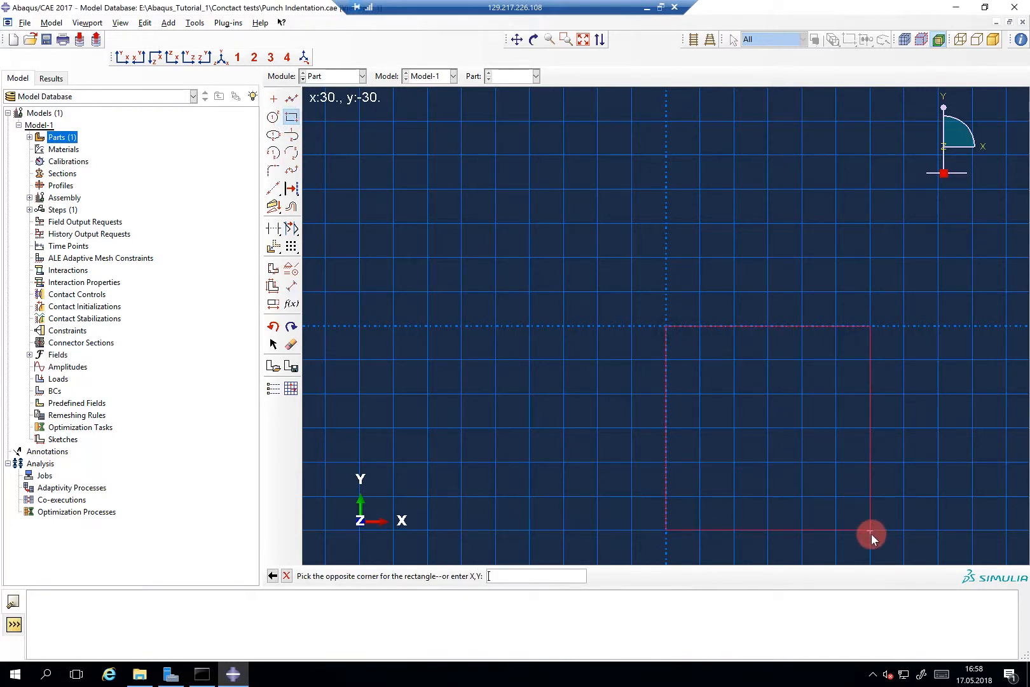
pyautogui.click(871, 534)
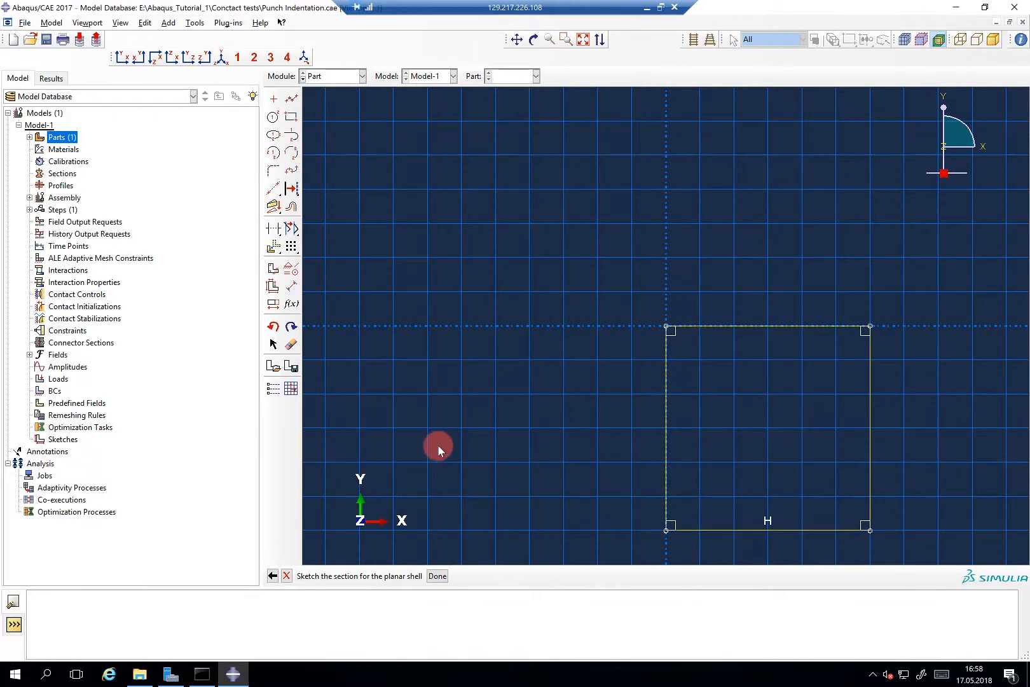
pyautogui.click(435, 577)
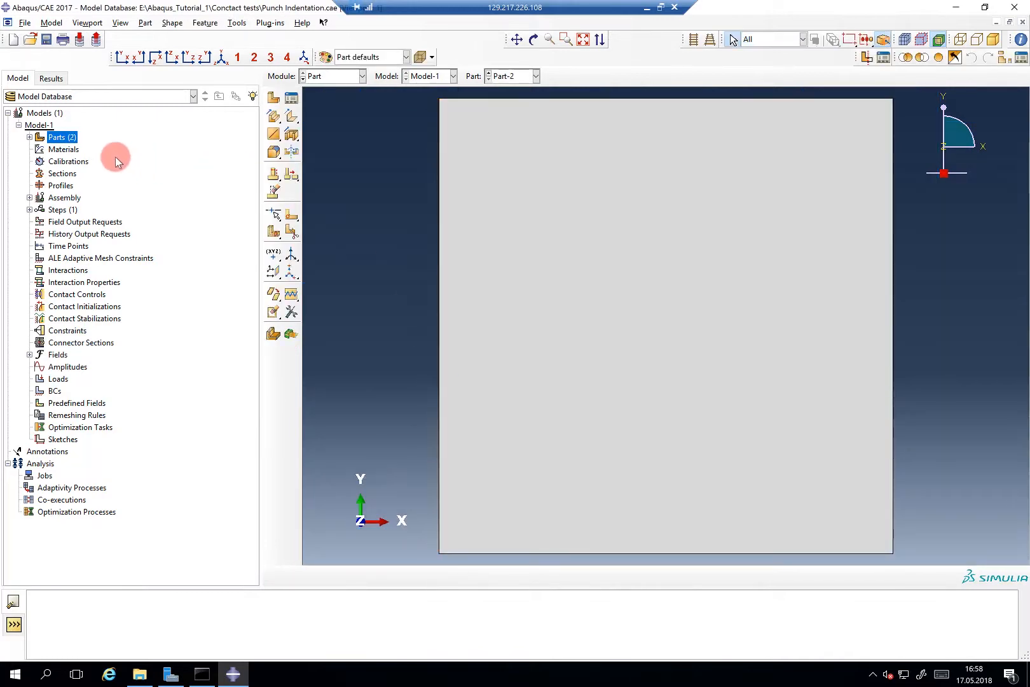
# Define material alu with plastic yield stresses 350 and 800.
pyautogui.doubleClick(63, 149)
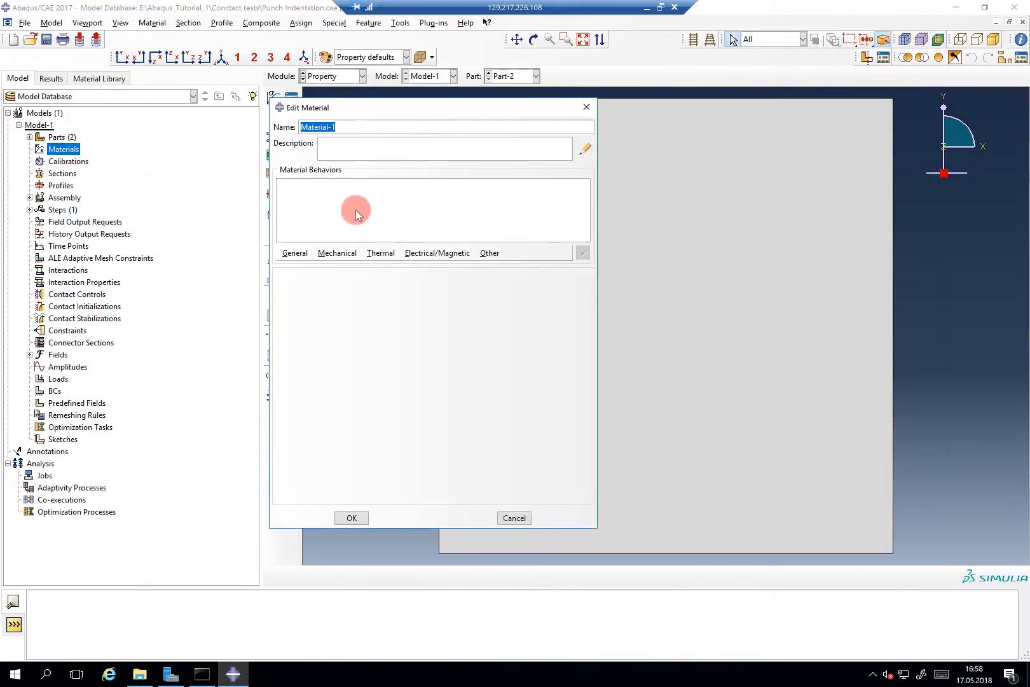
pyautogui.write('alu')
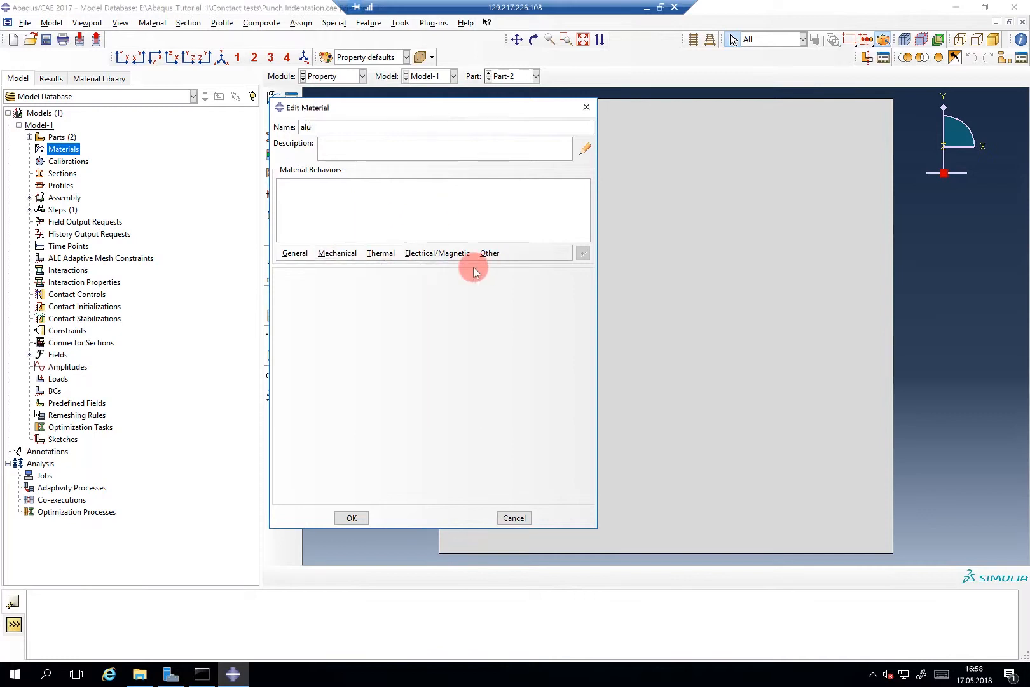
pyautogui.click(337, 252)
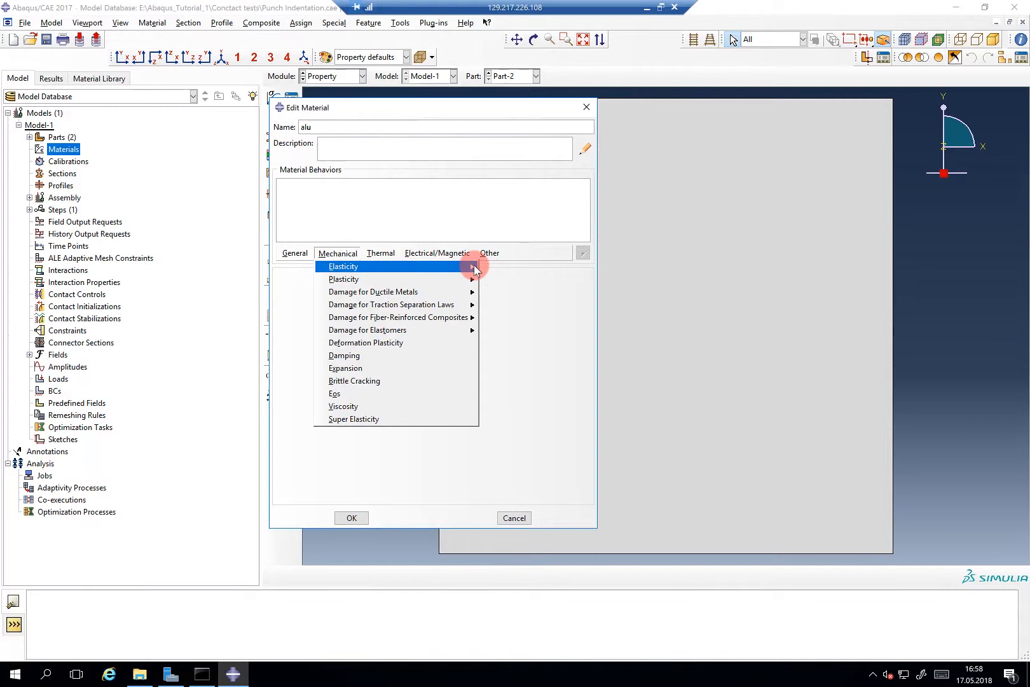
pyautogui.click(342, 266)
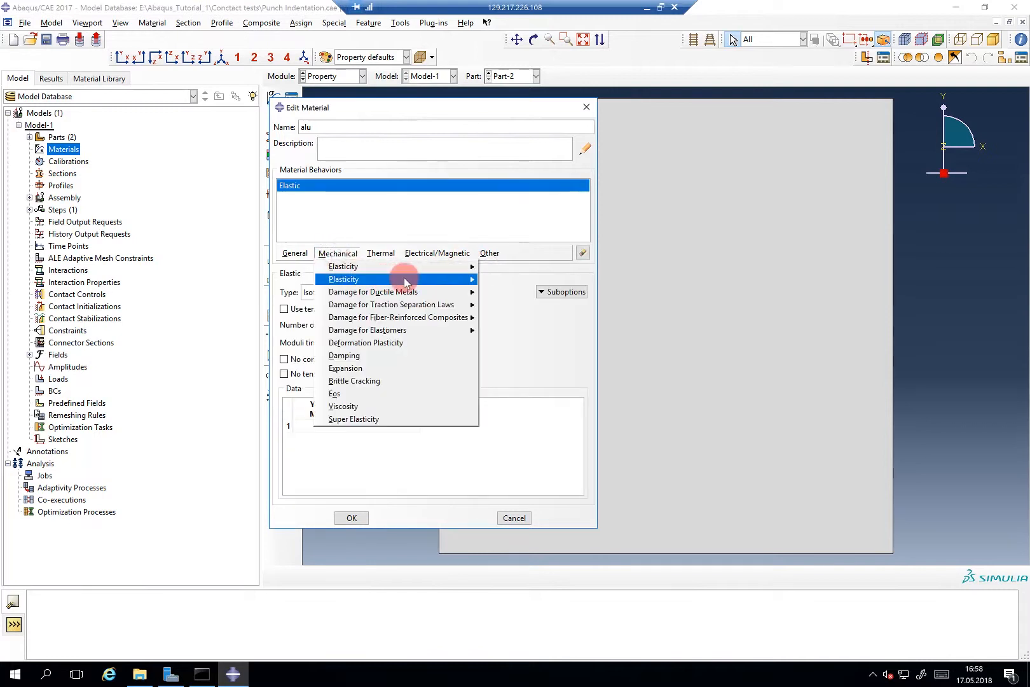
pyautogui.click(342, 278)
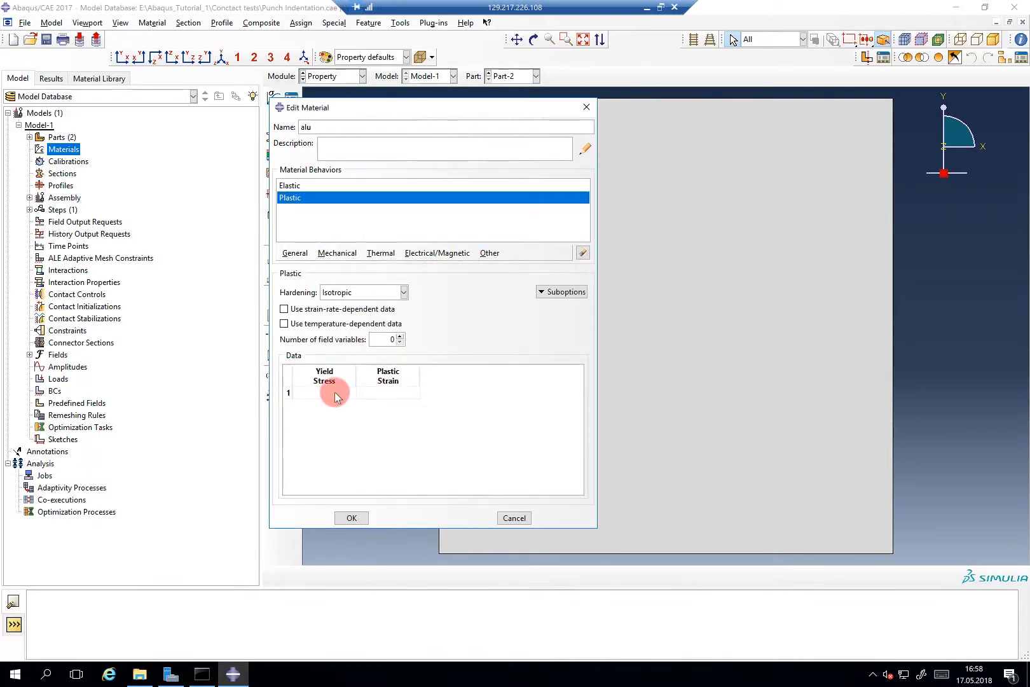
pyautogui.click(322, 392)
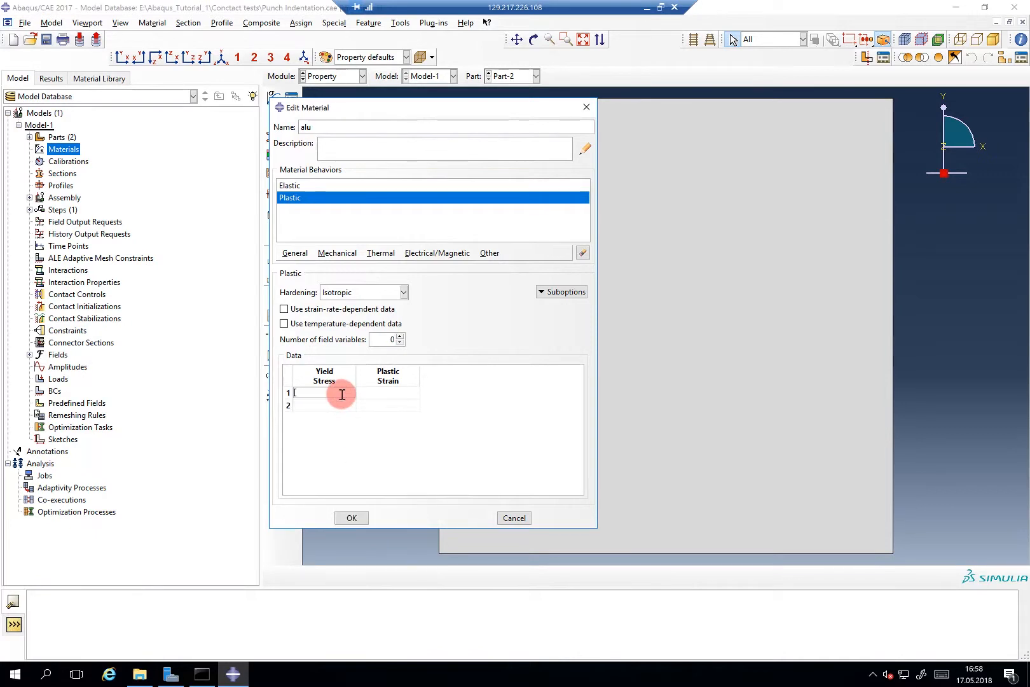
pyautogui.write('350')
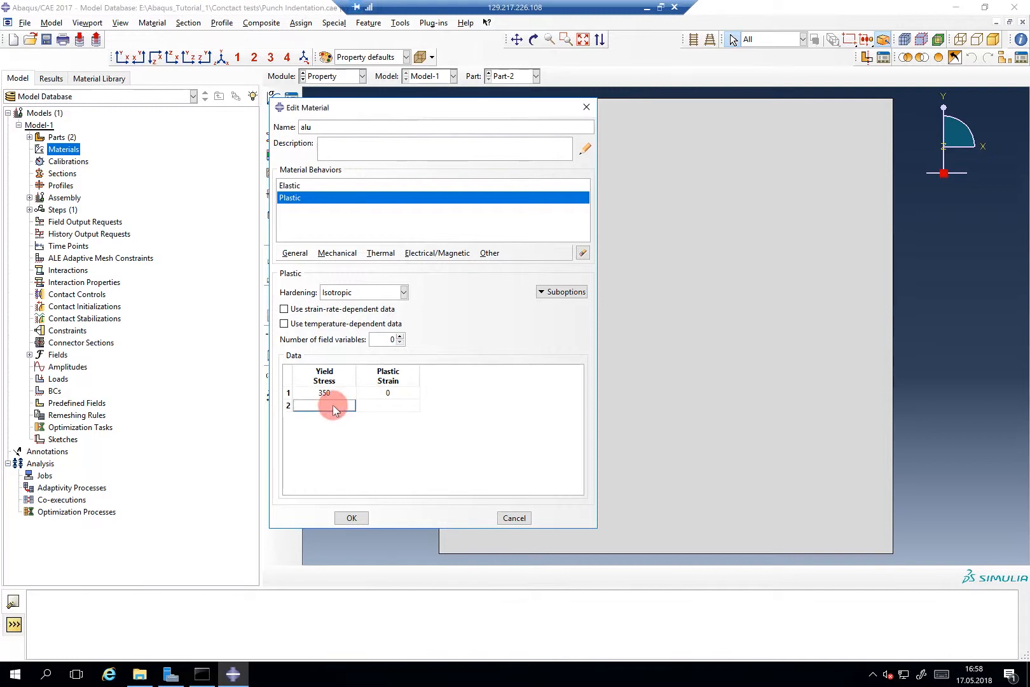
pyautogui.write('800')
pyautogui.click(388, 404)
pyautogui.write('0.')
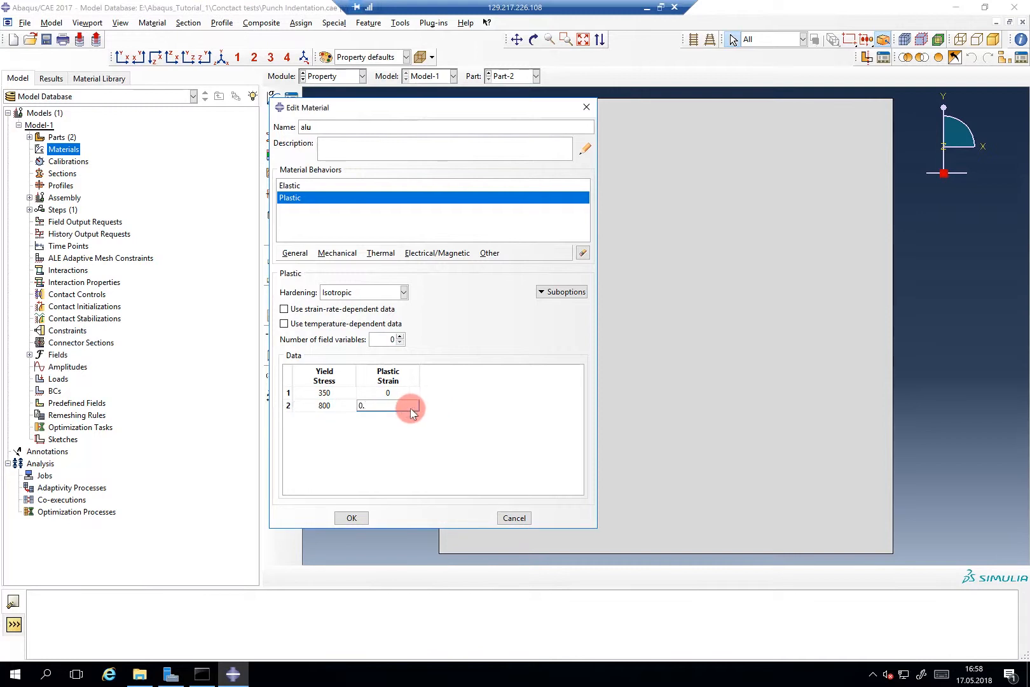
# Give alu elastic behaviour with Young's modulus 71700 and a Poisson's ratio, then confirm the material.
pyautogui.click(290, 185)
pyautogui.write('7')
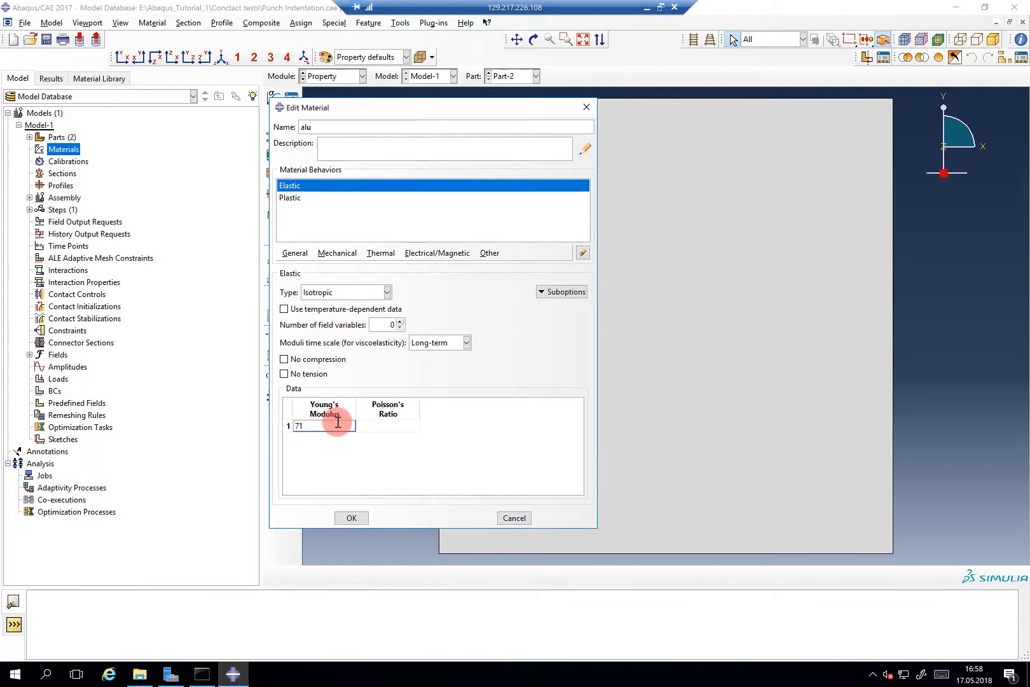
pyautogui.write('170')
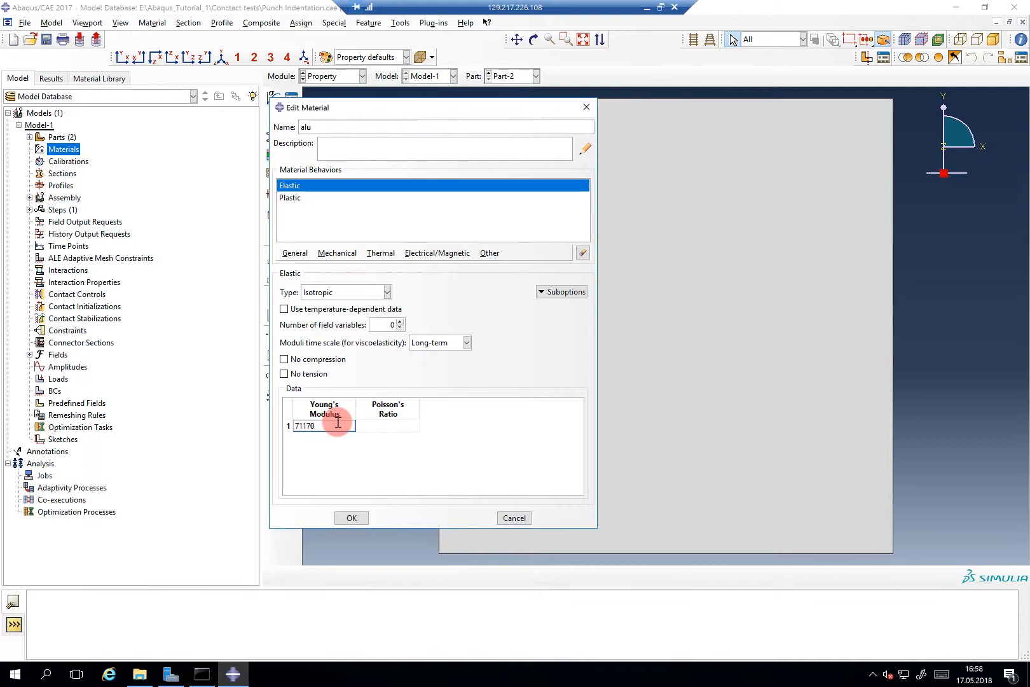
pyautogui.write('71700')
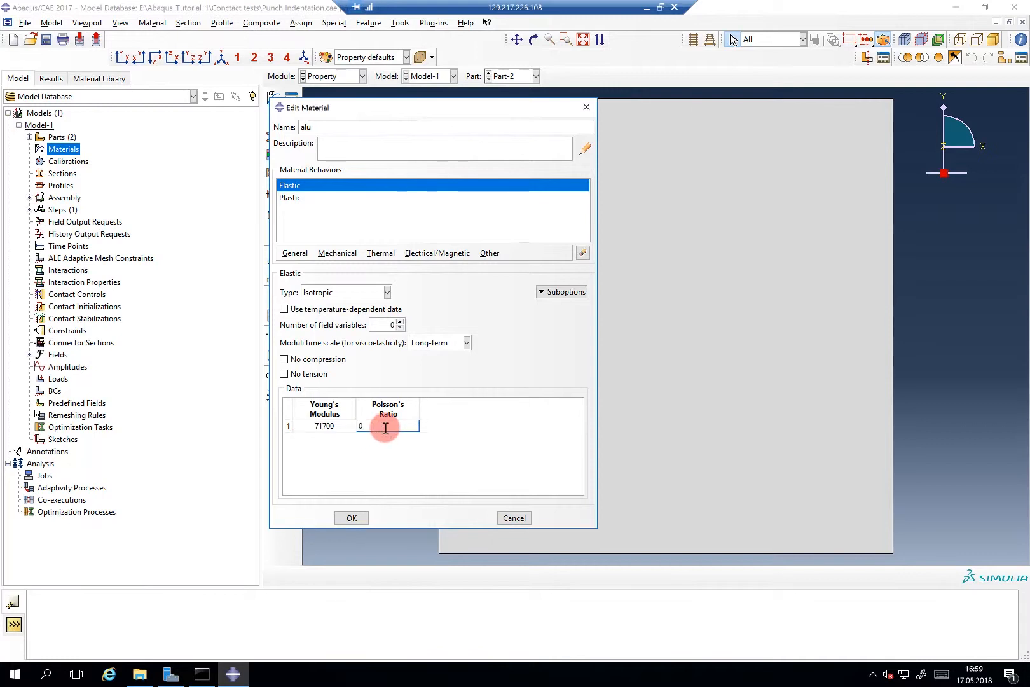
pyautogui.click(351, 518)
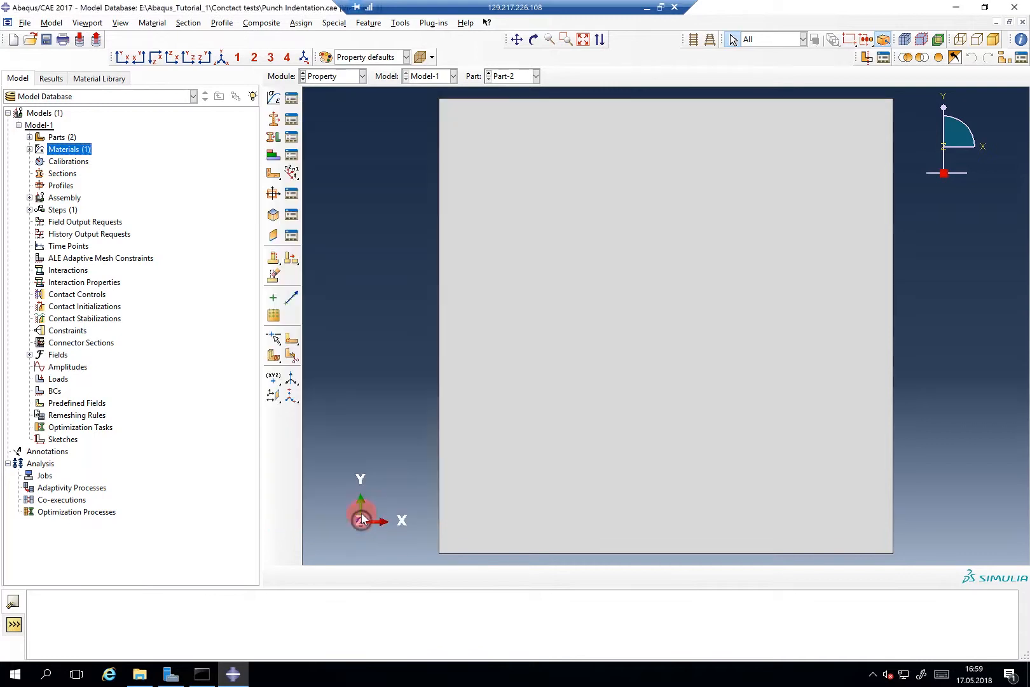
# Create a solid homogeneous section using material alu.
pyautogui.click(63, 173)
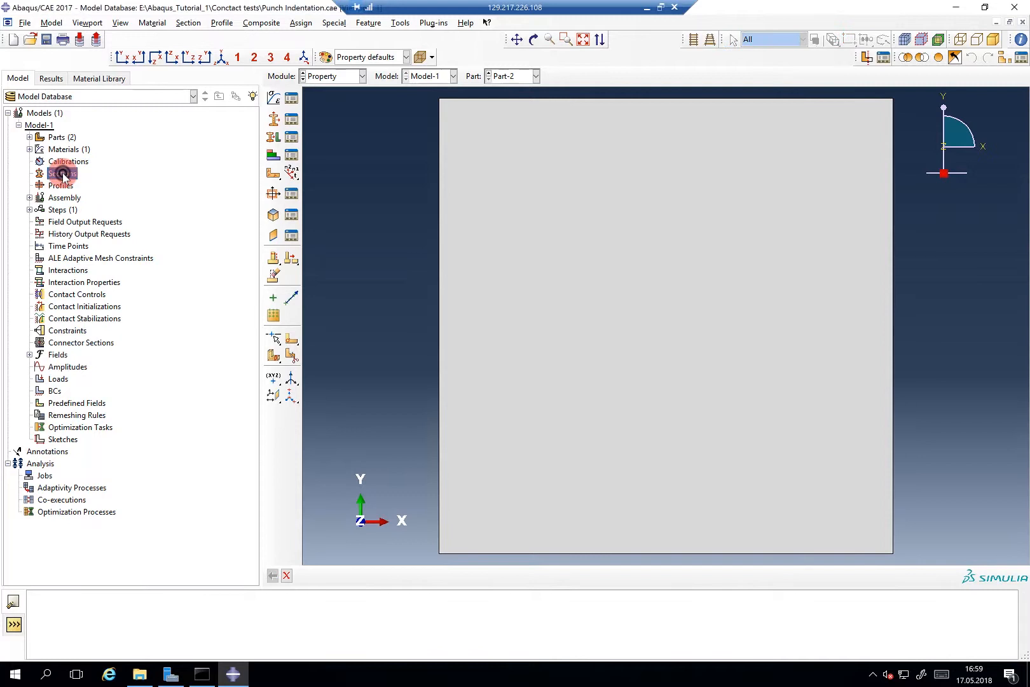
pyautogui.doubleClick(63, 173)
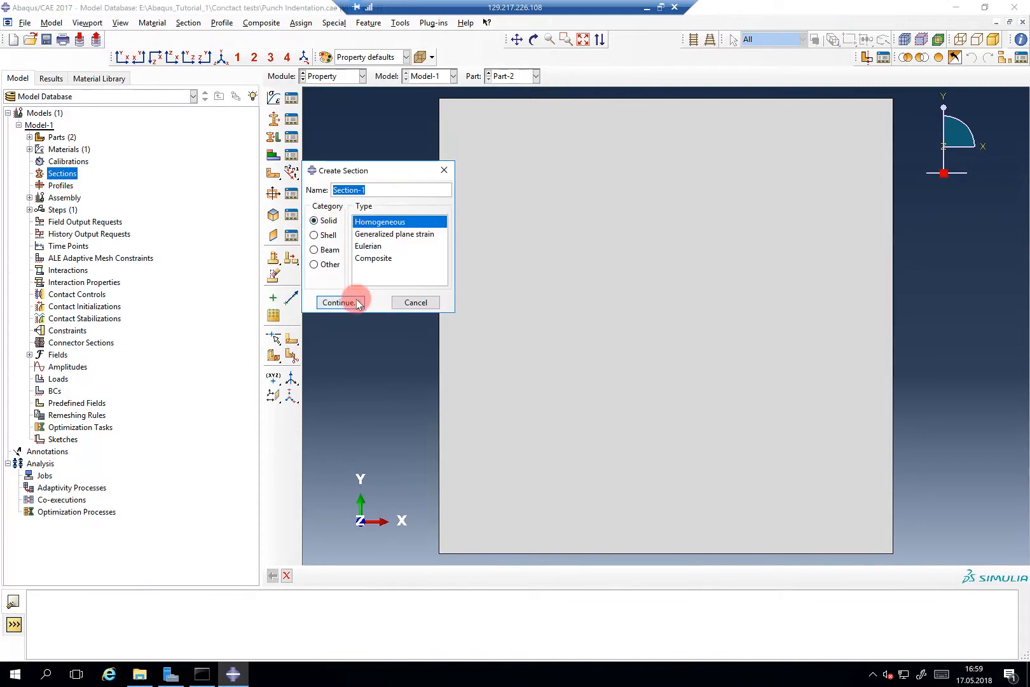
pyautogui.click(339, 303)
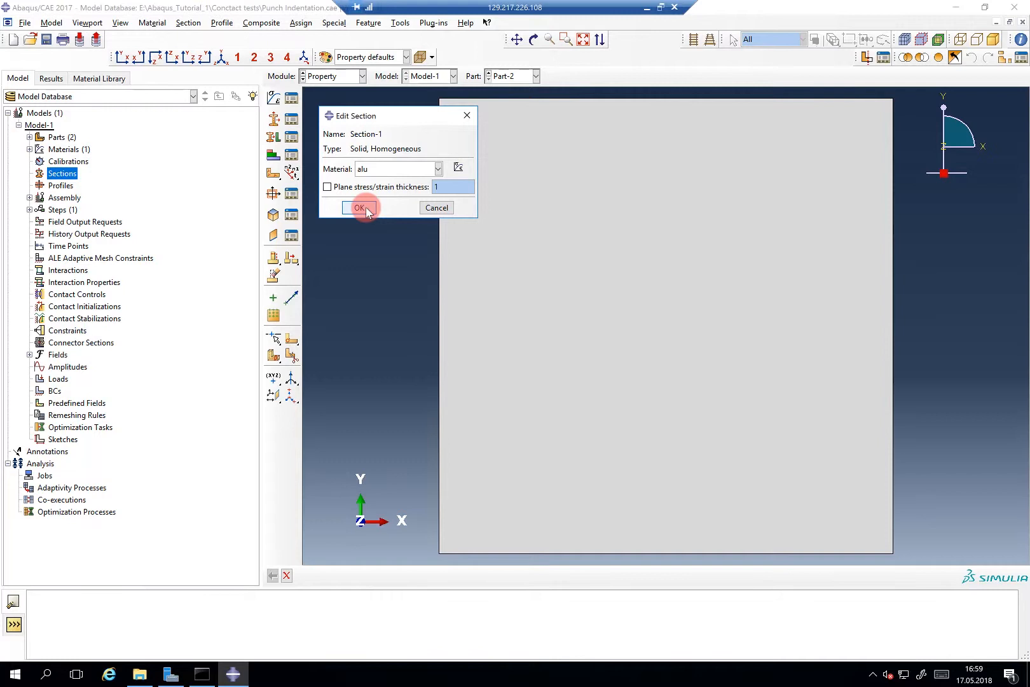
pyautogui.click(358, 208)
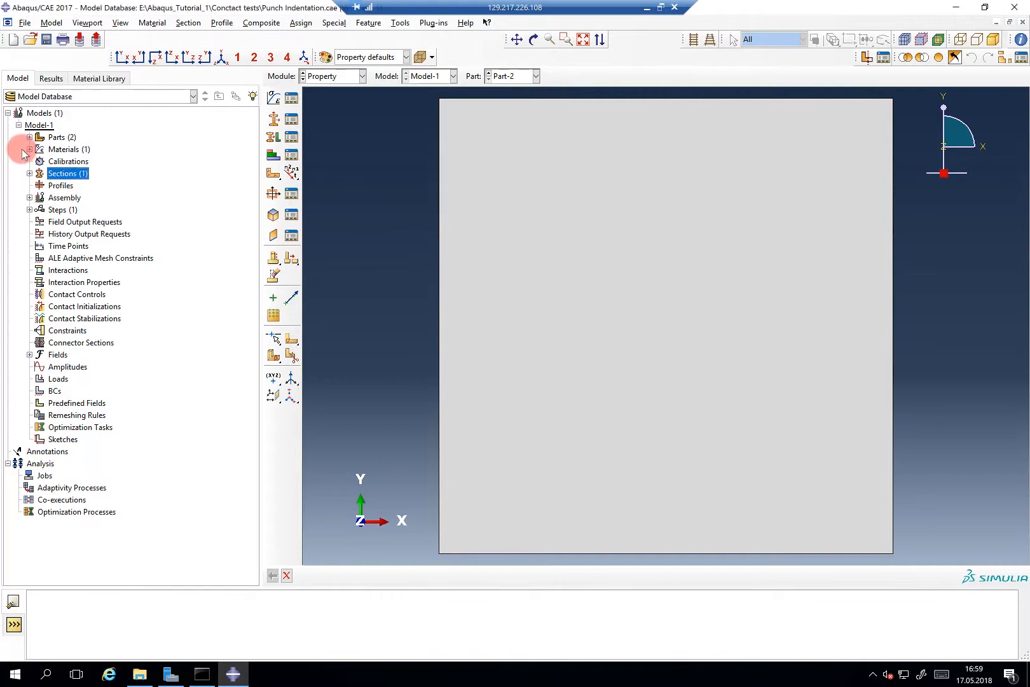
# Assign Section-1 to the whole of Part-2.
pyautogui.click(29, 137)
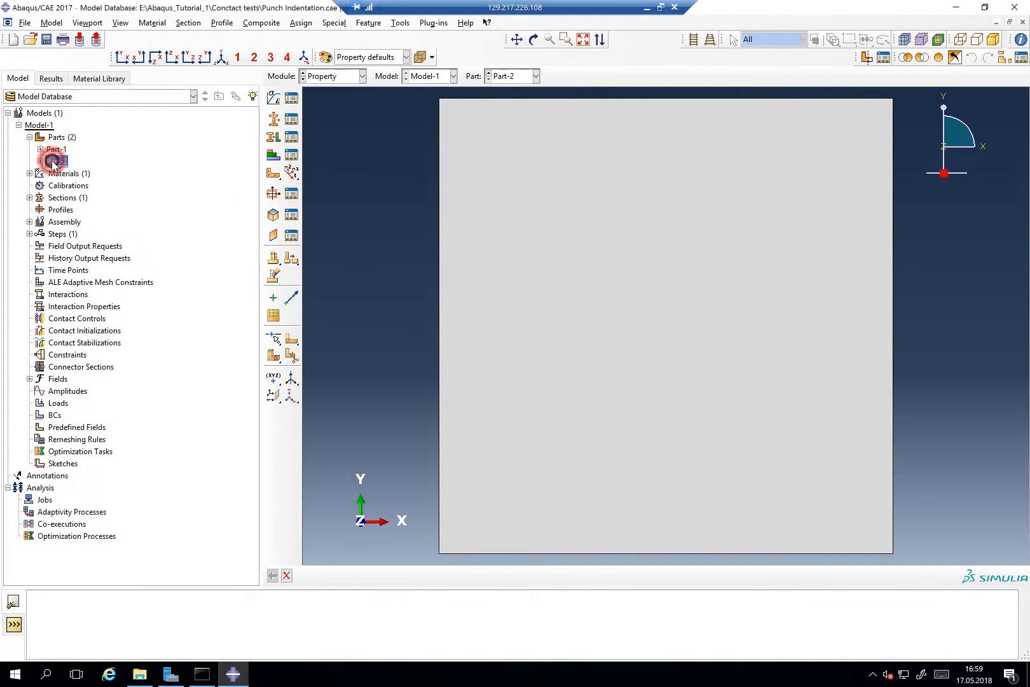
pyautogui.click(40, 162)
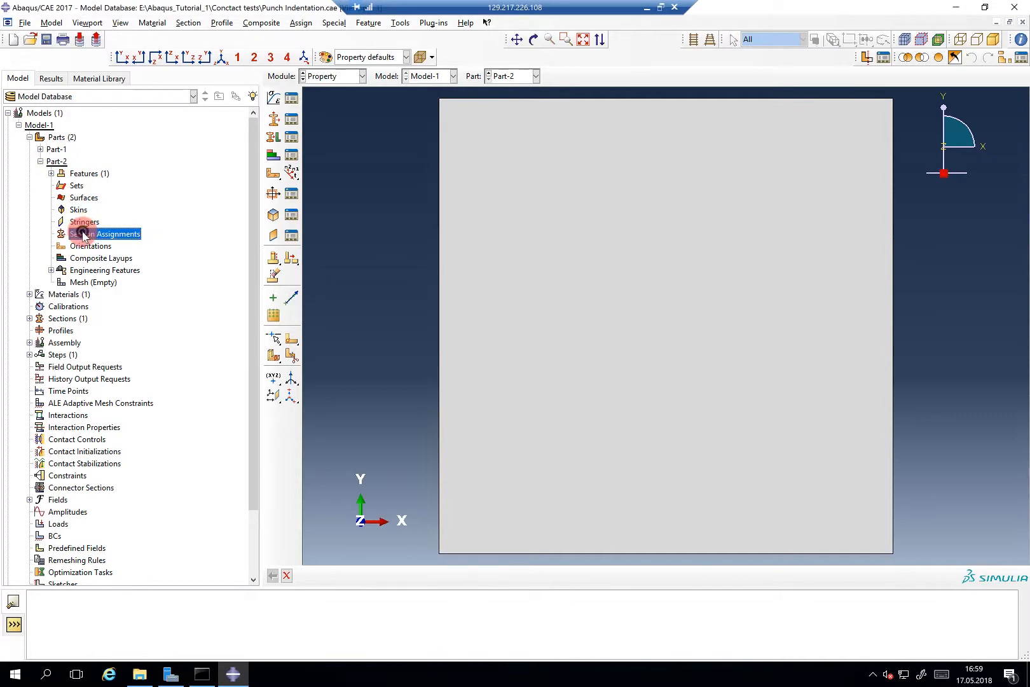
pyautogui.doubleClick(106, 233)
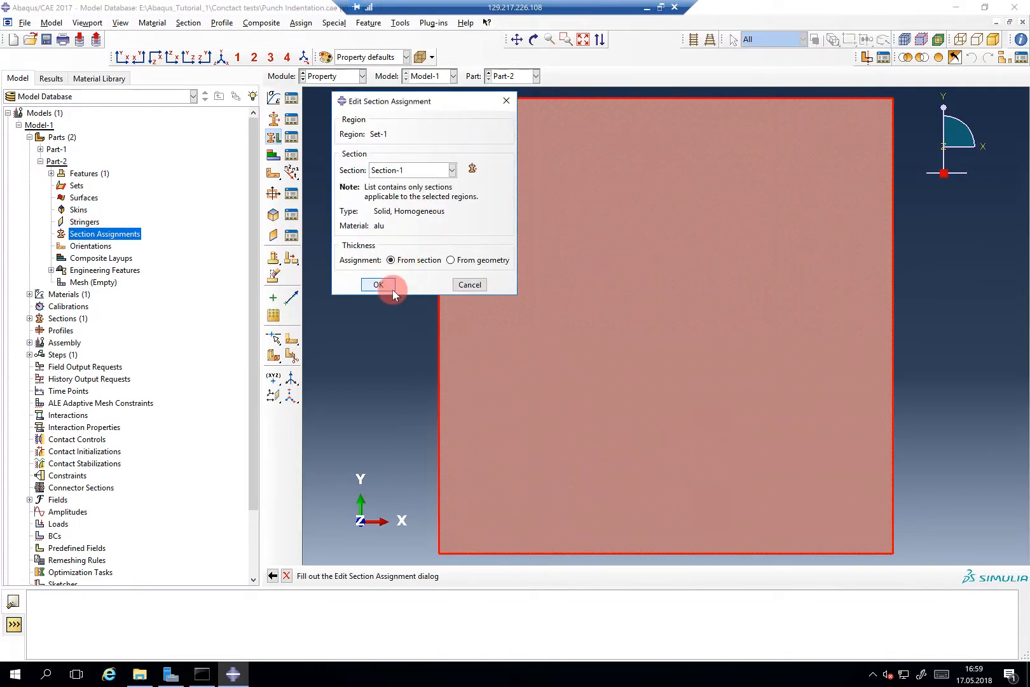
pyautogui.click(376, 285)
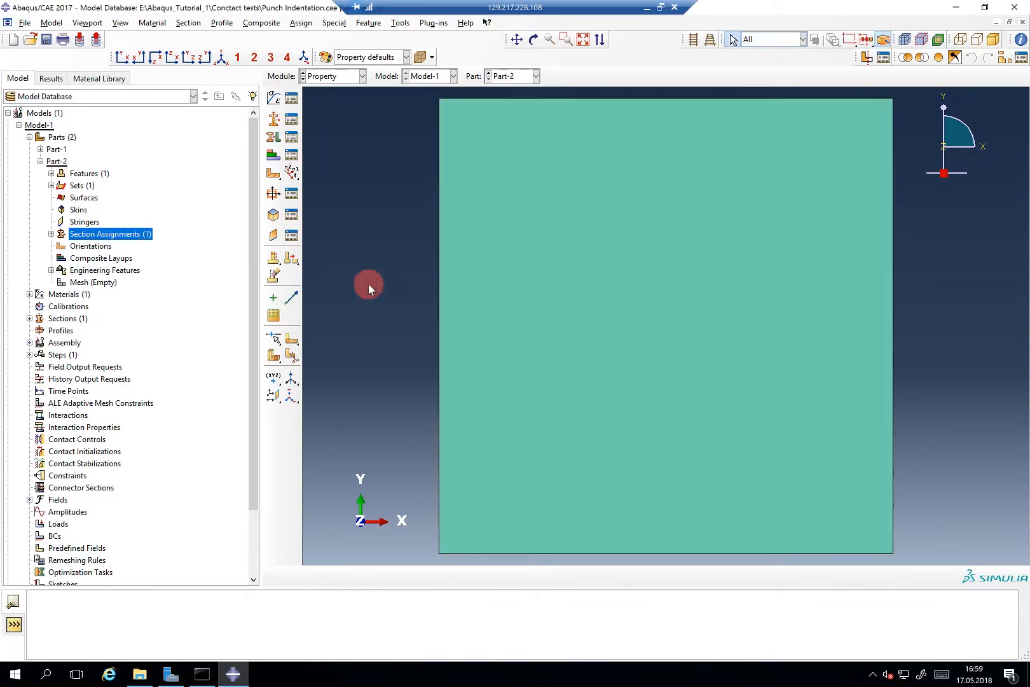
# Seed Part-2 with an approximate global element size of 0.5.
pyautogui.click(332, 77)
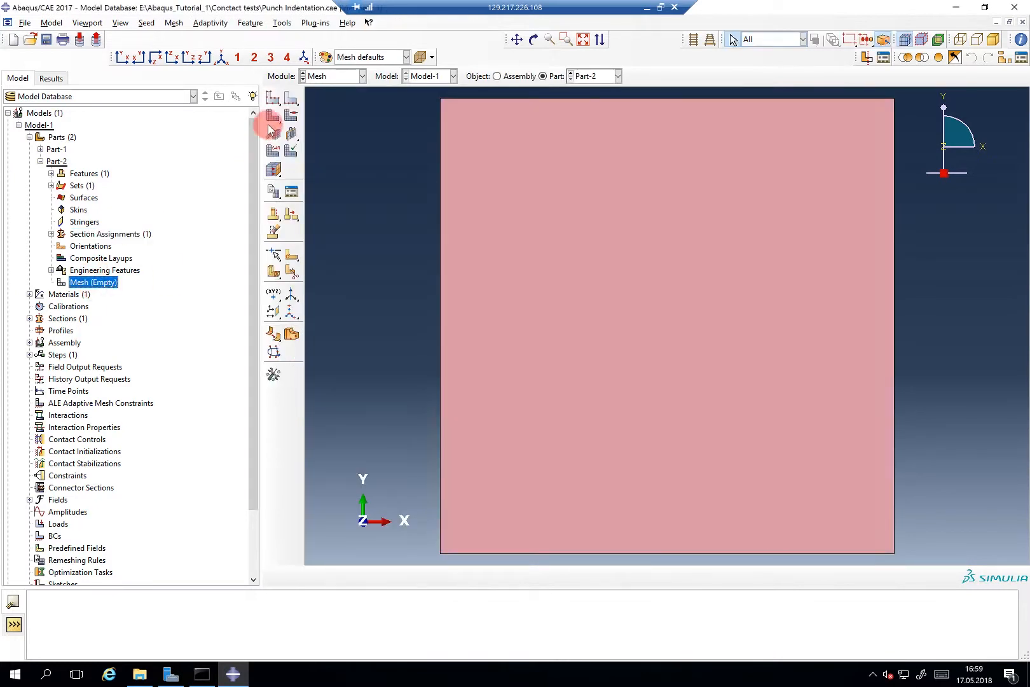
pyautogui.click(272, 99)
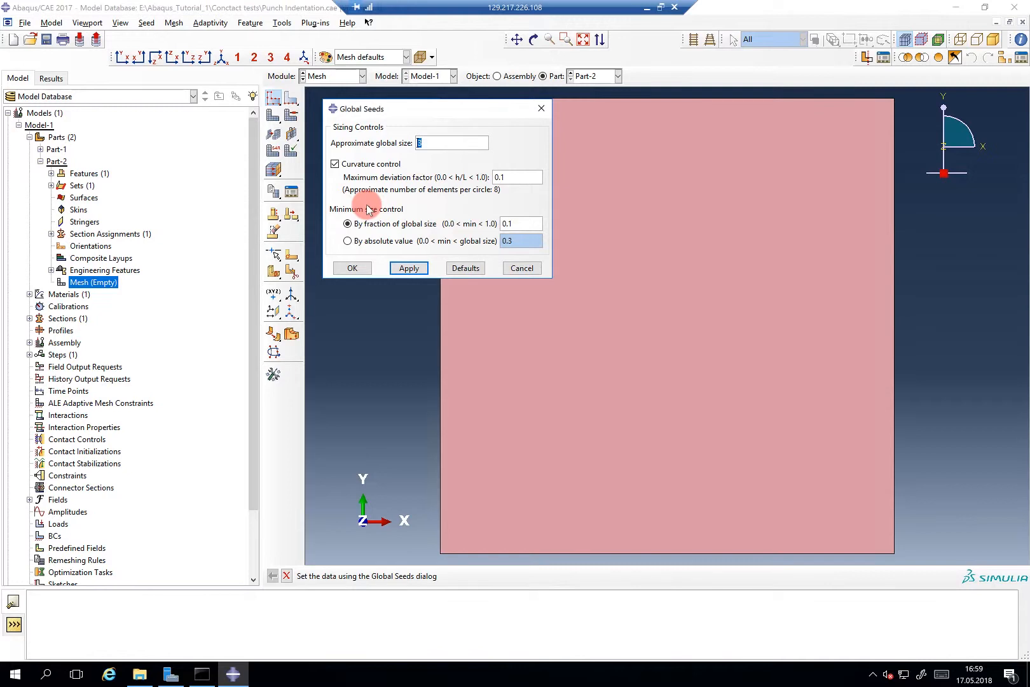
pyautogui.write('0.5')
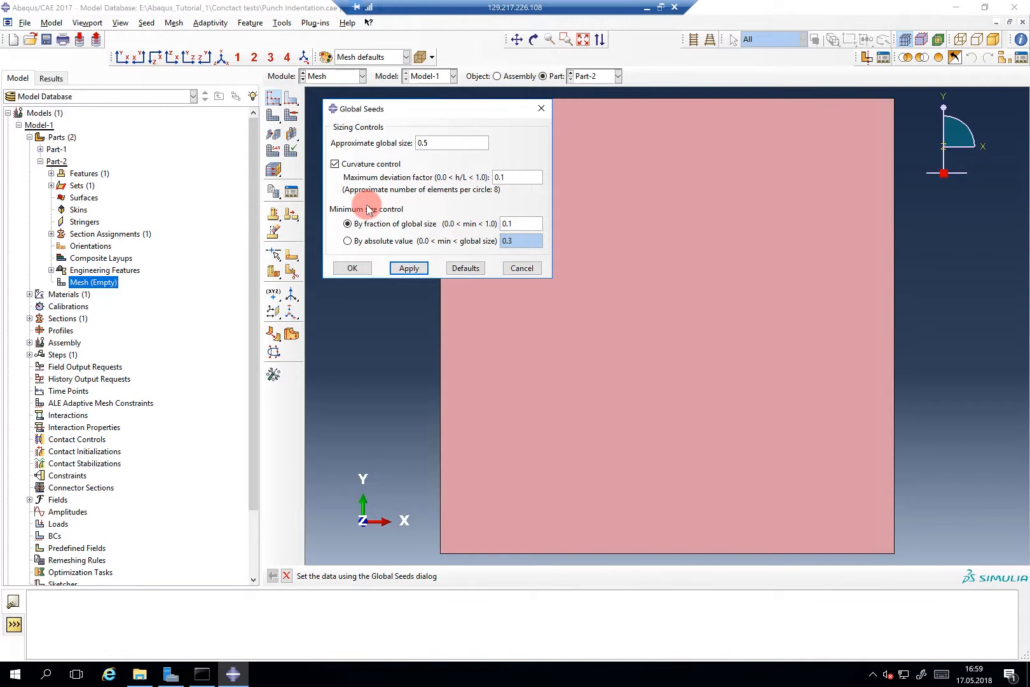
pyautogui.click(407, 267)
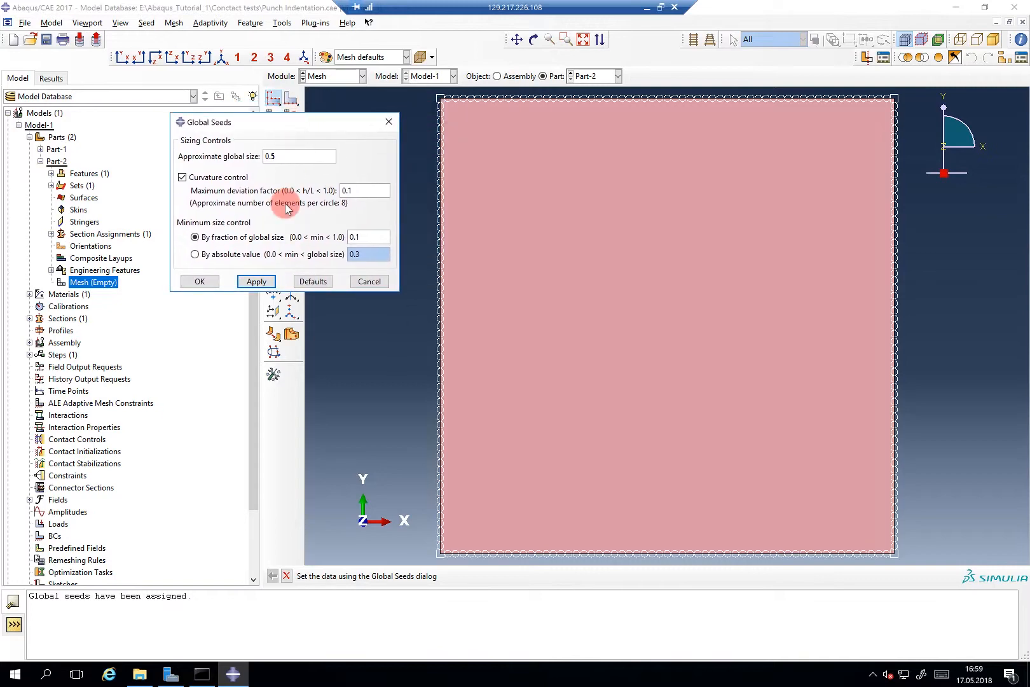
pyautogui.click(199, 281)
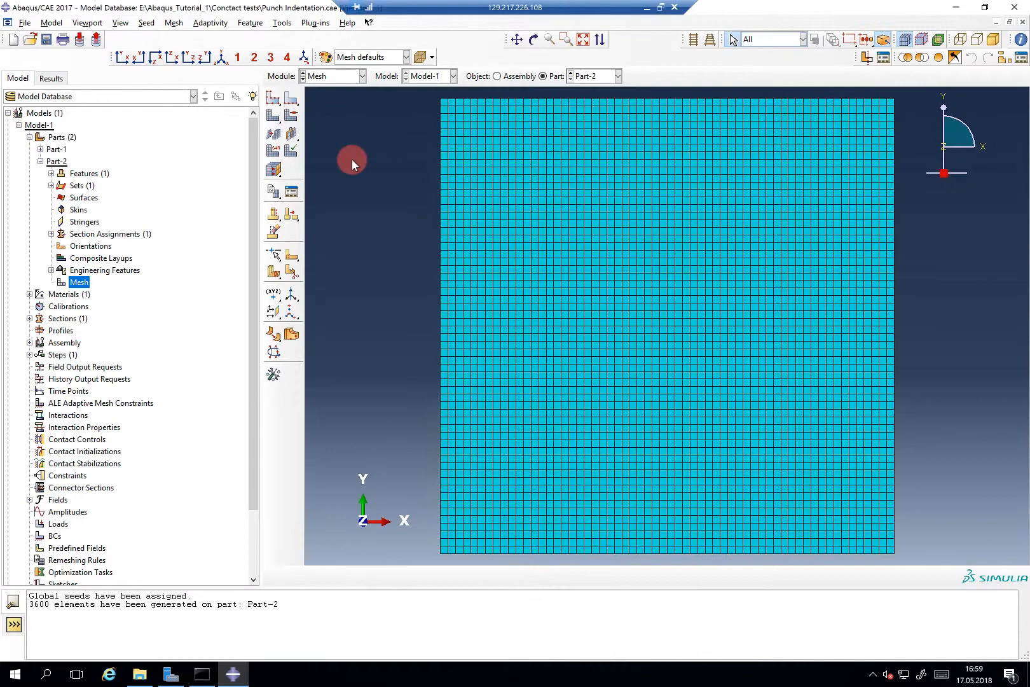
# Assign plane-stress reduced-integration quad elements (CPS4R) to the square part.
pyautogui.click(272, 149)
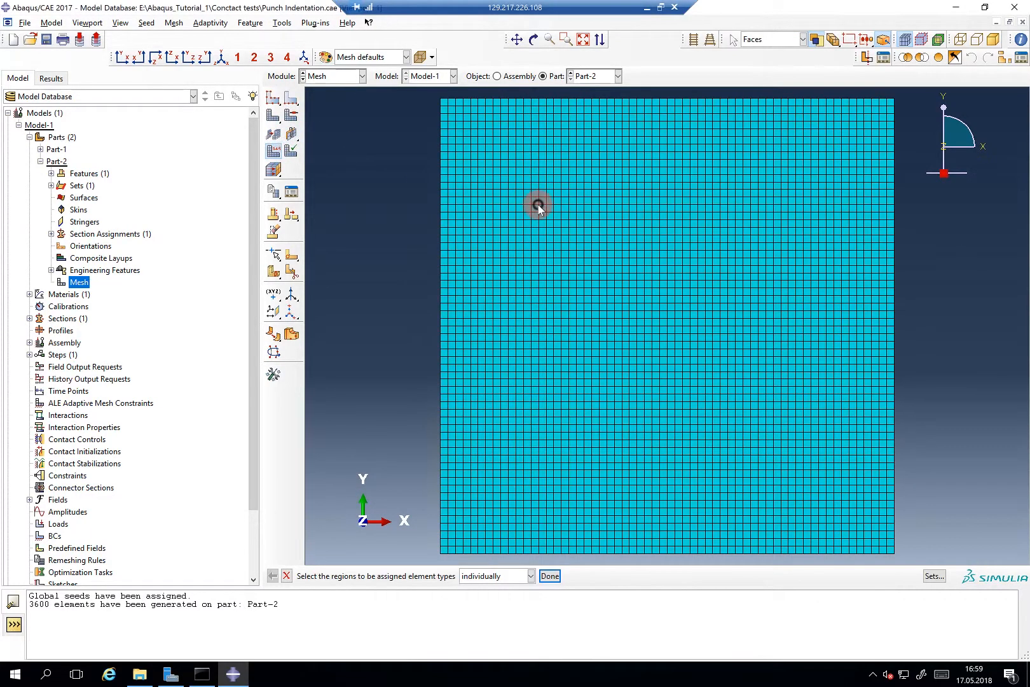
pyautogui.click(549, 576)
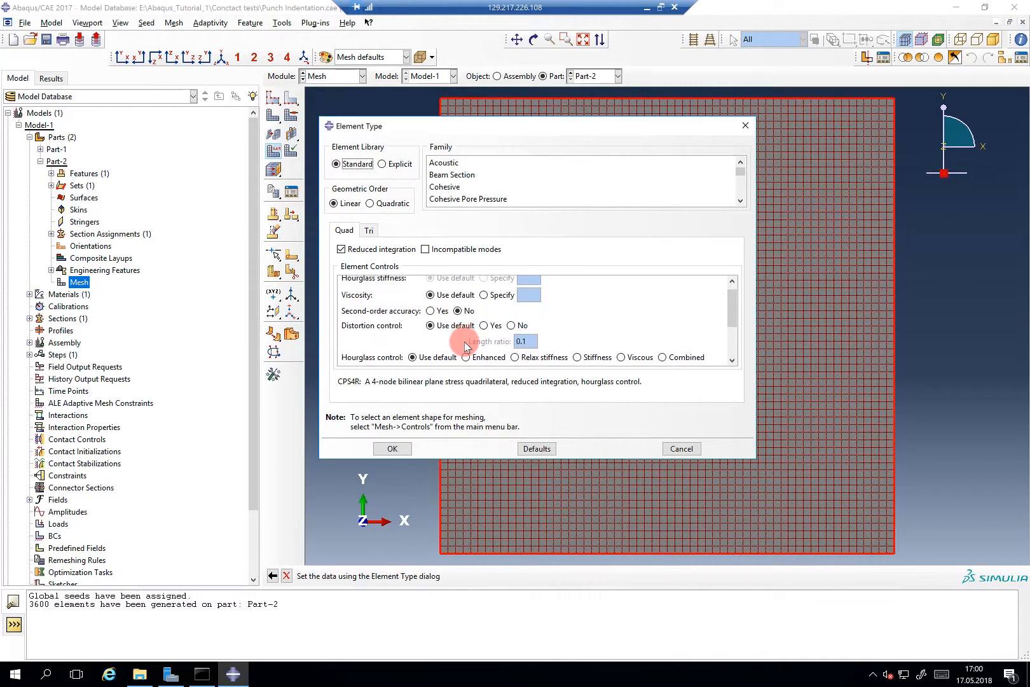
pyautogui.scroll(-3)
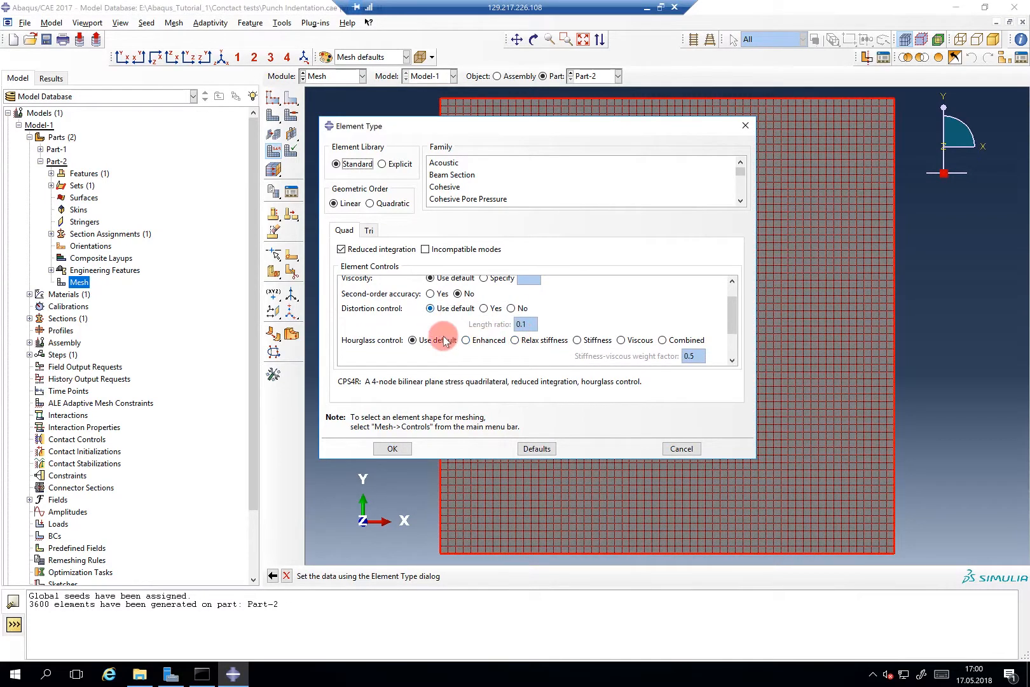
pyautogui.moveTo(517, 362)
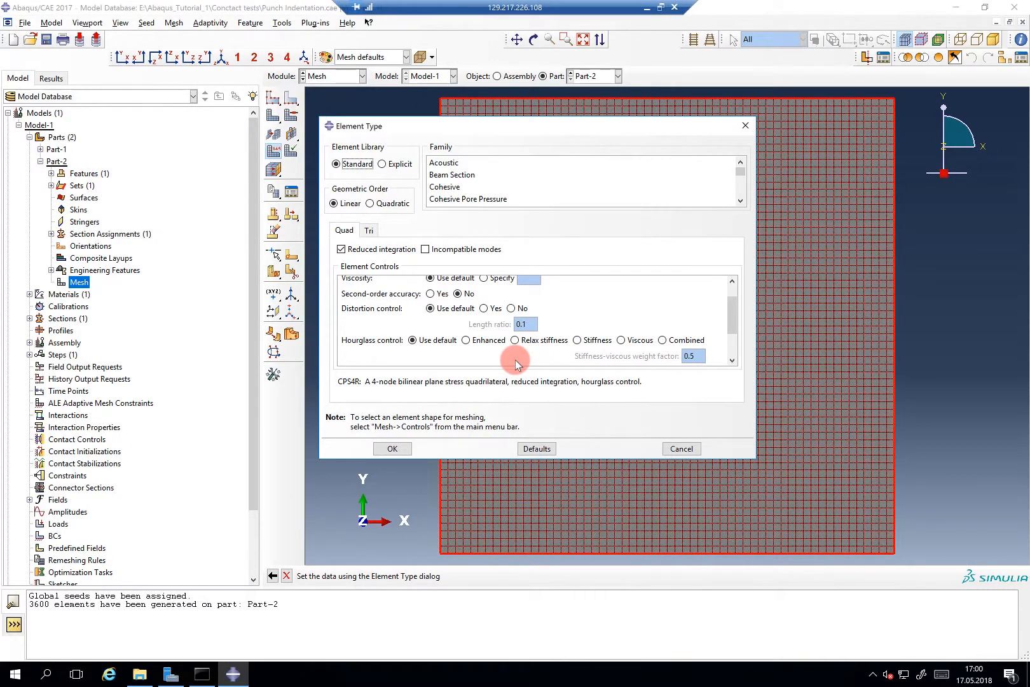
pyautogui.click(392, 448)
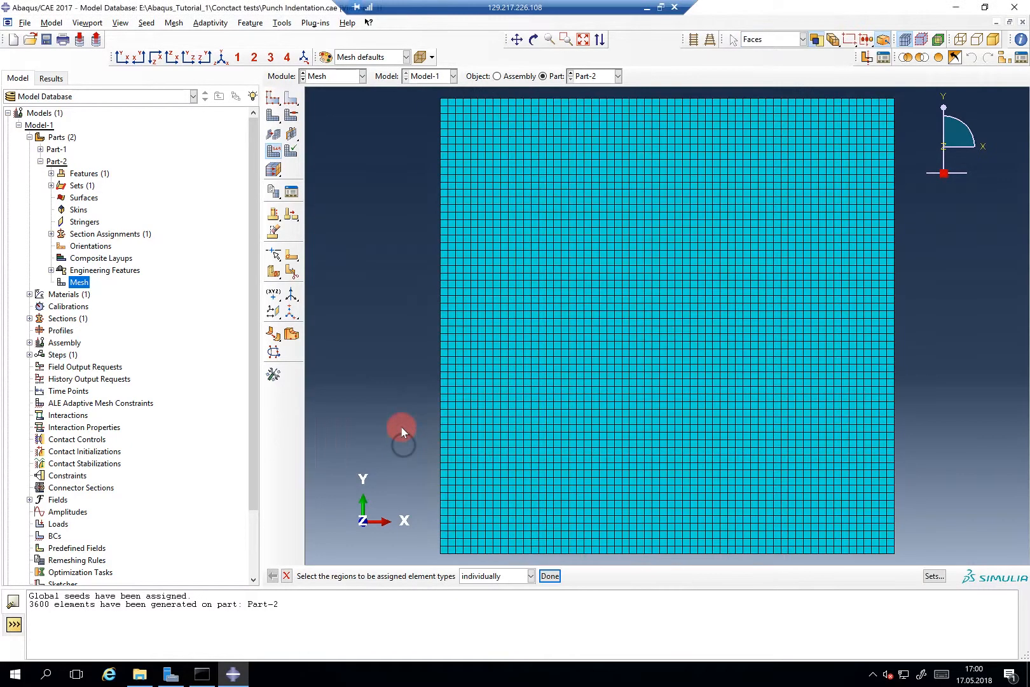
# Seed the punch with deviation factor 0.2 then 0.05 and mesh it into 26 elements.
pyautogui.click(41, 161)
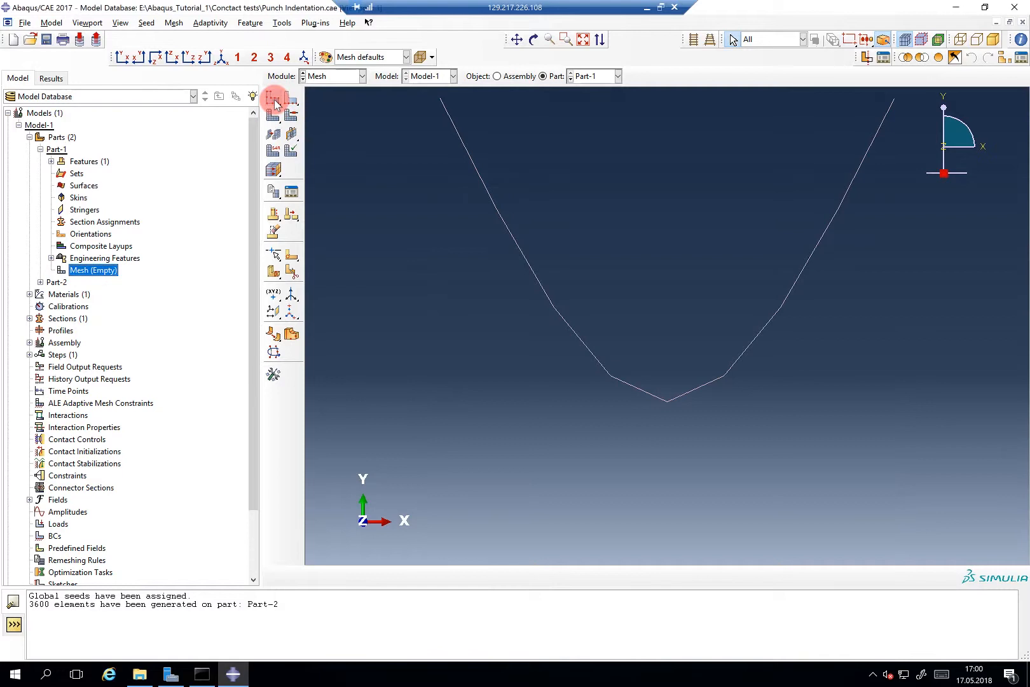
pyautogui.click(274, 101)
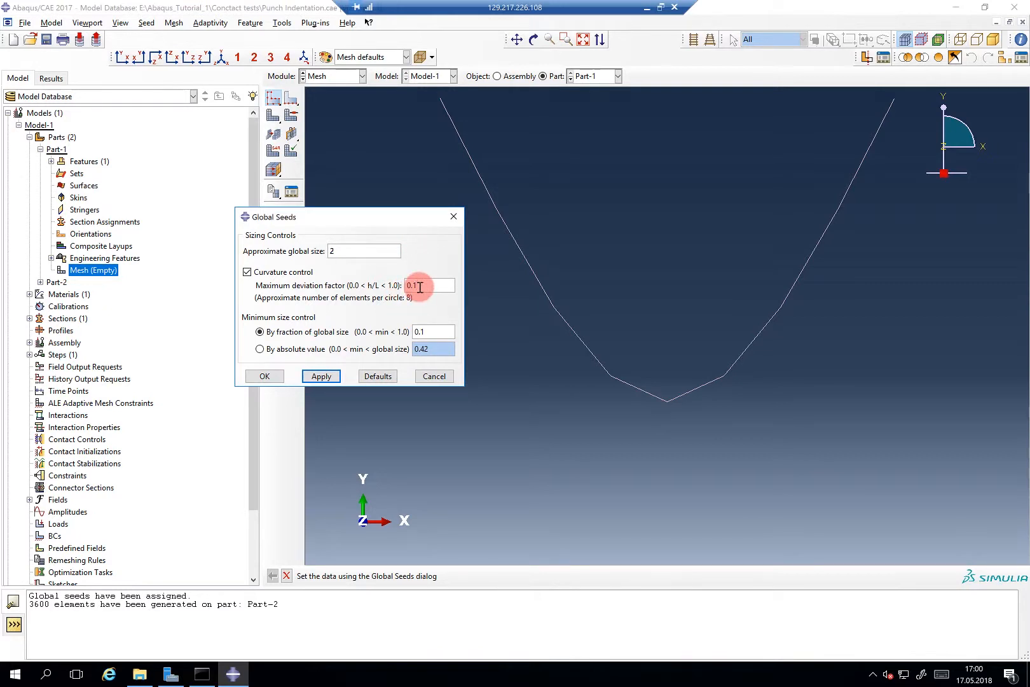
pyautogui.write('0.2')
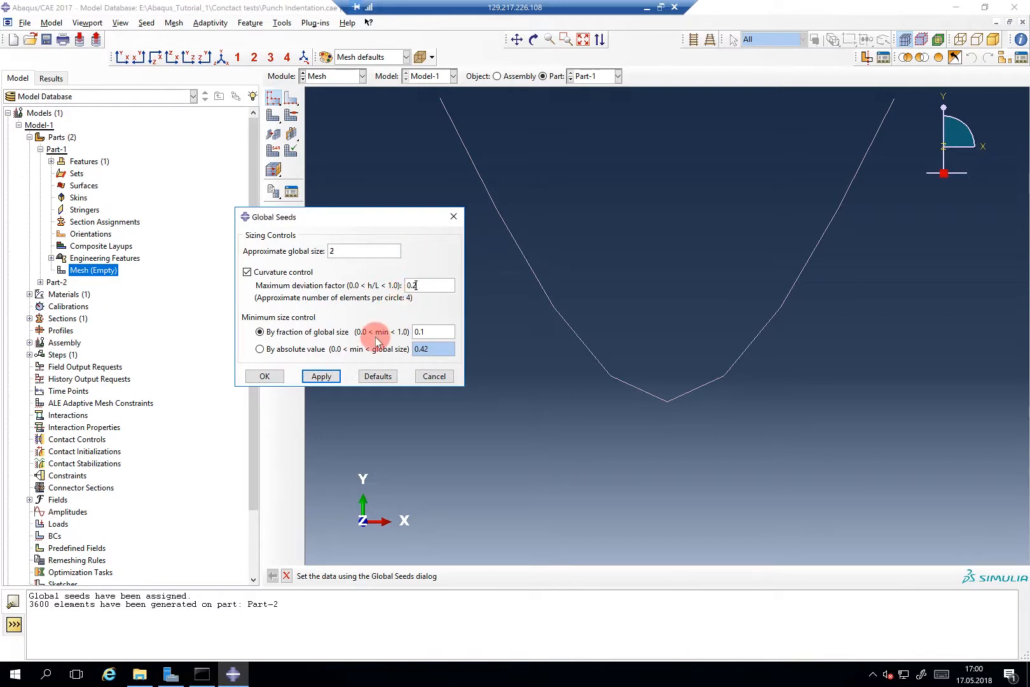
pyautogui.click(320, 376)
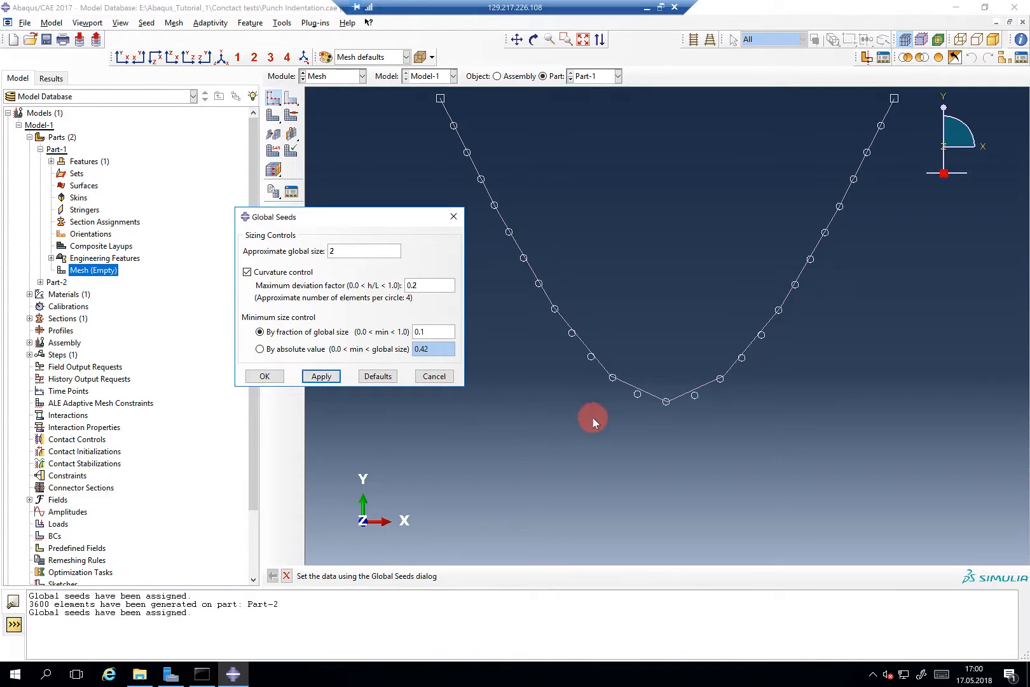
pyautogui.moveTo(641, 290)
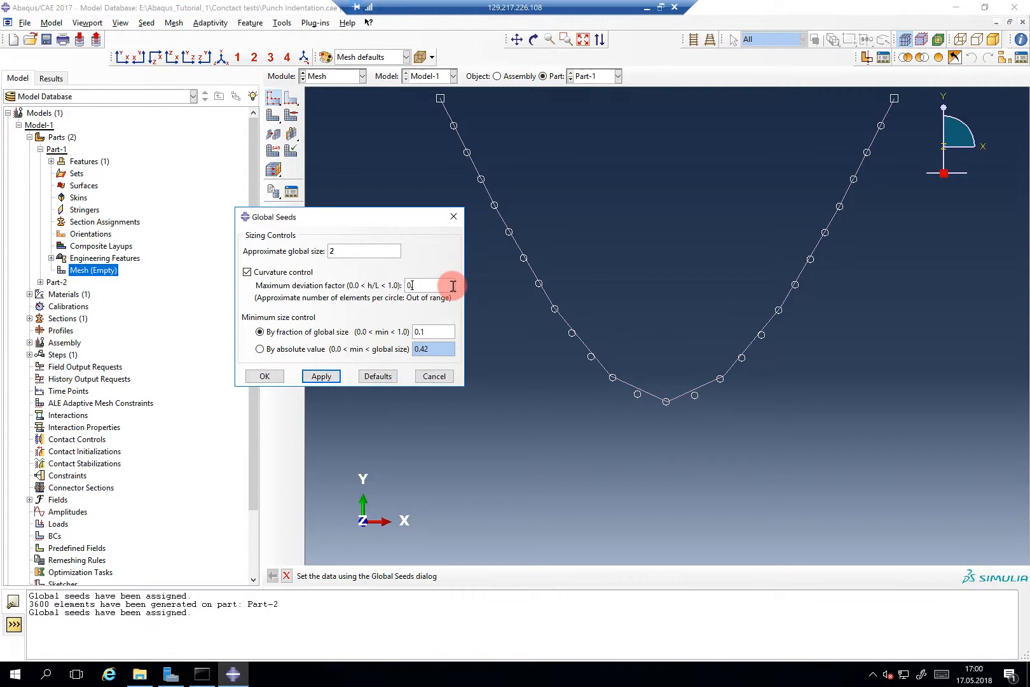
pyautogui.write('0.05')
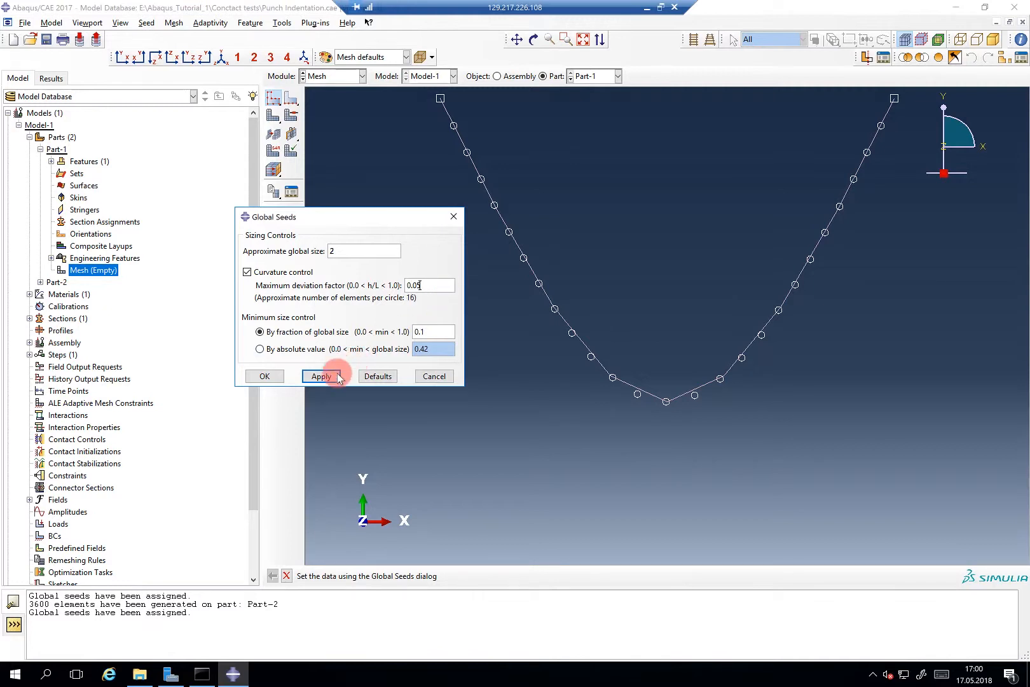
pyautogui.click(320, 376)
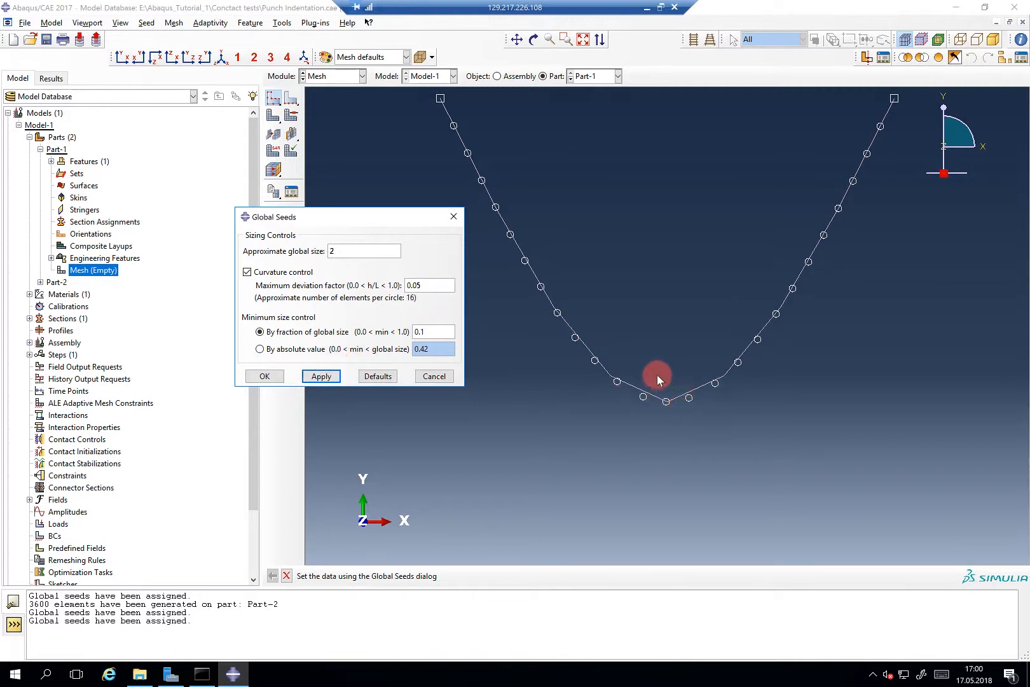
pyautogui.moveTo(672, 393)
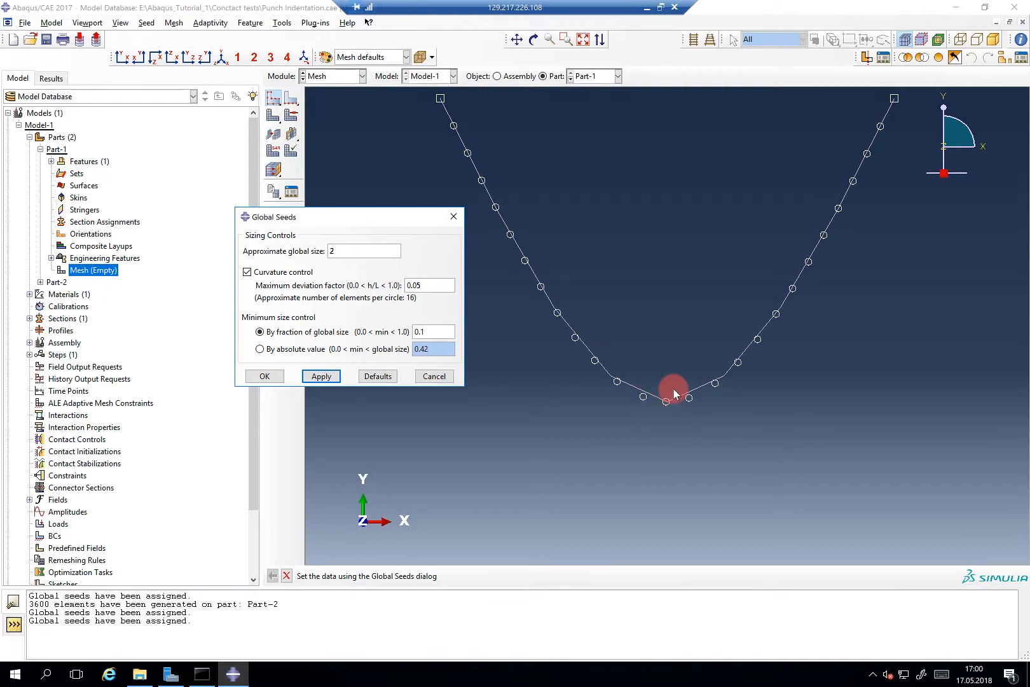
pyautogui.moveTo(267, 306)
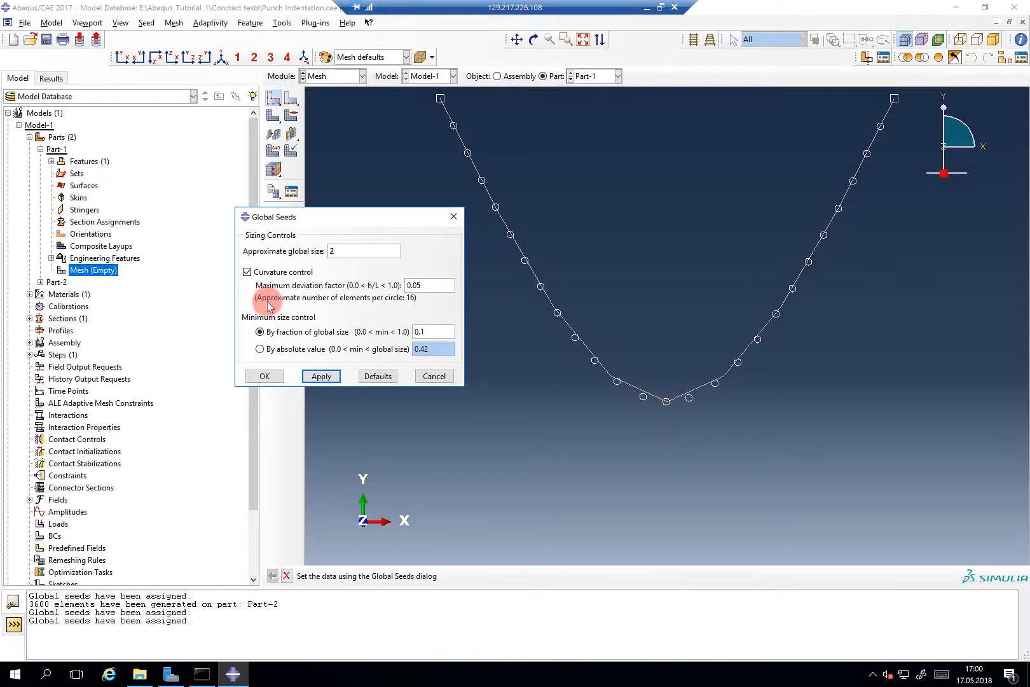
pyautogui.moveTo(405, 306)
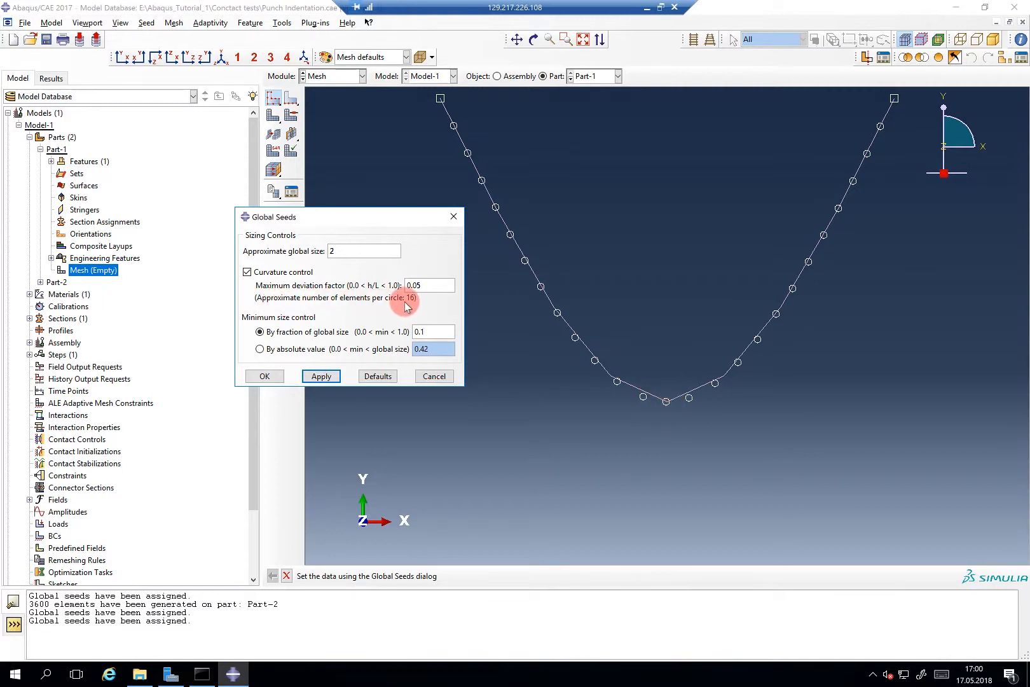
pyautogui.moveTo(682, 342)
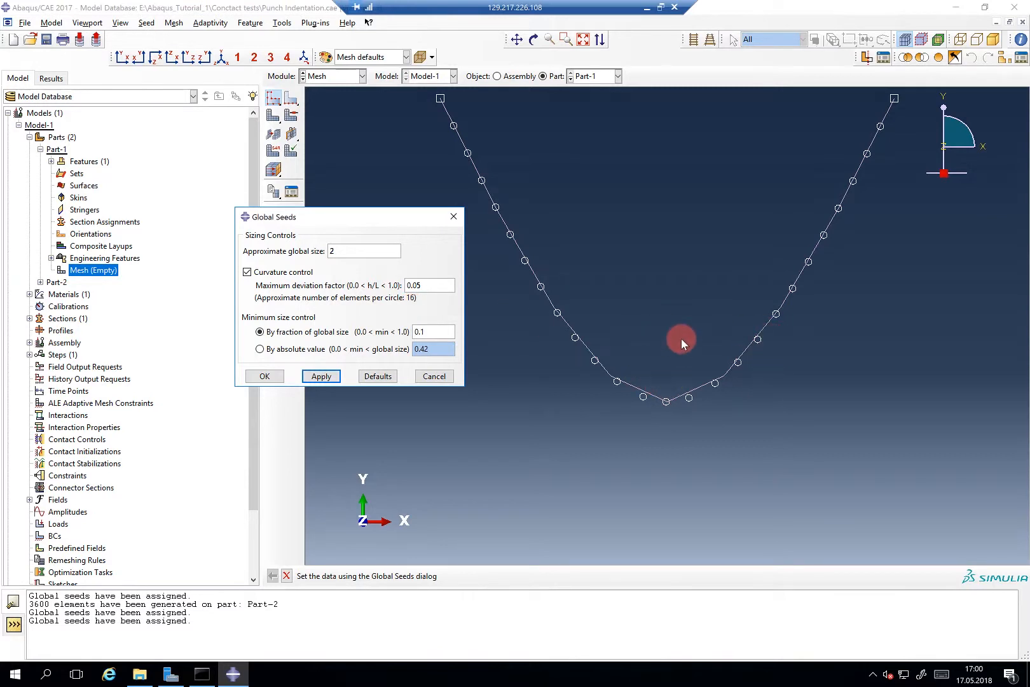
pyautogui.moveTo(456, 309)
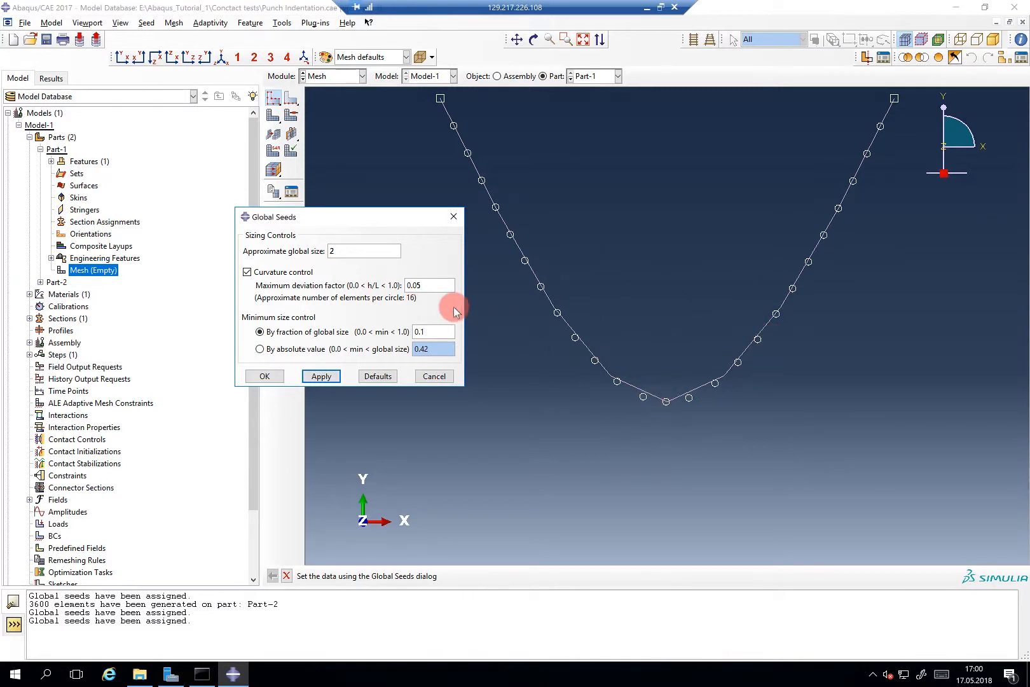
pyautogui.moveTo(681, 399)
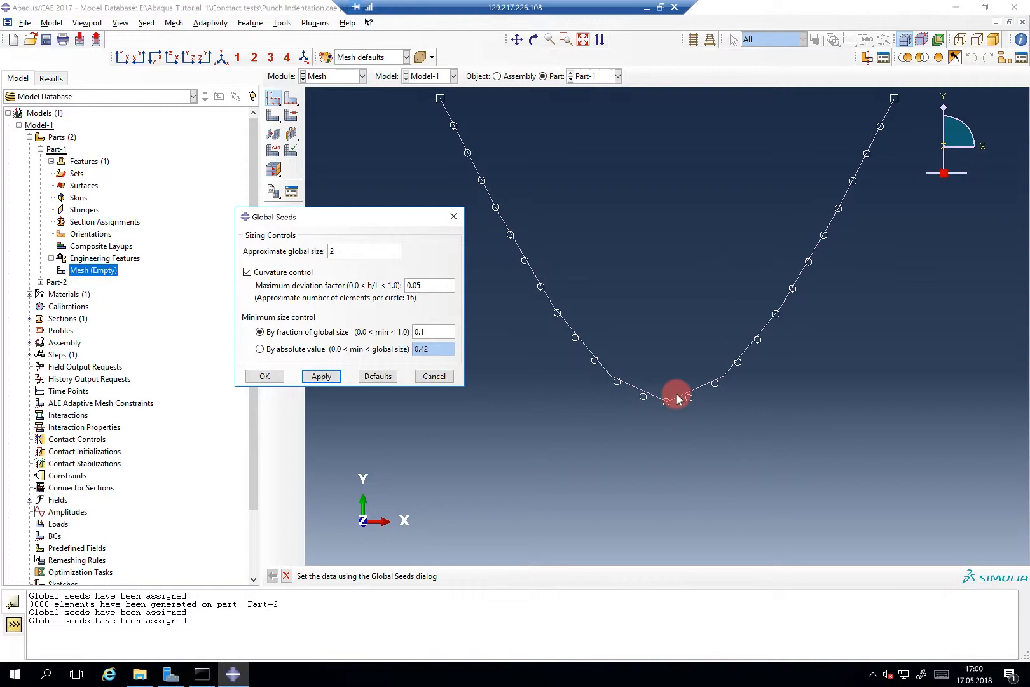
pyautogui.moveTo(651, 395)
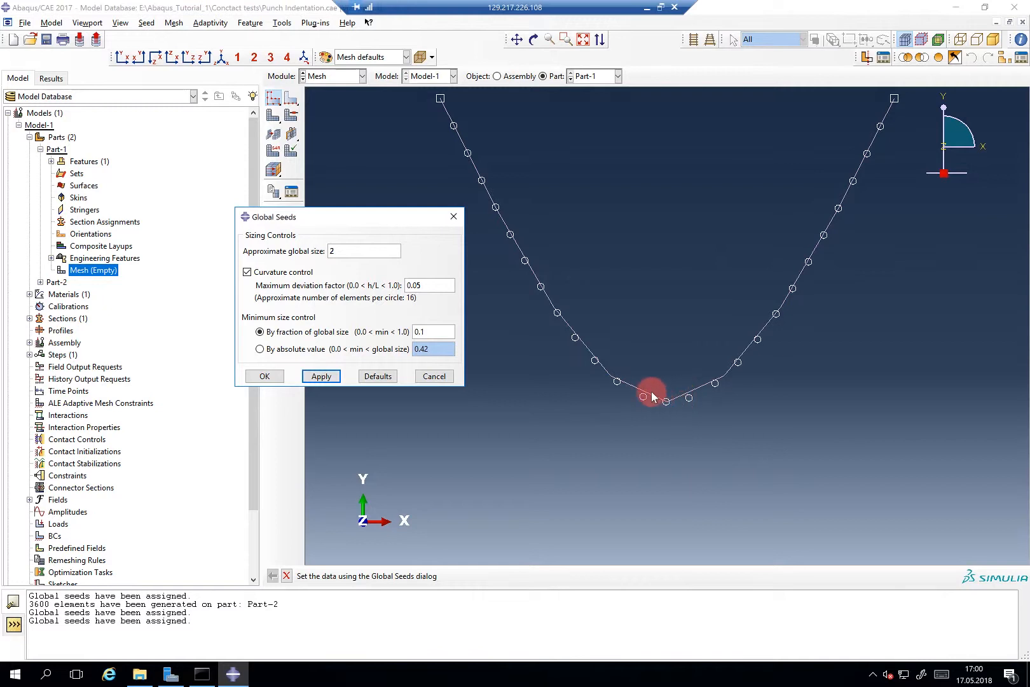
pyautogui.moveTo(685, 370)
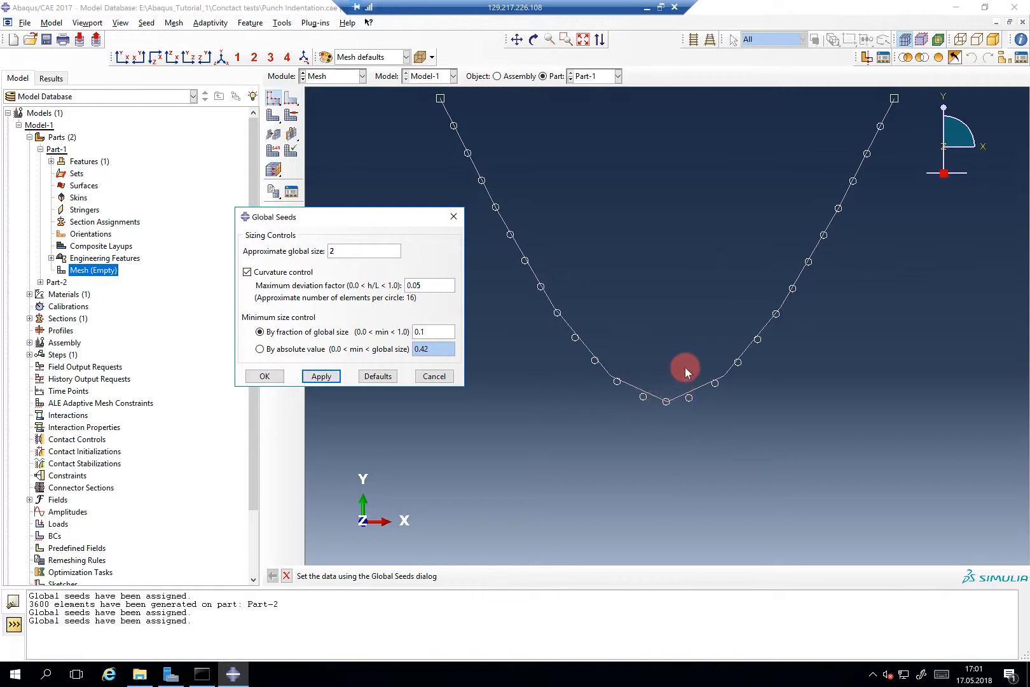
pyautogui.moveTo(683, 379)
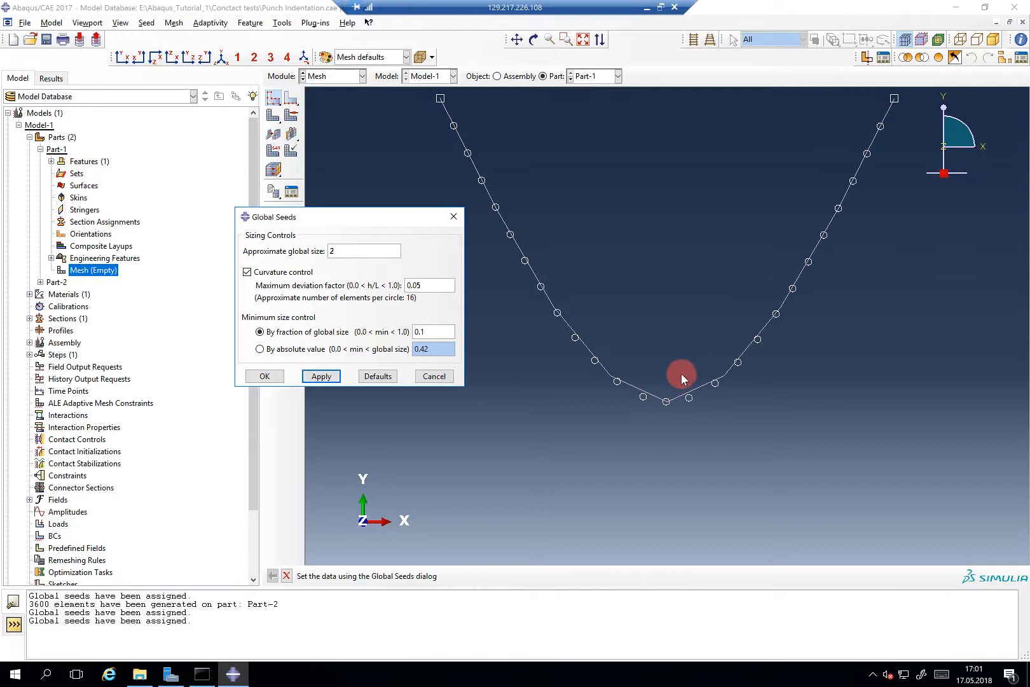
pyautogui.moveTo(626, 374)
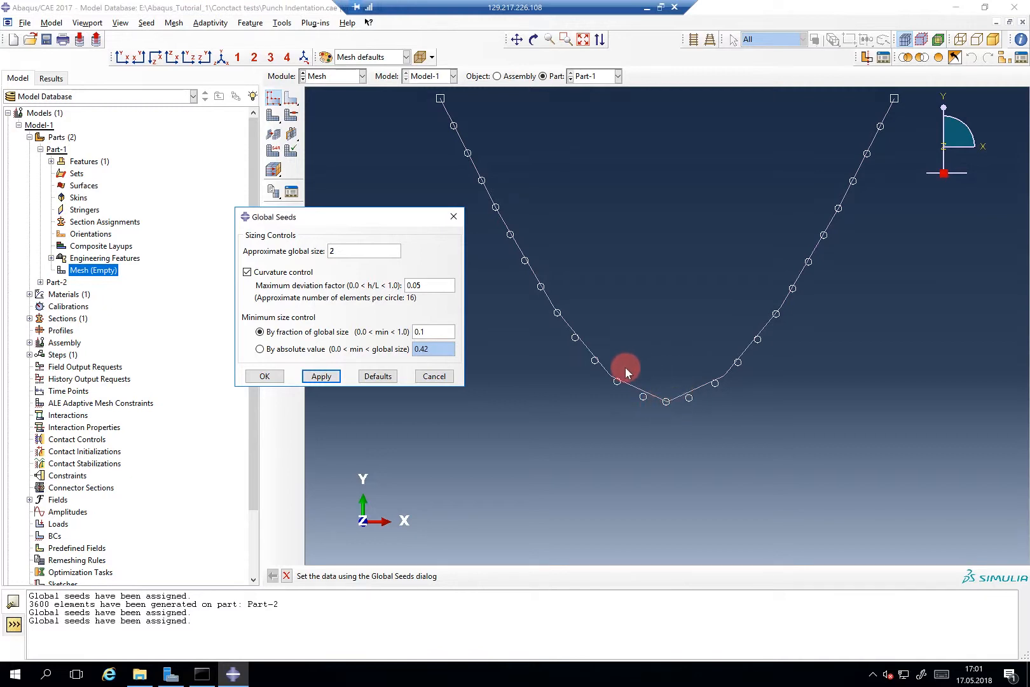
pyautogui.moveTo(665, 395)
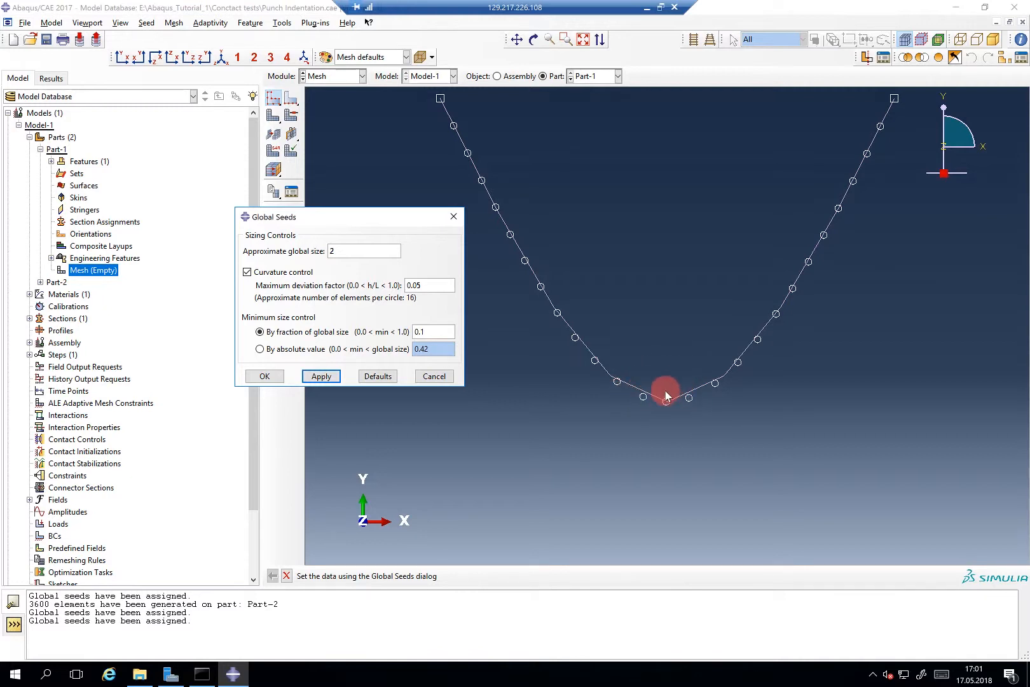
pyautogui.moveTo(650, 399)
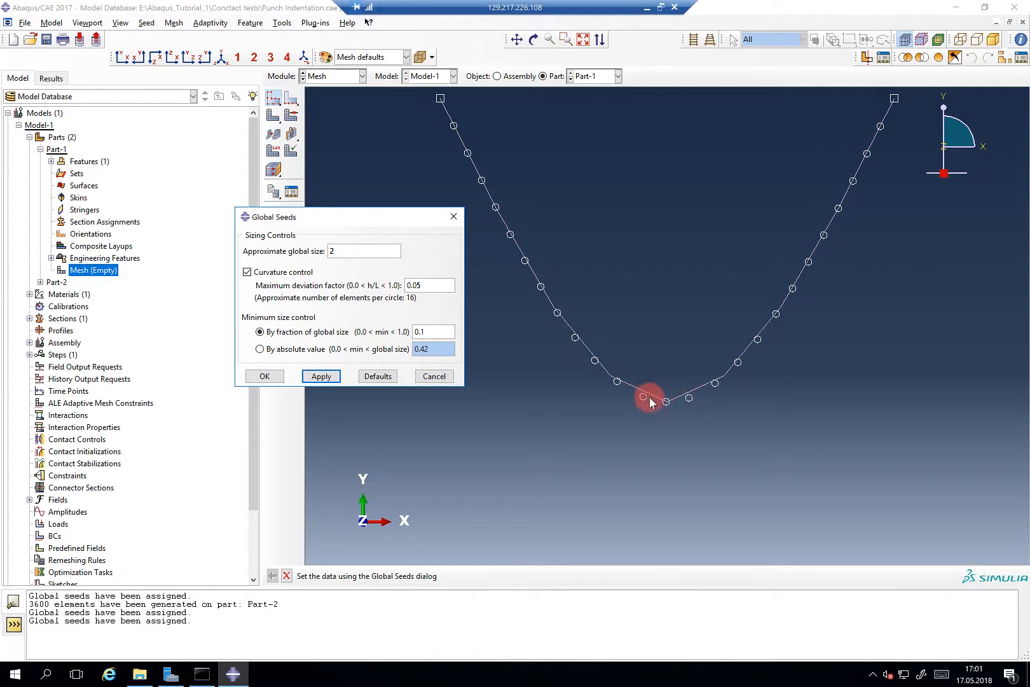
pyautogui.moveTo(670, 403)
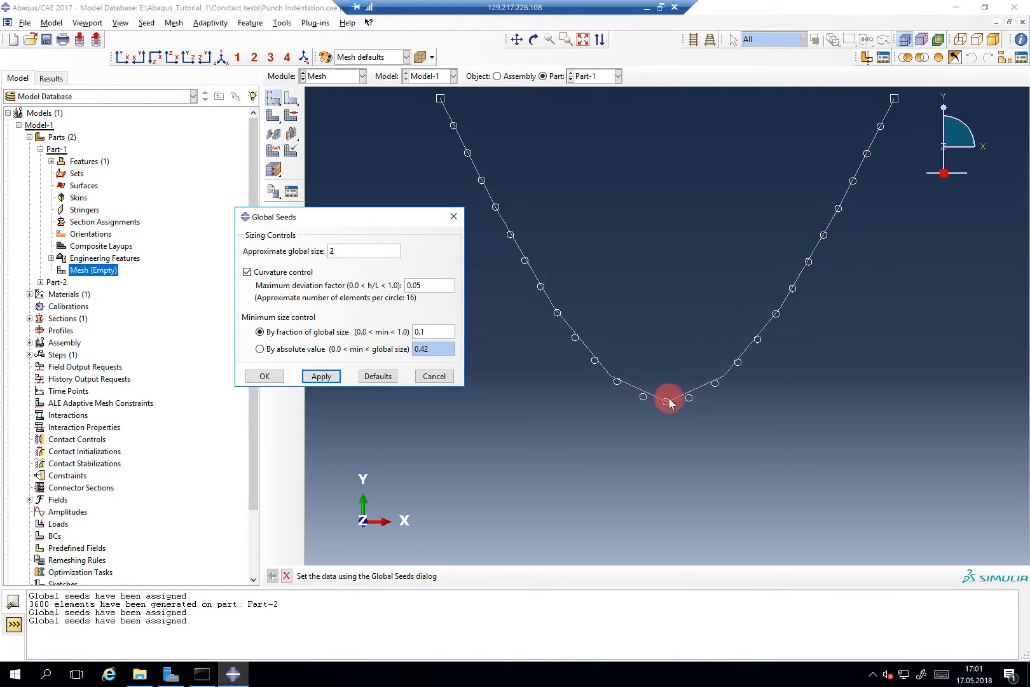
pyautogui.moveTo(698, 364)
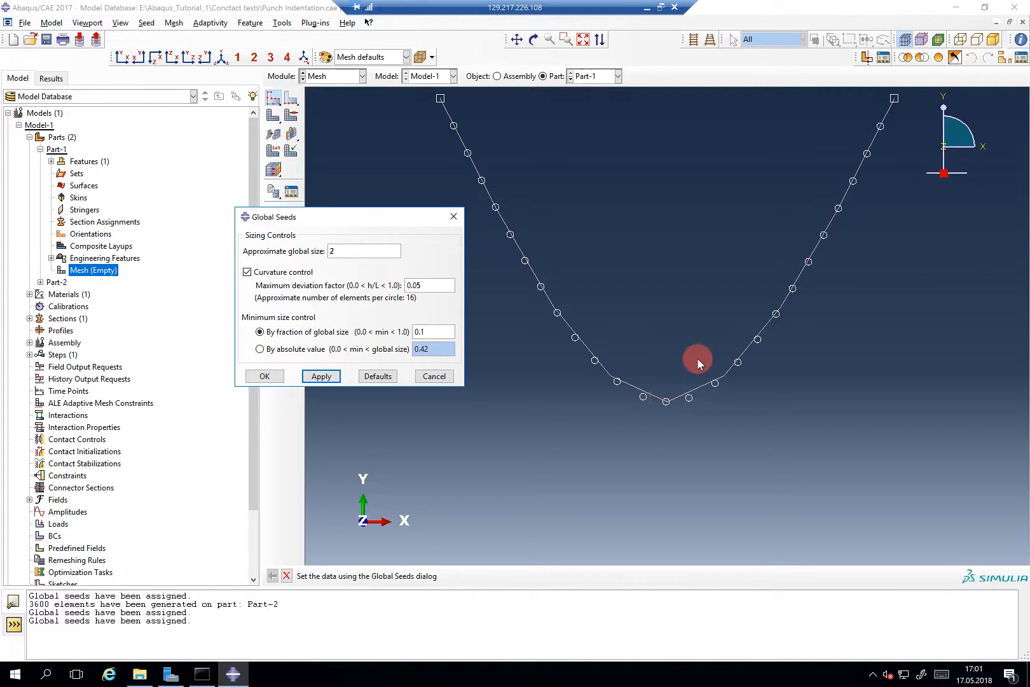
pyautogui.moveTo(667, 402)
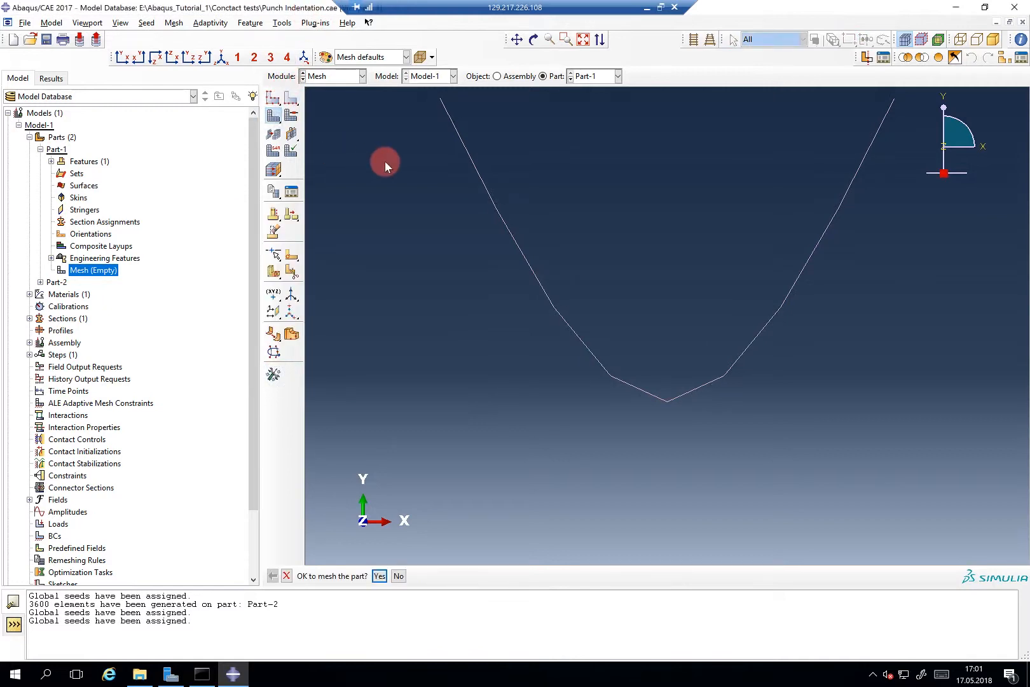
pyautogui.click(379, 577)
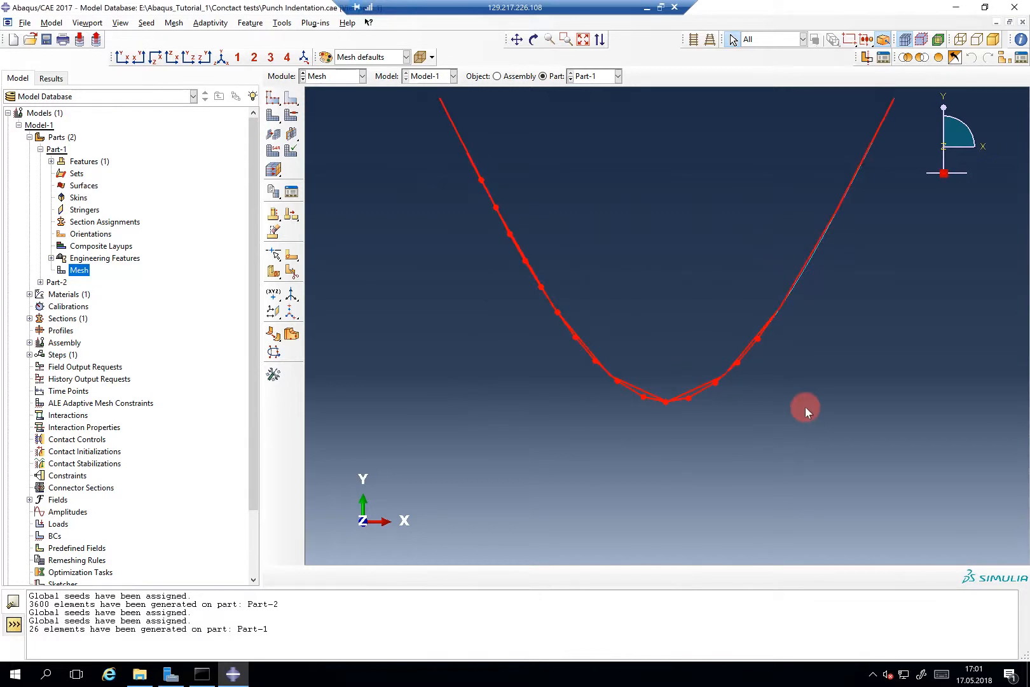
# Assign discrete rigid link elements (R2D2) to the punch mesh.
pyautogui.click(272, 151)
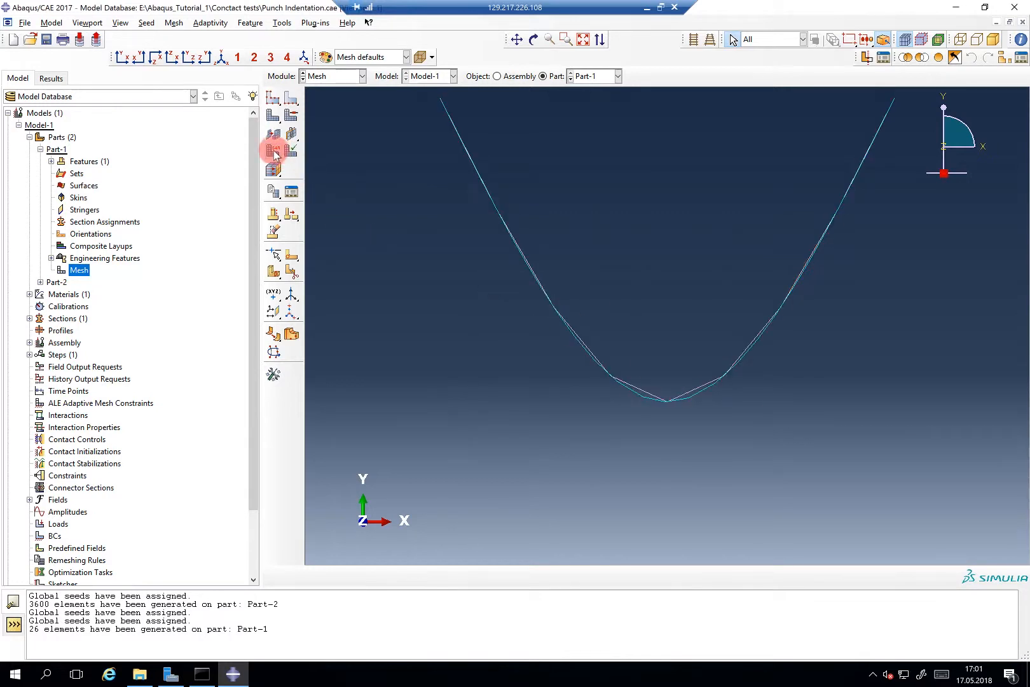
pyautogui.click(273, 149)
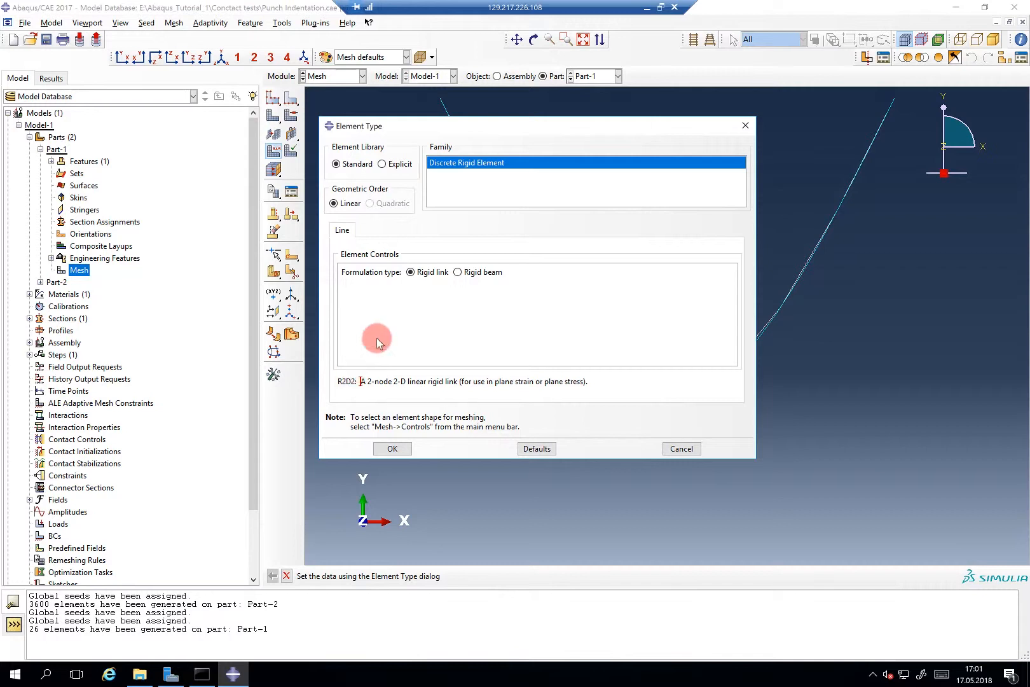
pyautogui.moveTo(384, 385)
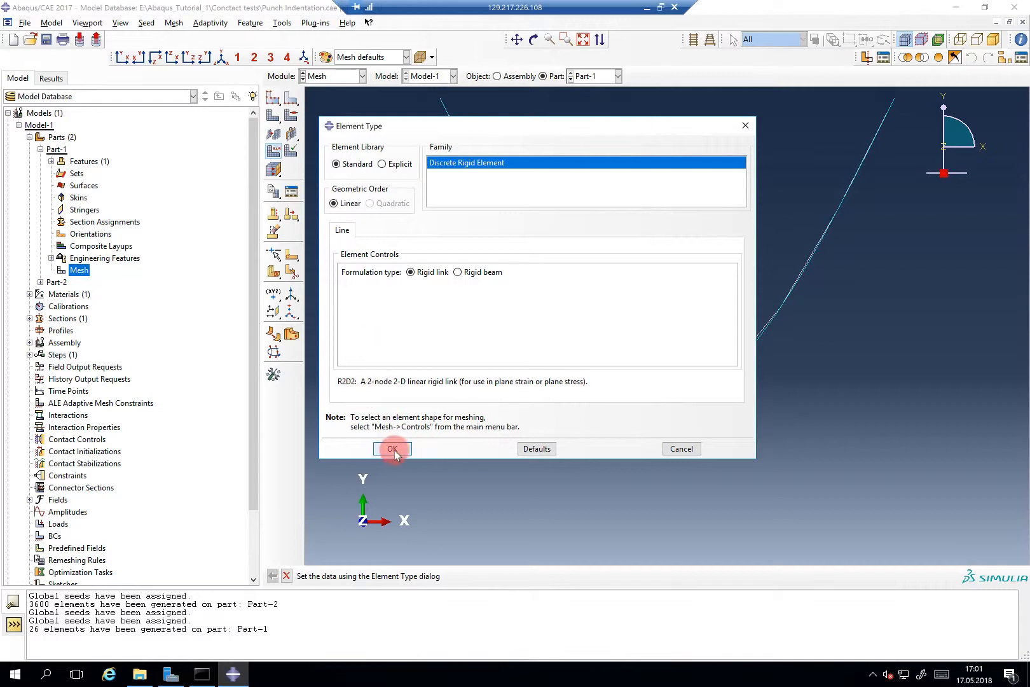
pyautogui.click(392, 448)
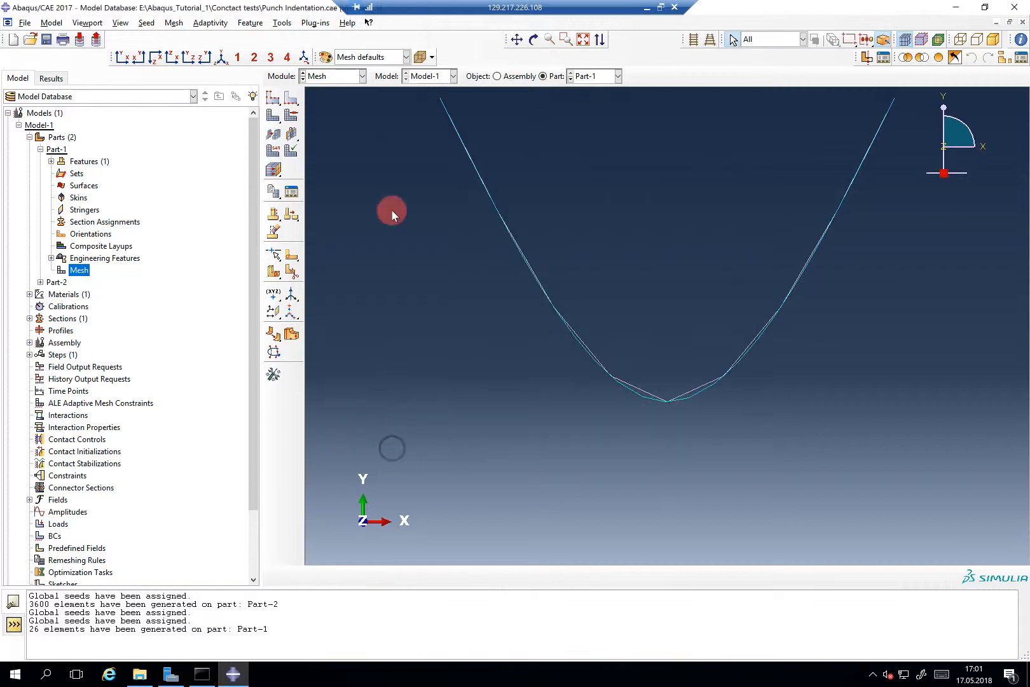
# Add dependent instances of Part-1 and Part-2 to the assembly.
pyautogui.click(40, 149)
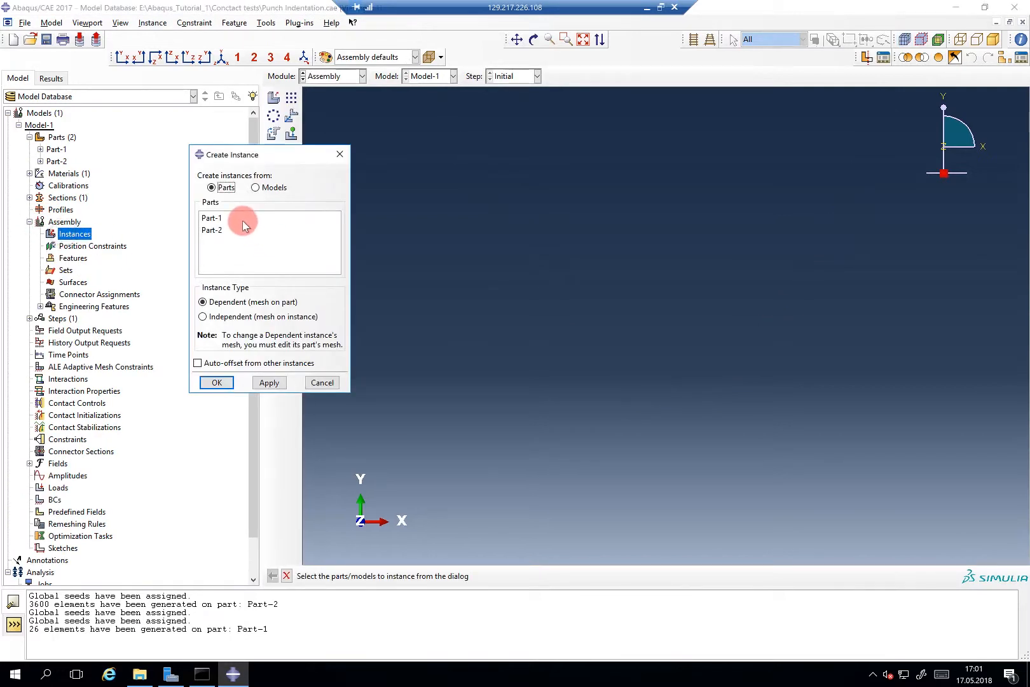
pyautogui.click(269, 381)
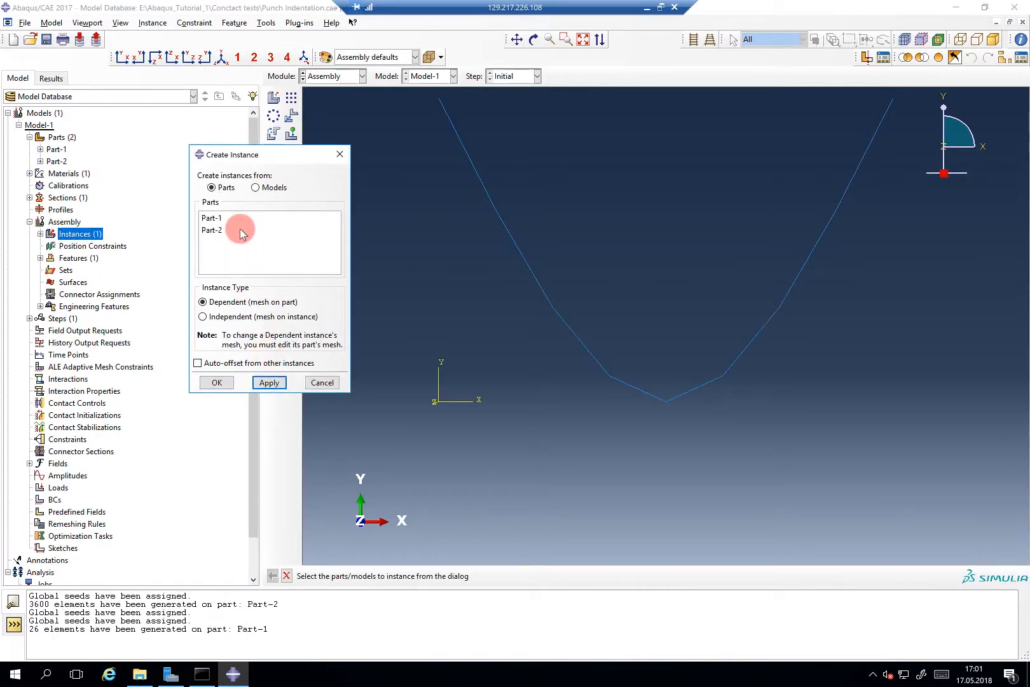
pyautogui.click(268, 381)
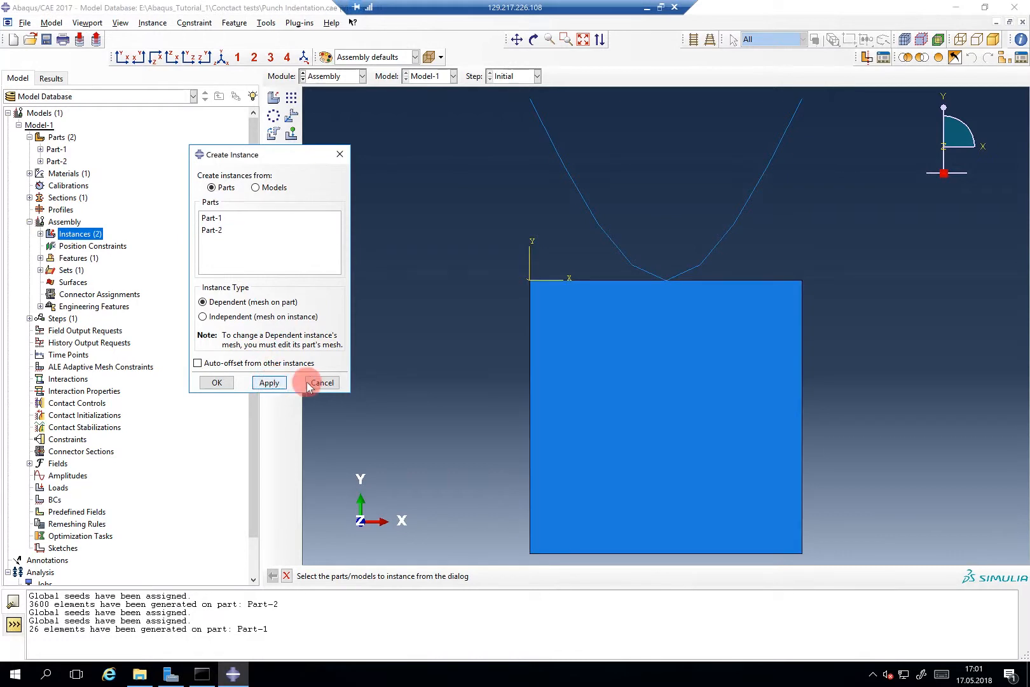
pyautogui.click(320, 381)
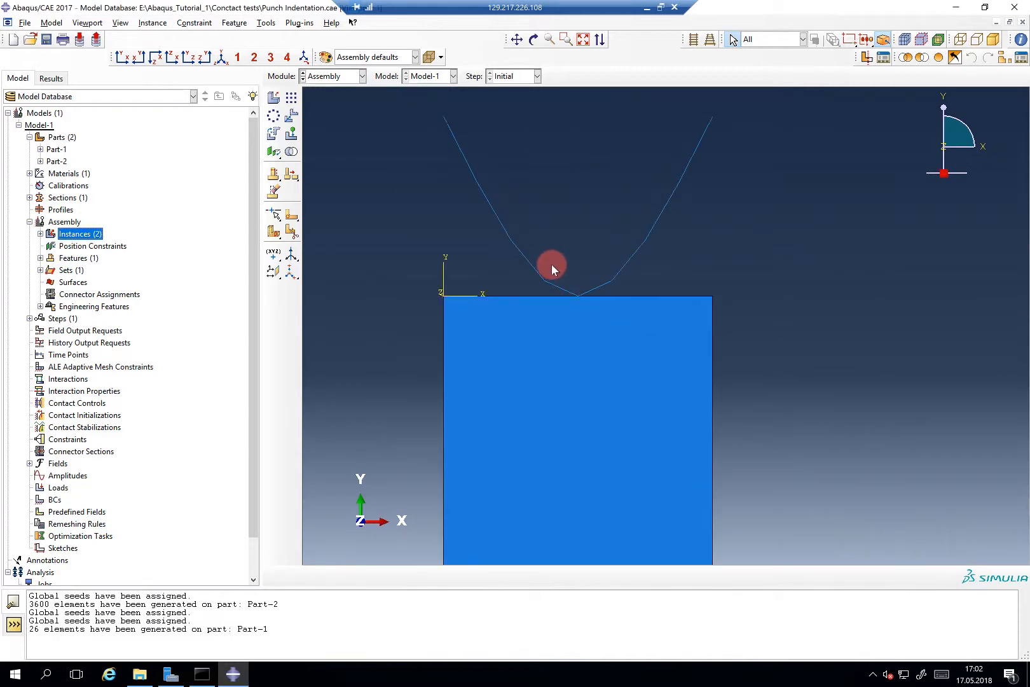
# Translate the punch instance Part-1-1 by vector 0,0 to 0,1 and accept its position.
pyautogui.click(289, 114)
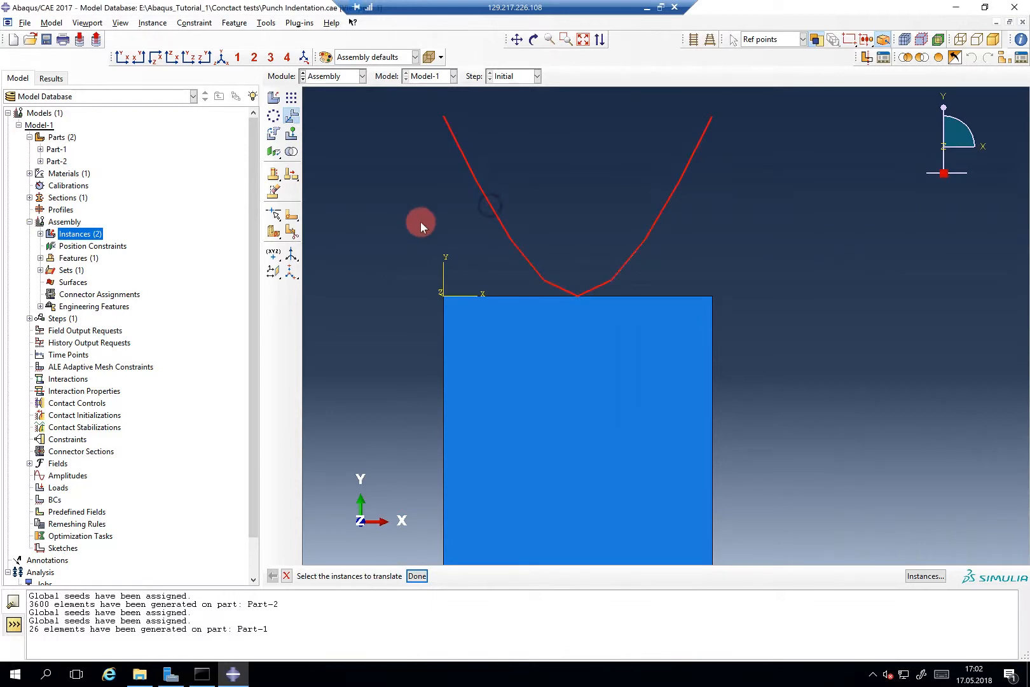
pyautogui.click(417, 576)
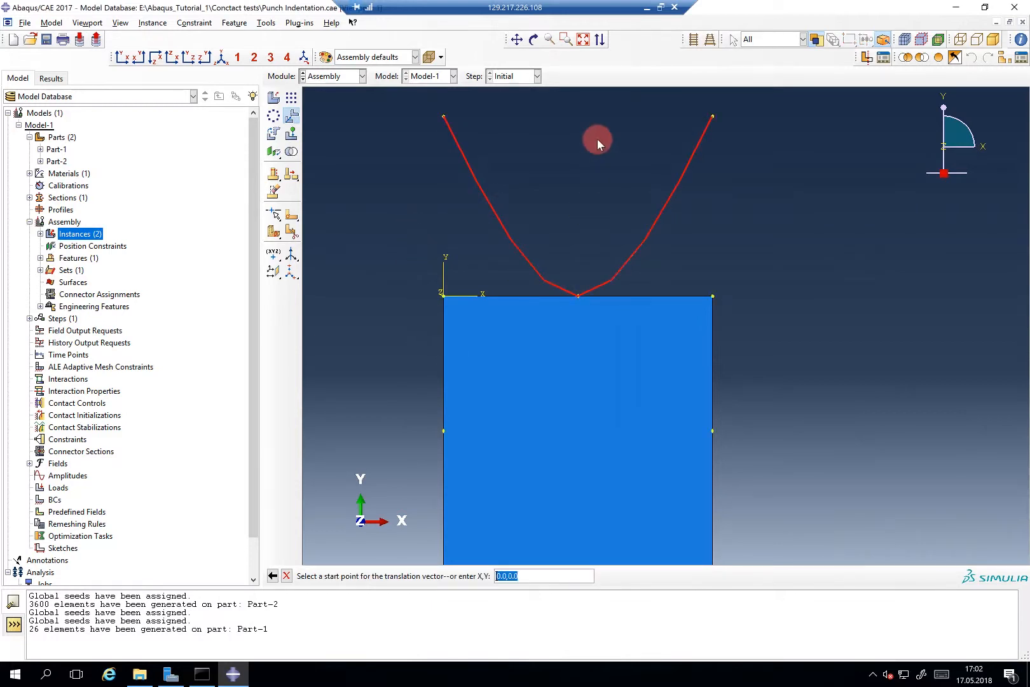
pyautogui.moveTo(421, 390)
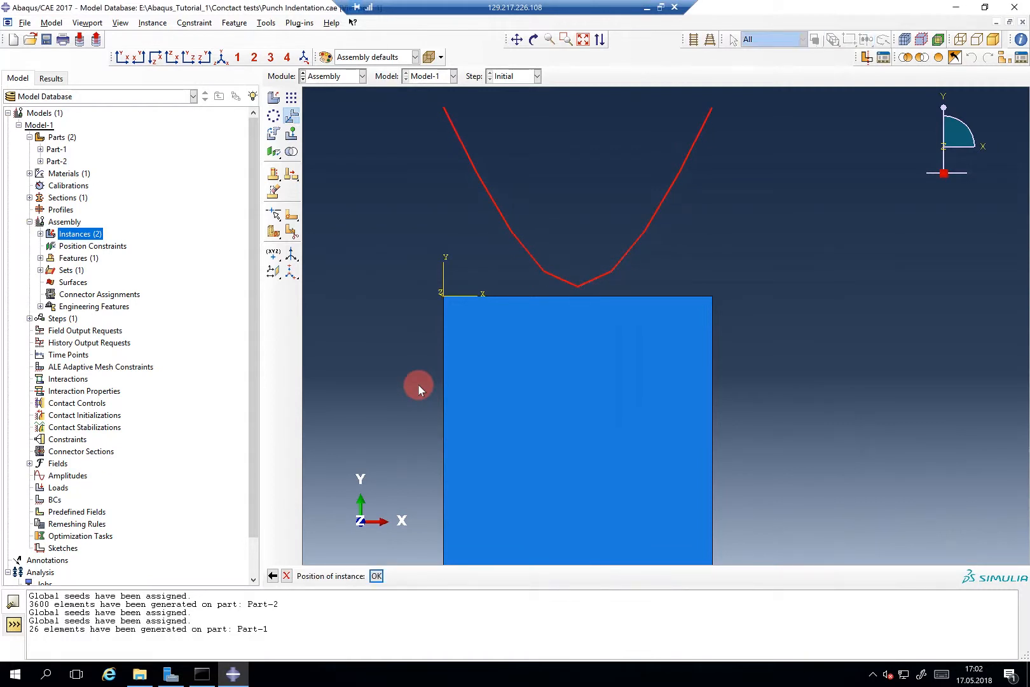
pyautogui.click(375, 576)
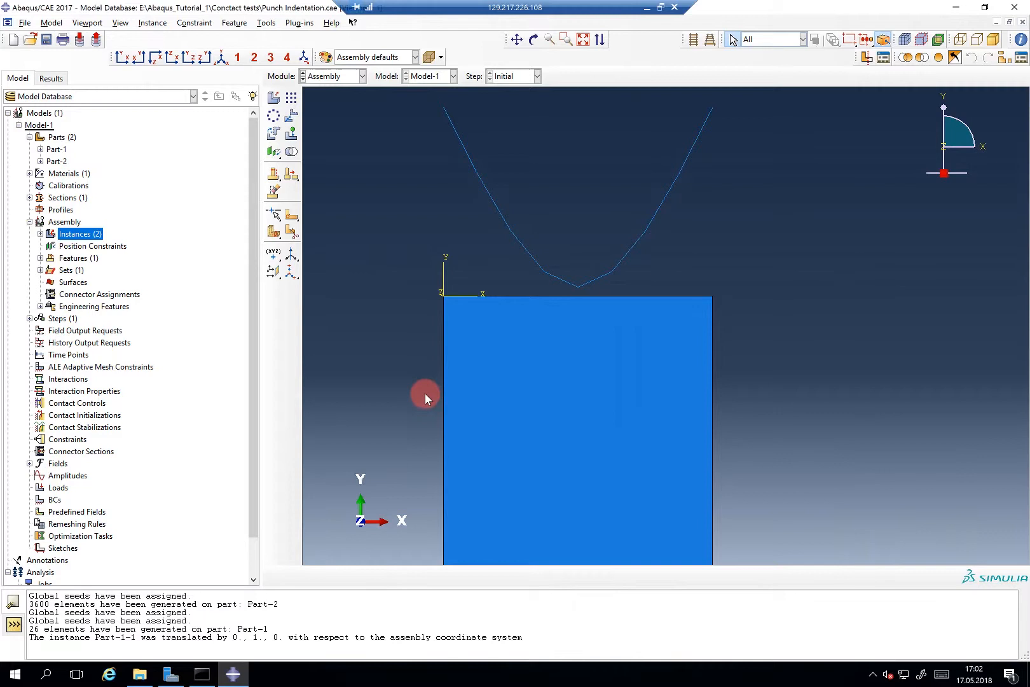
pyautogui.moveTo(426, 403)
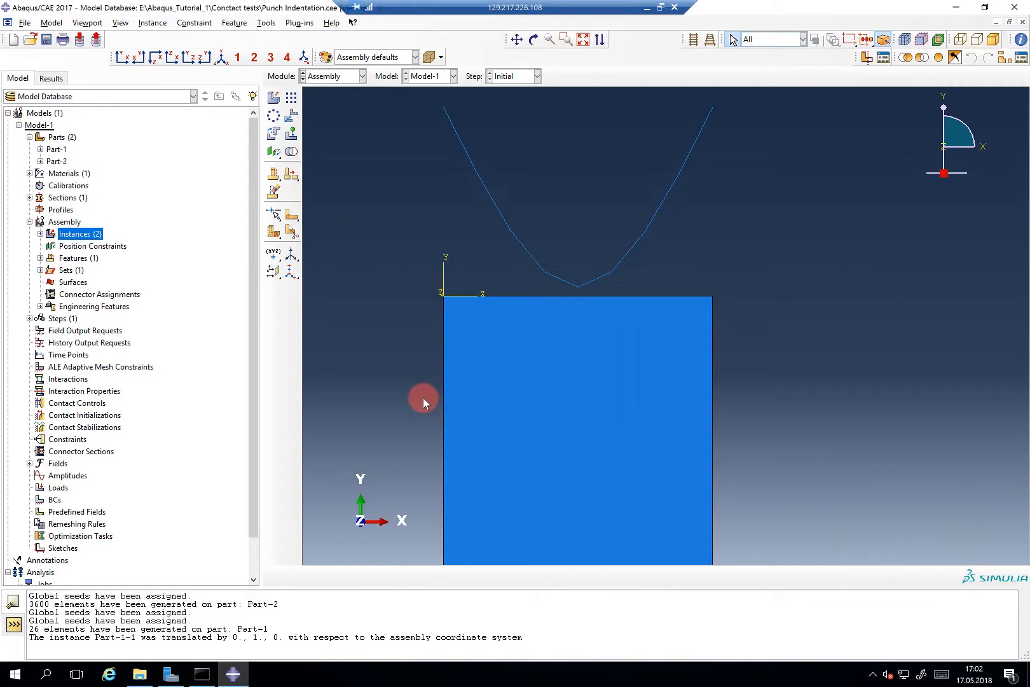
pyautogui.moveTo(363, 162)
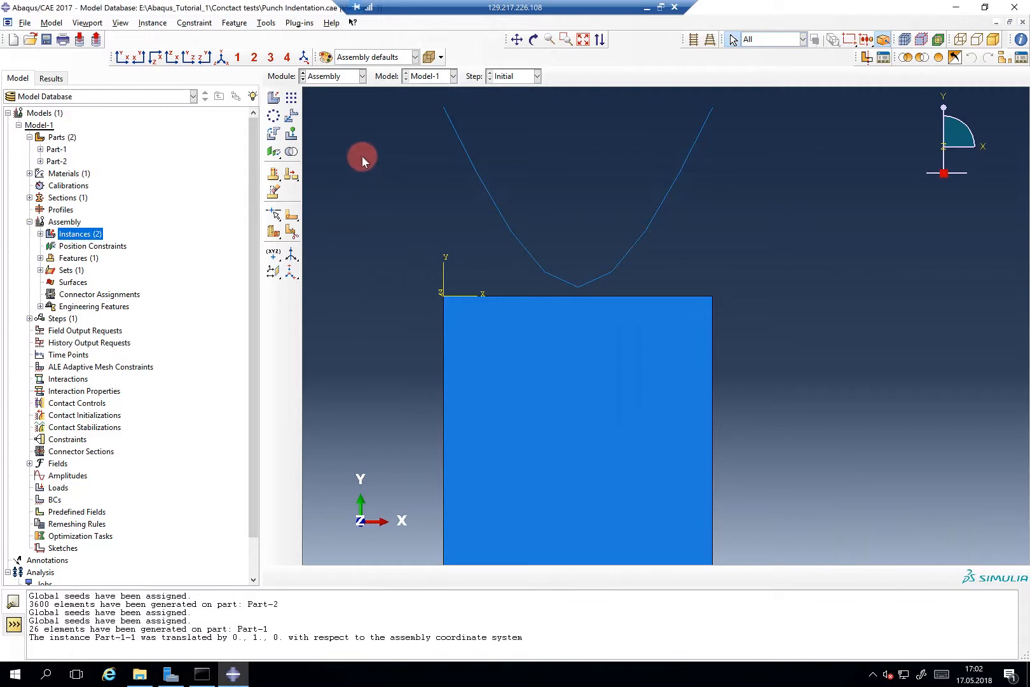
pyautogui.moveTo(463, 161)
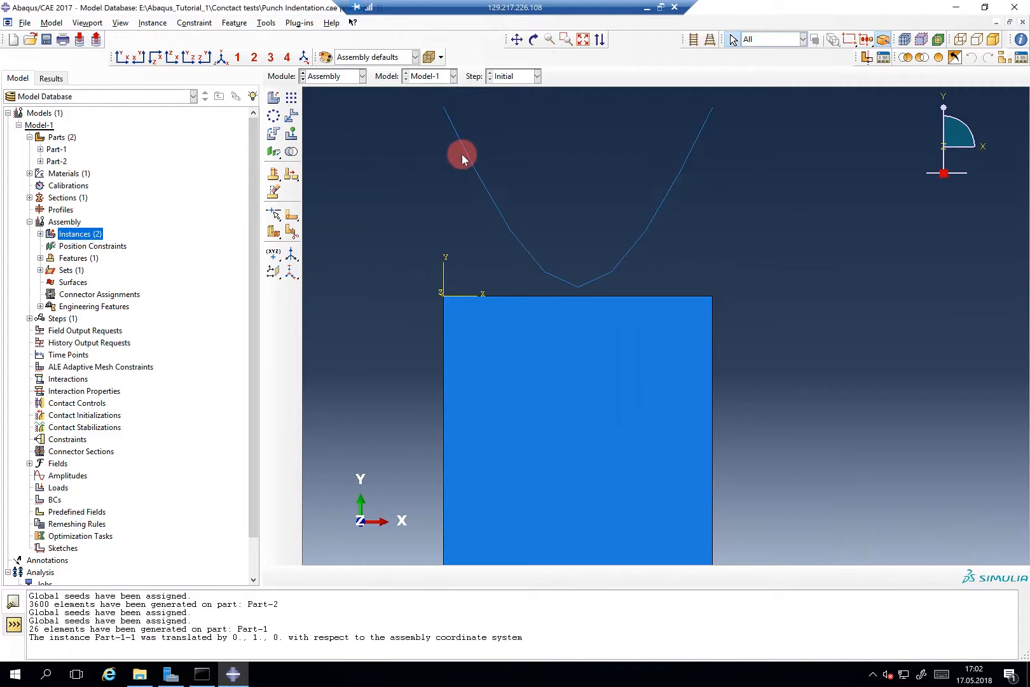
pyautogui.moveTo(460, 164)
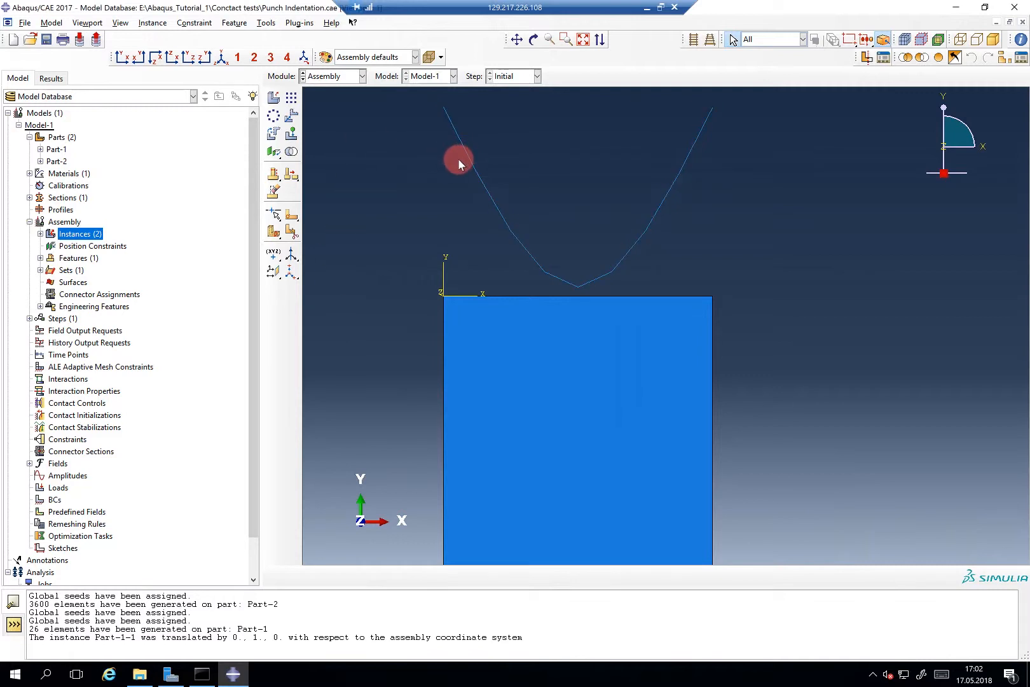
# In Translate To, select the punch edges as movable and the block's top edge as fixed.
pyautogui.click(468, 158)
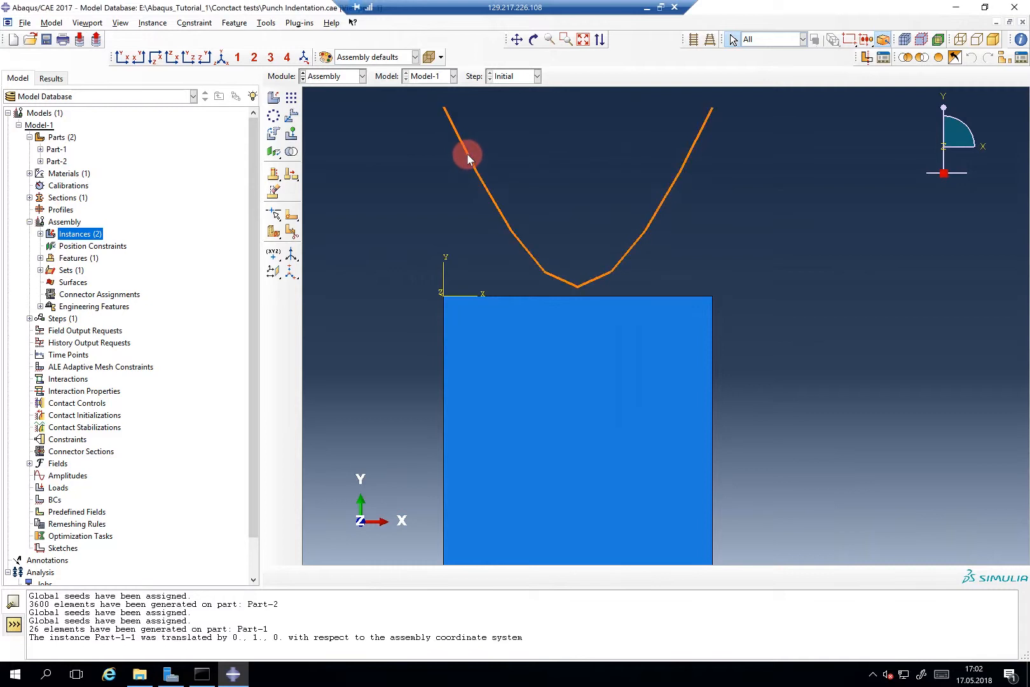
pyautogui.click(292, 136)
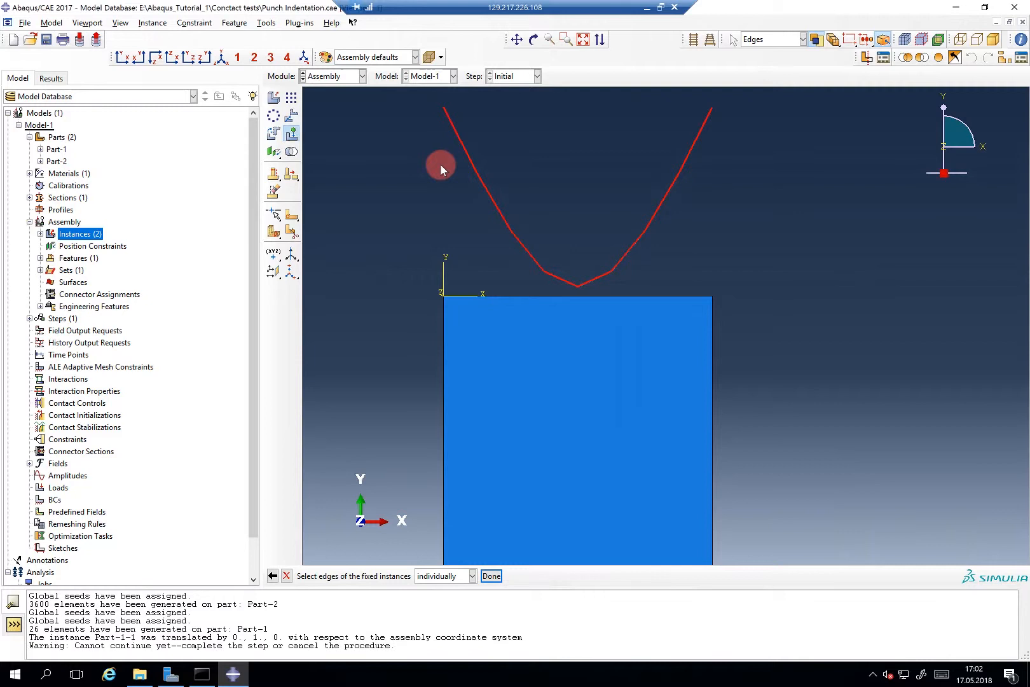
pyautogui.moveTo(520, 281)
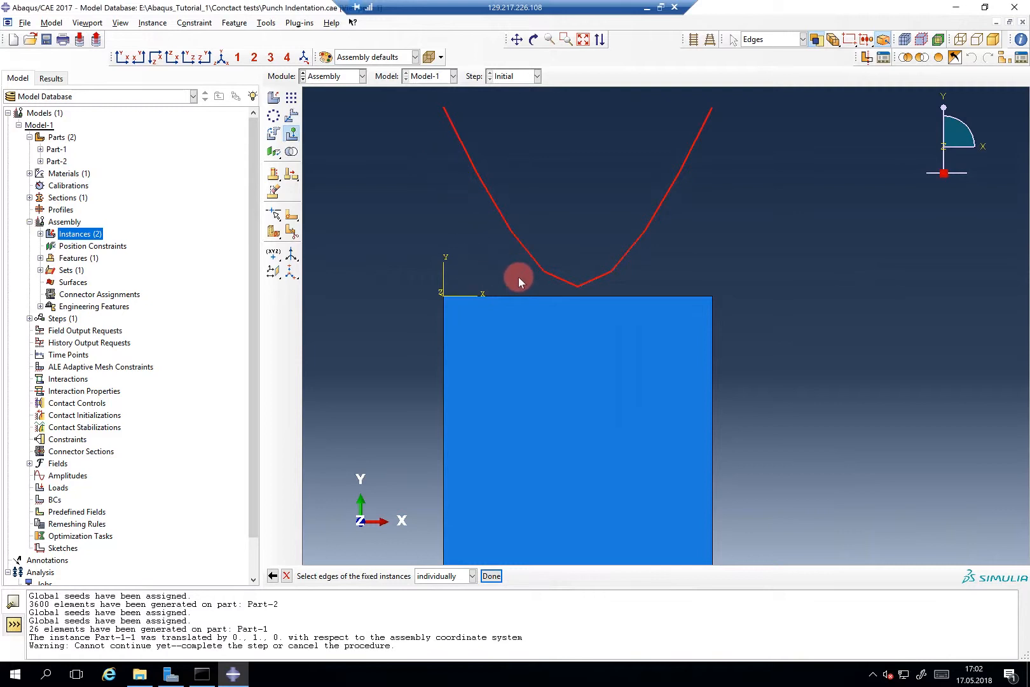
pyautogui.click(519, 298)
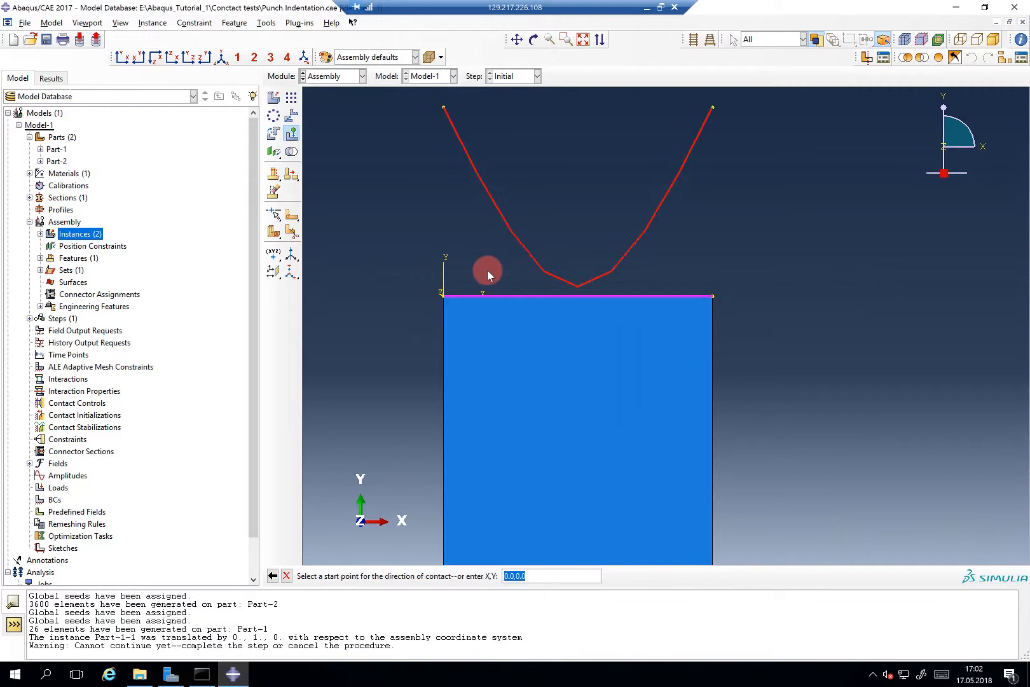
pyautogui.moveTo(518, 276)
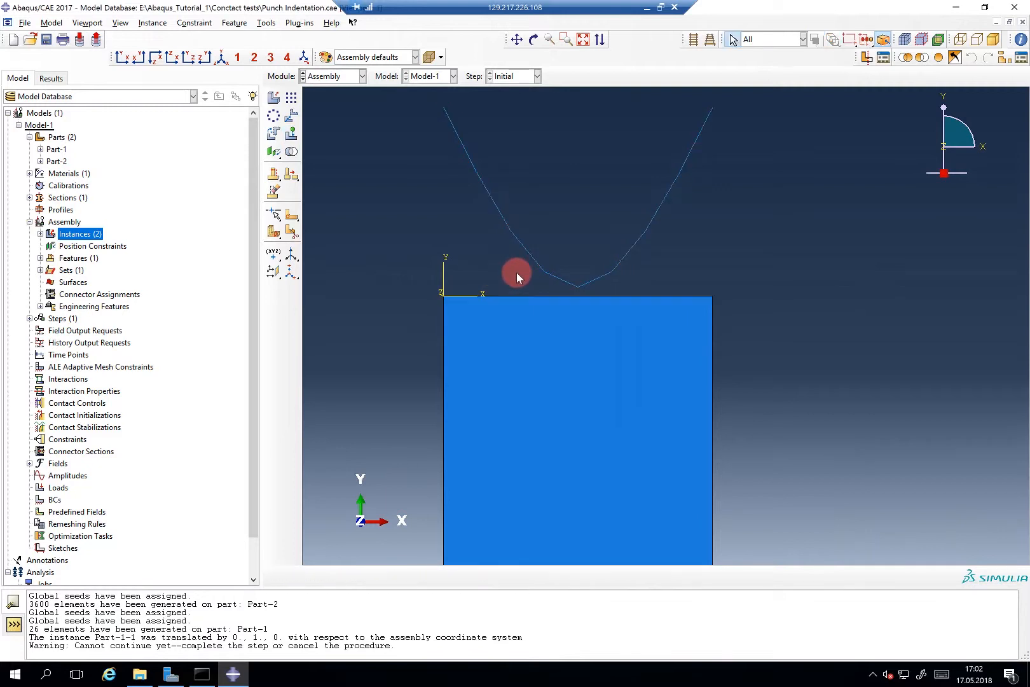
pyautogui.click(291, 136)
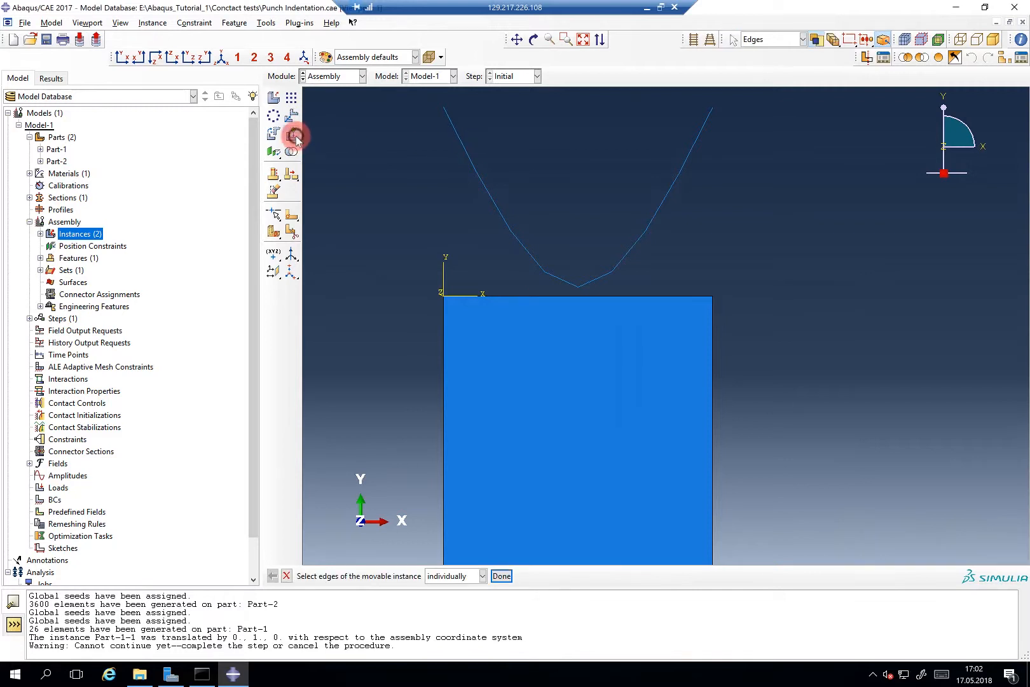
pyautogui.click(493, 203)
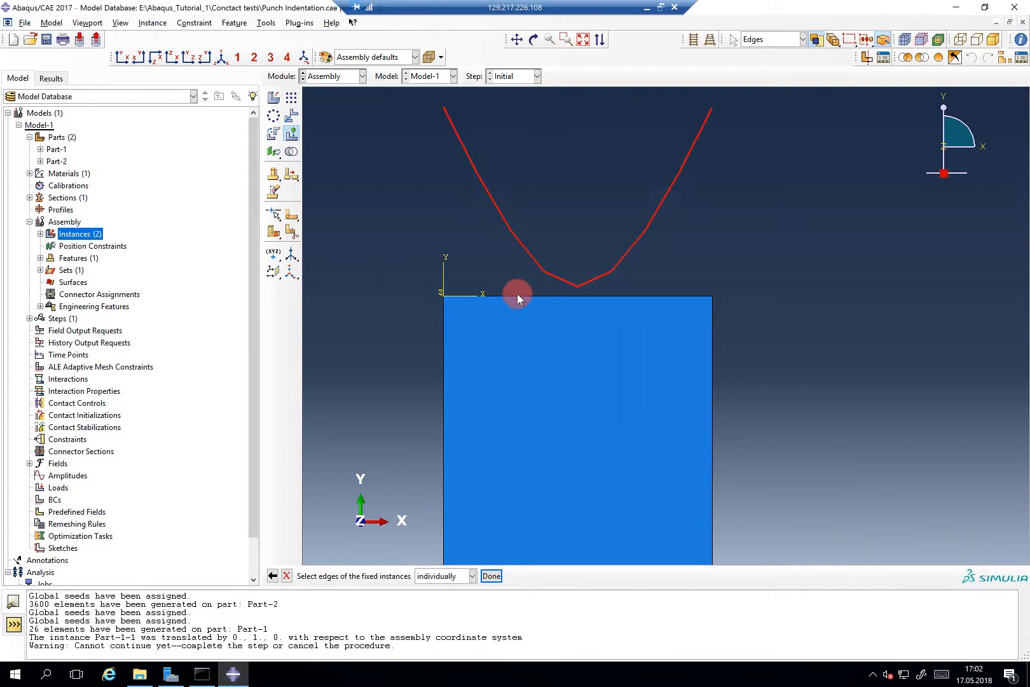
pyautogui.click(491, 576)
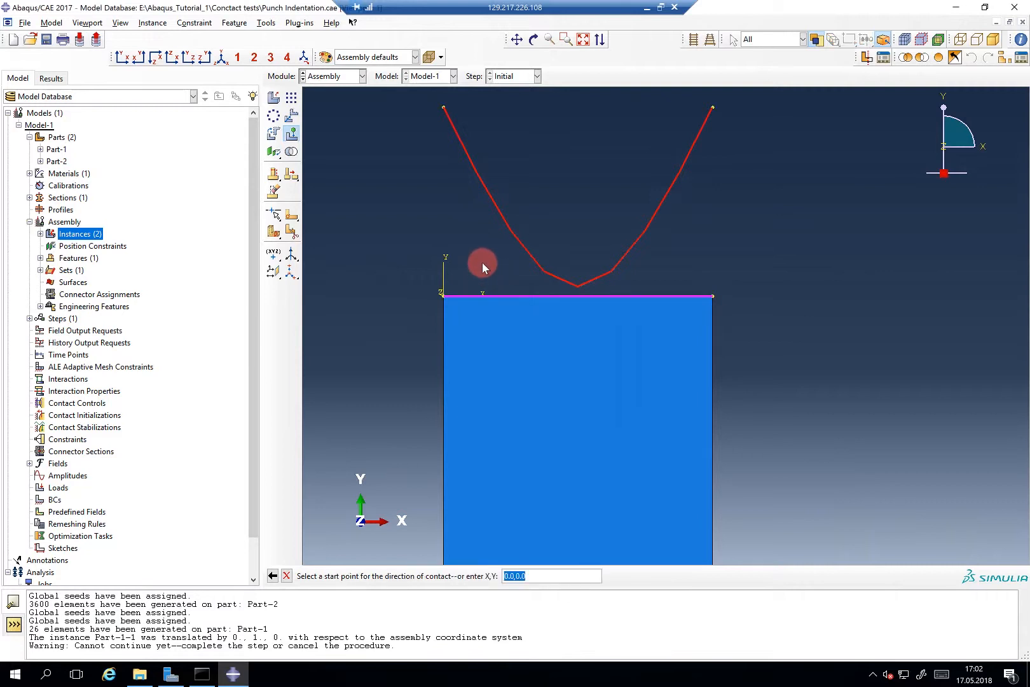
pyautogui.click(483, 263)
pyautogui.write('0,')
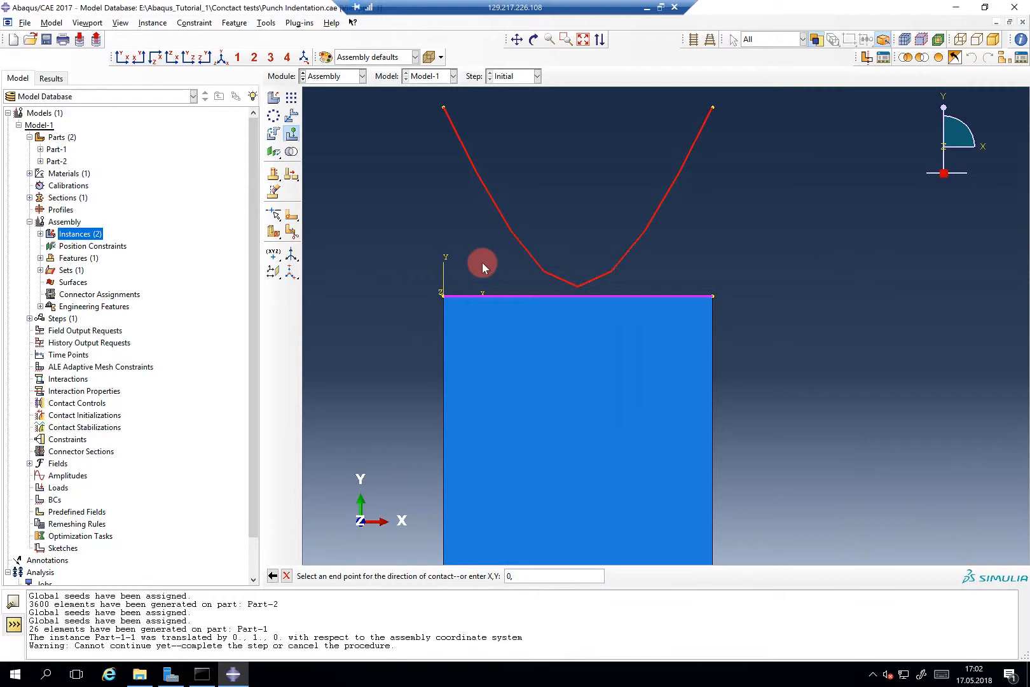
# Set direction 0,0 to 0,-1 with clearance 0.1, preview and accept the punch position.
pyautogui.write('-1')
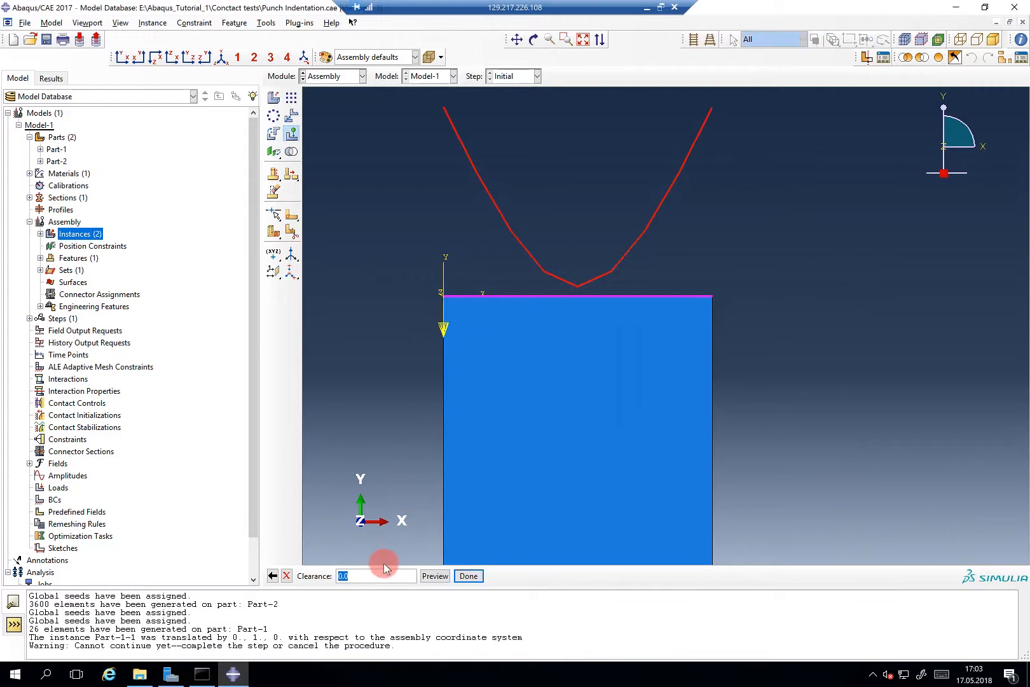
pyautogui.write('0.1')
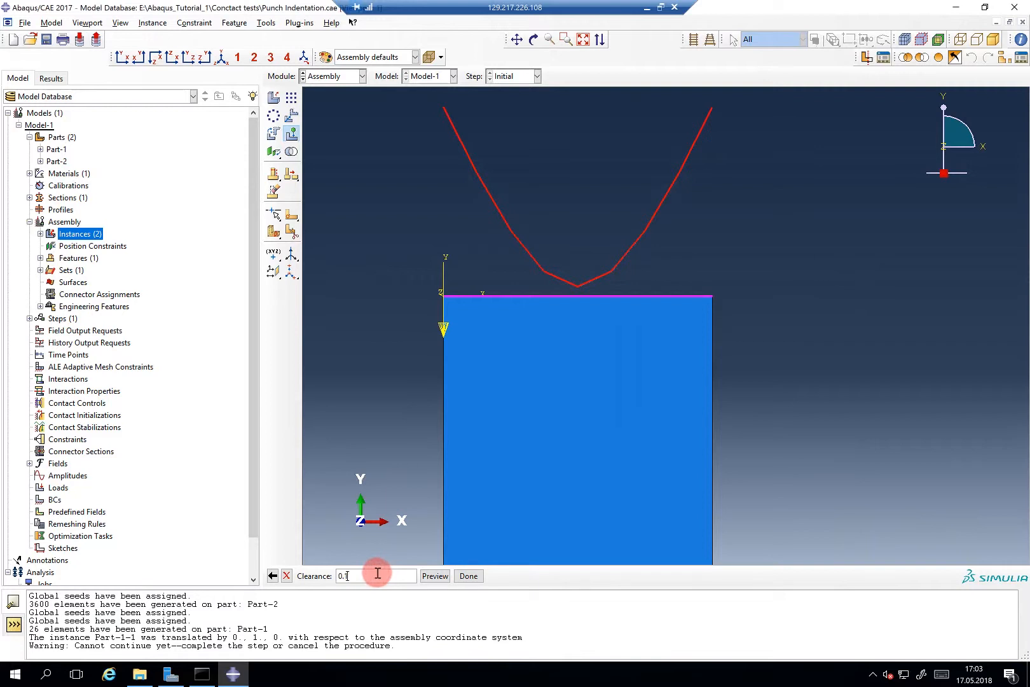
pyautogui.click(434, 576)
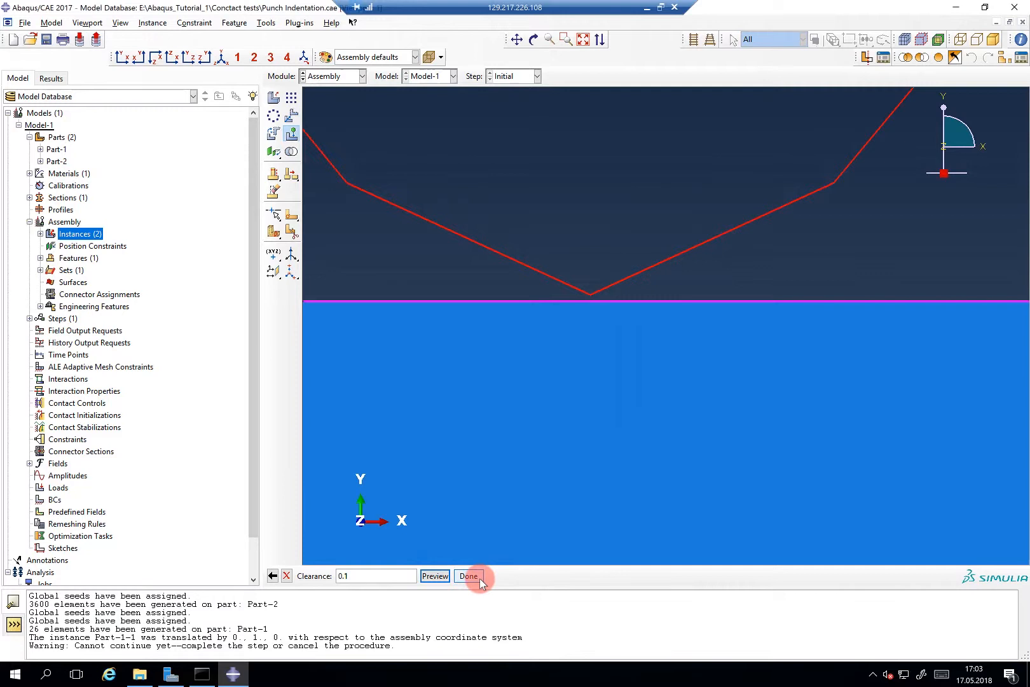
pyautogui.click(468, 576)
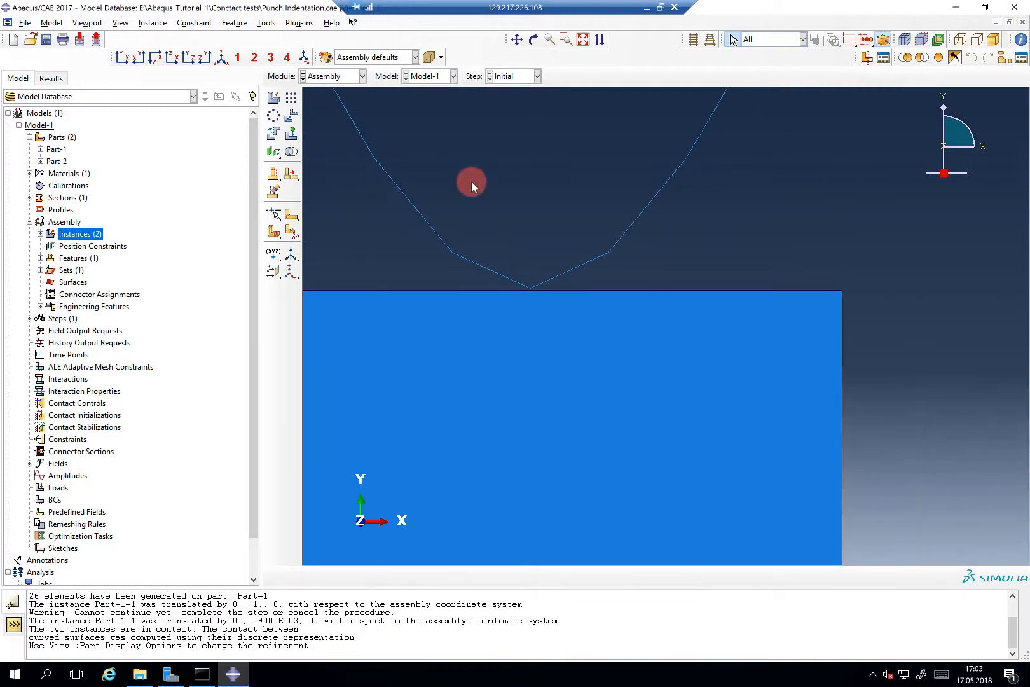
# Briefly view the assembly display options, then switch to the punch part alone.
pyautogui.click(87, 23)
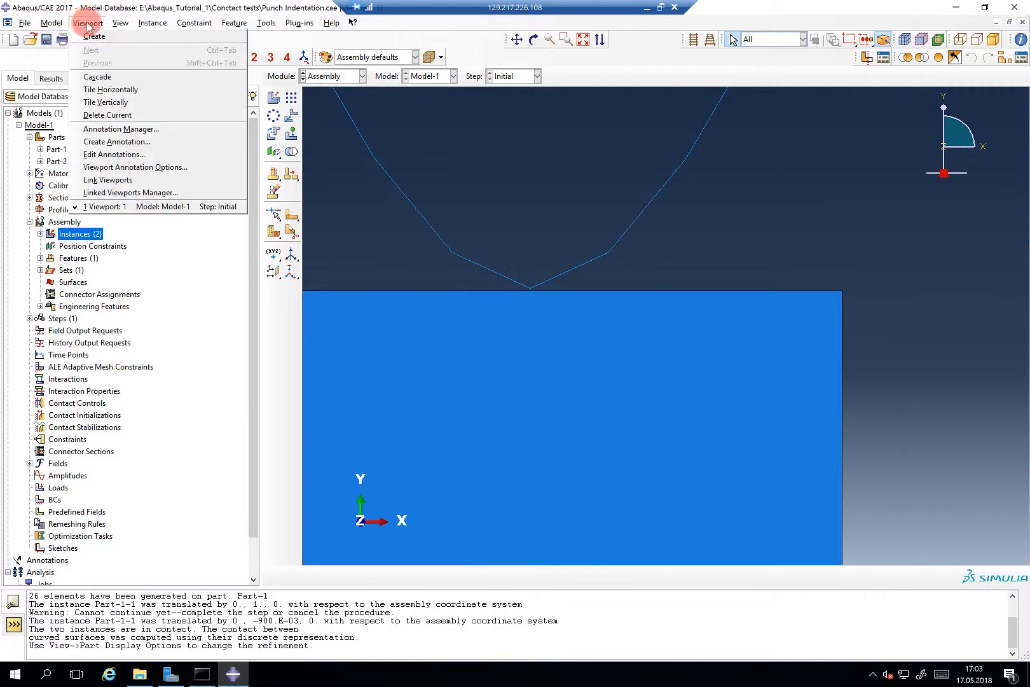
pyautogui.click(121, 23)
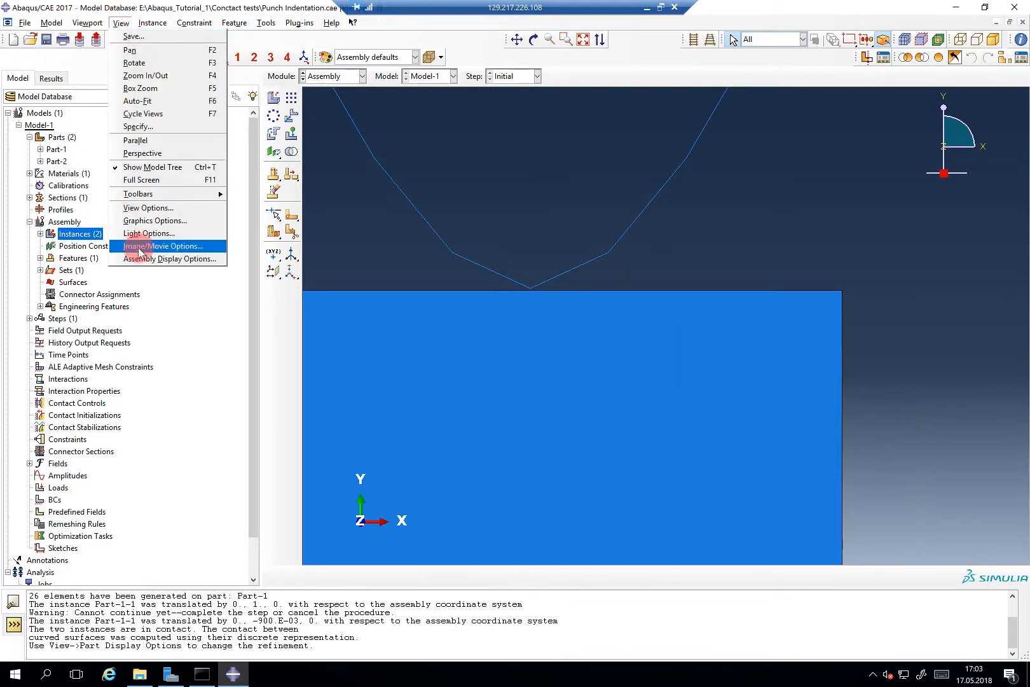
pyautogui.click(166, 245)
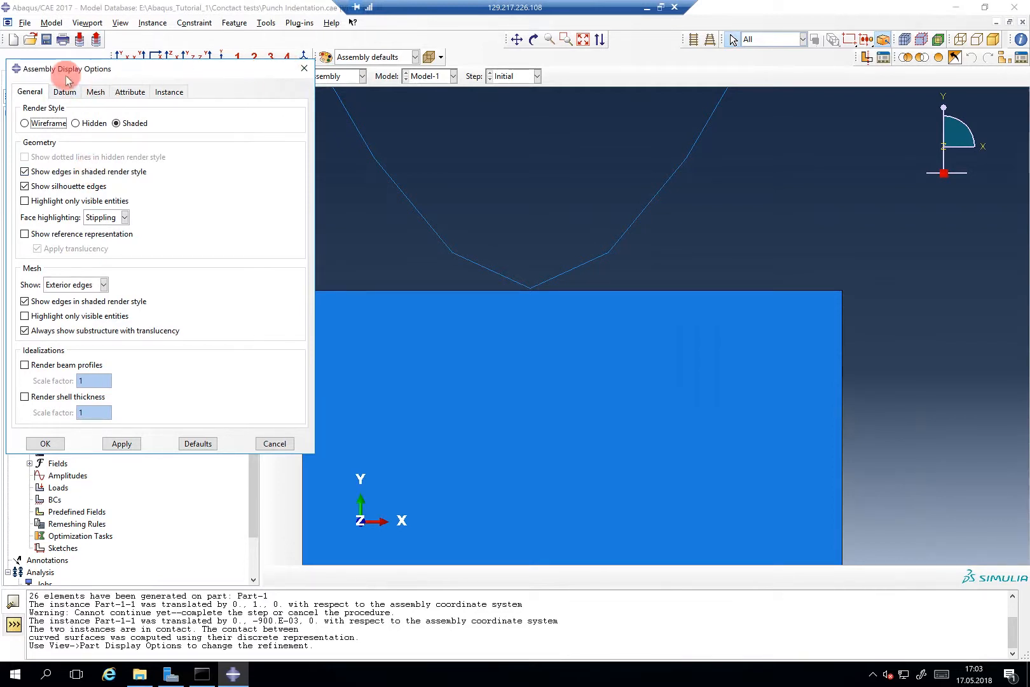
pyautogui.click(45, 443)
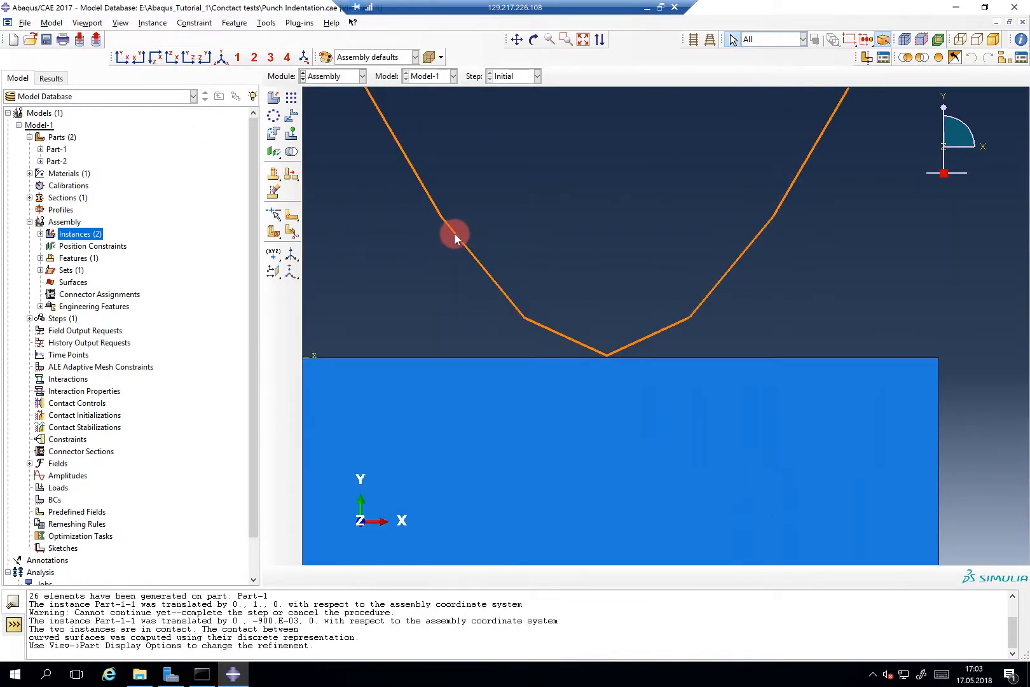
pyautogui.click(334, 76)
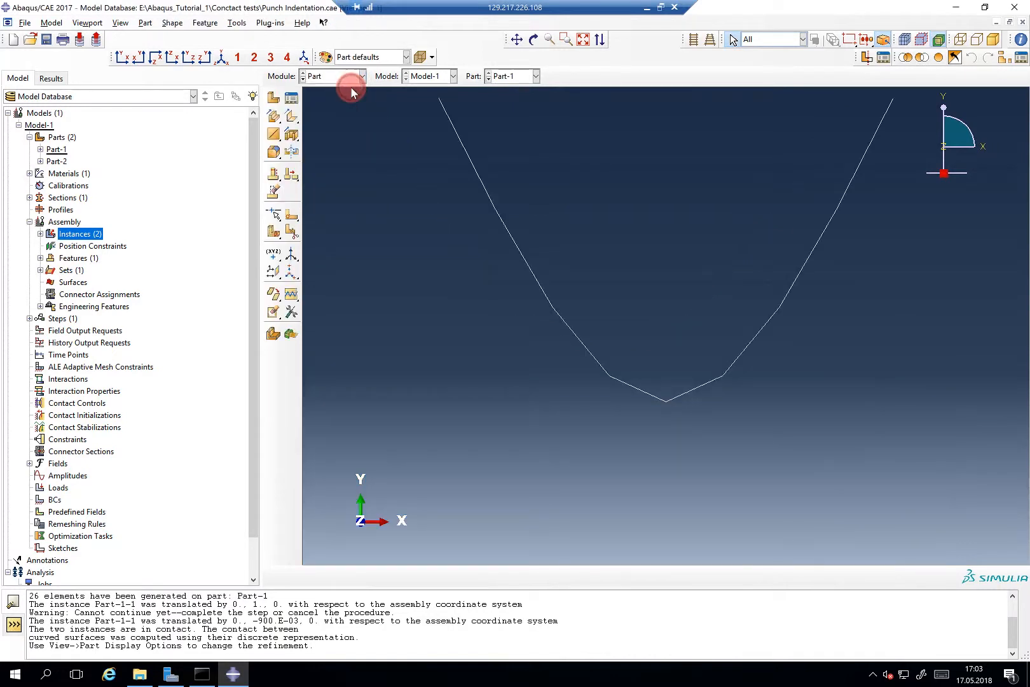
# In Part Display Options set curve refinement to Extra Fine and apply it.
pyautogui.click(121, 23)
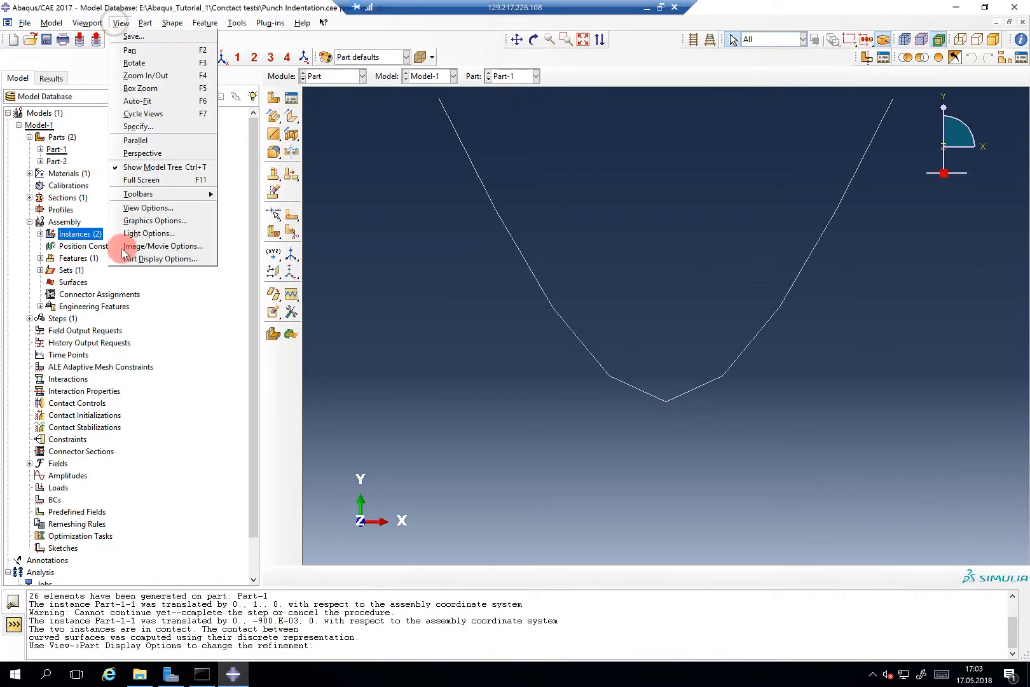
pyautogui.click(161, 258)
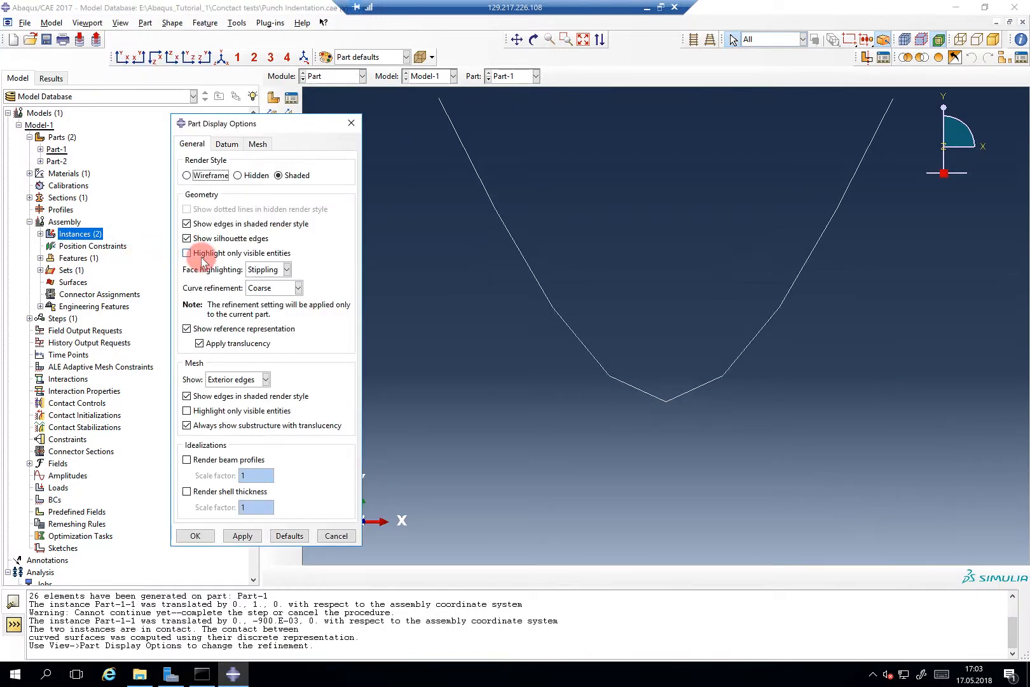
pyautogui.click(297, 287)
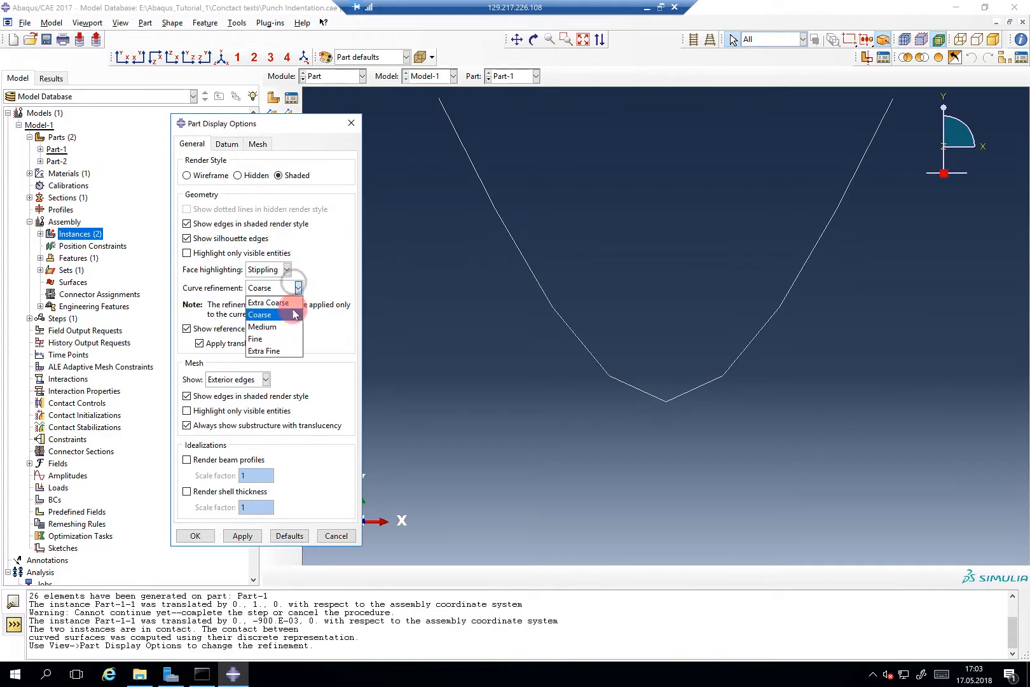
pyautogui.click(265, 350)
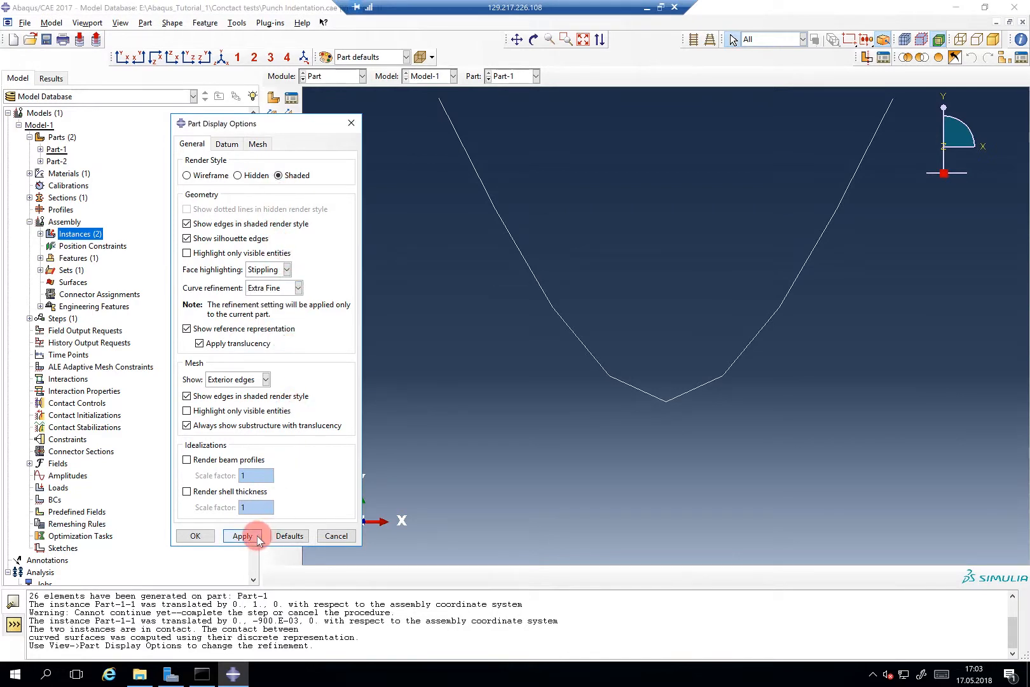
pyautogui.click(242, 536)
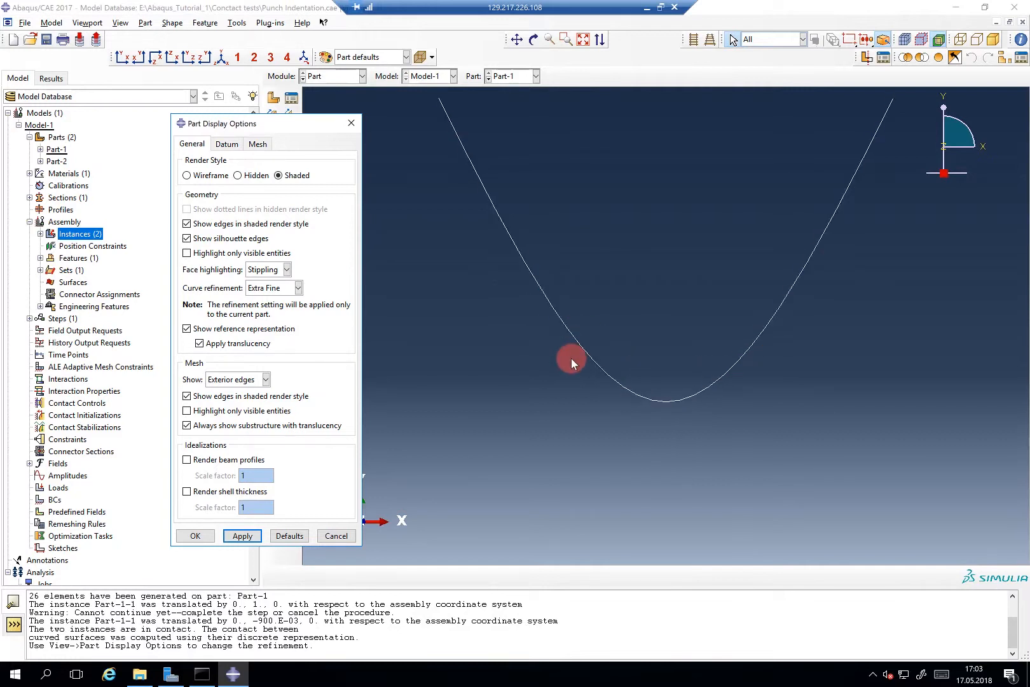
pyautogui.moveTo(428, 349)
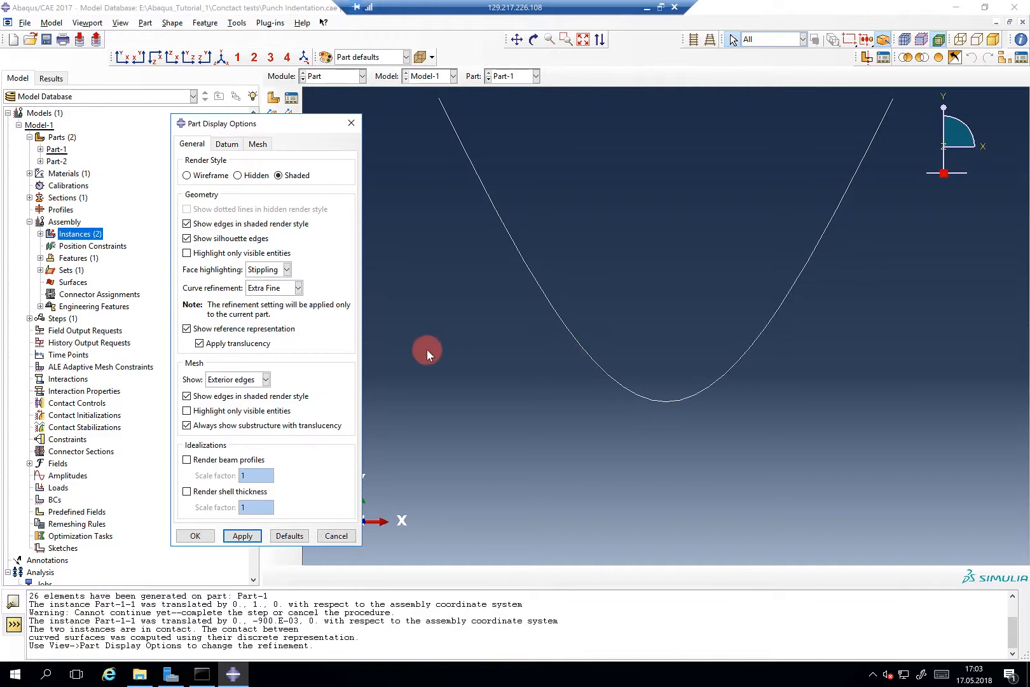
# Set curve refinement back to Coarse and confirm the display options.
pyautogui.click(297, 287)
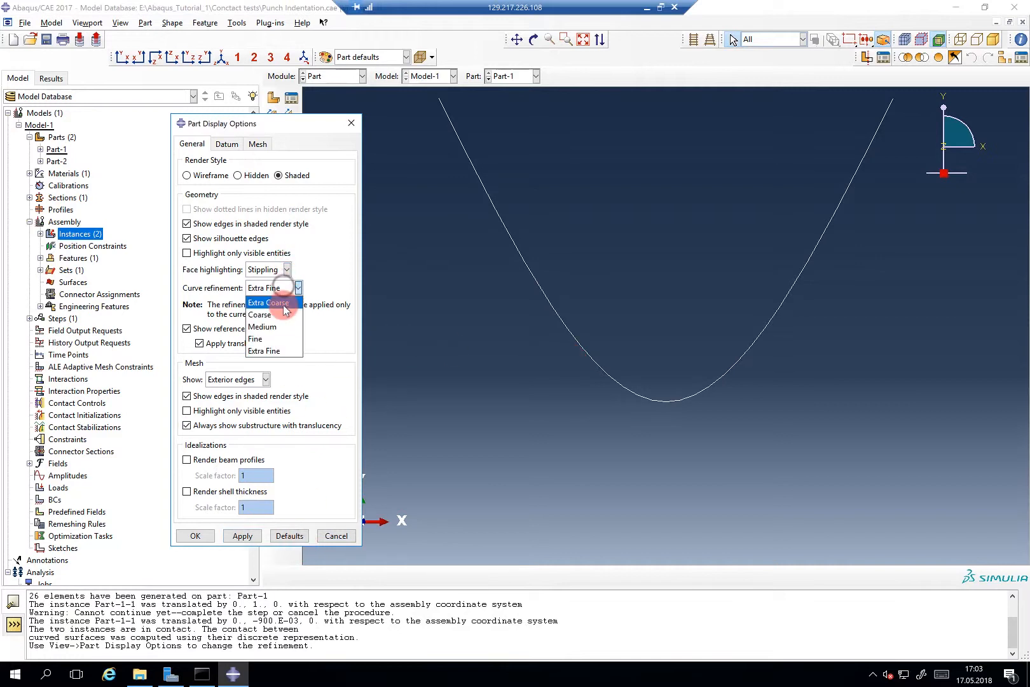
pyautogui.click(259, 314)
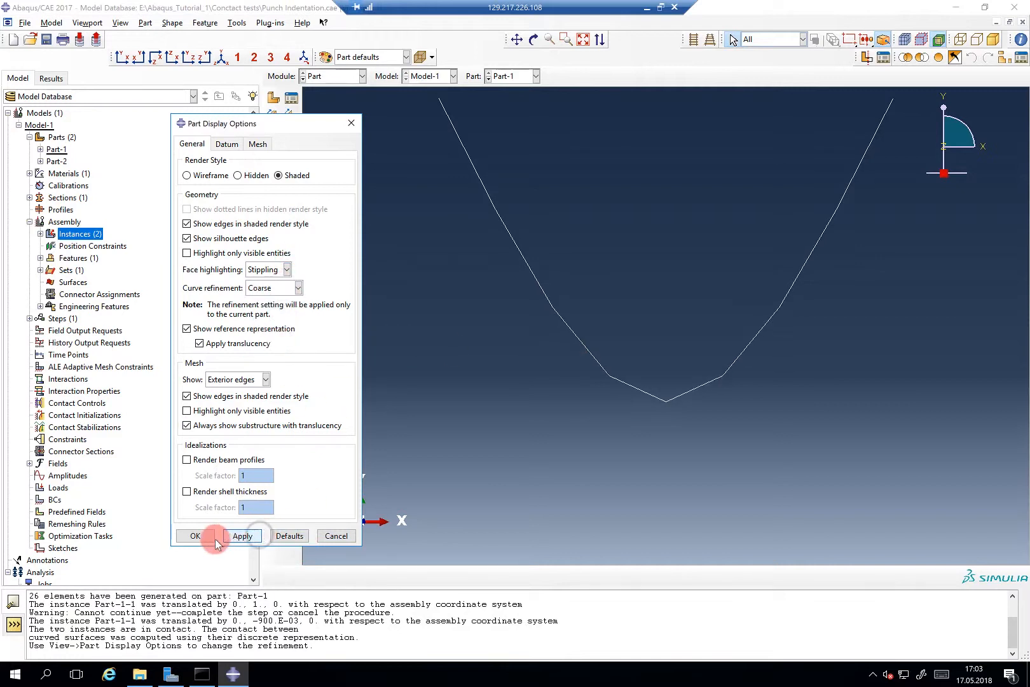
pyautogui.click(192, 535)
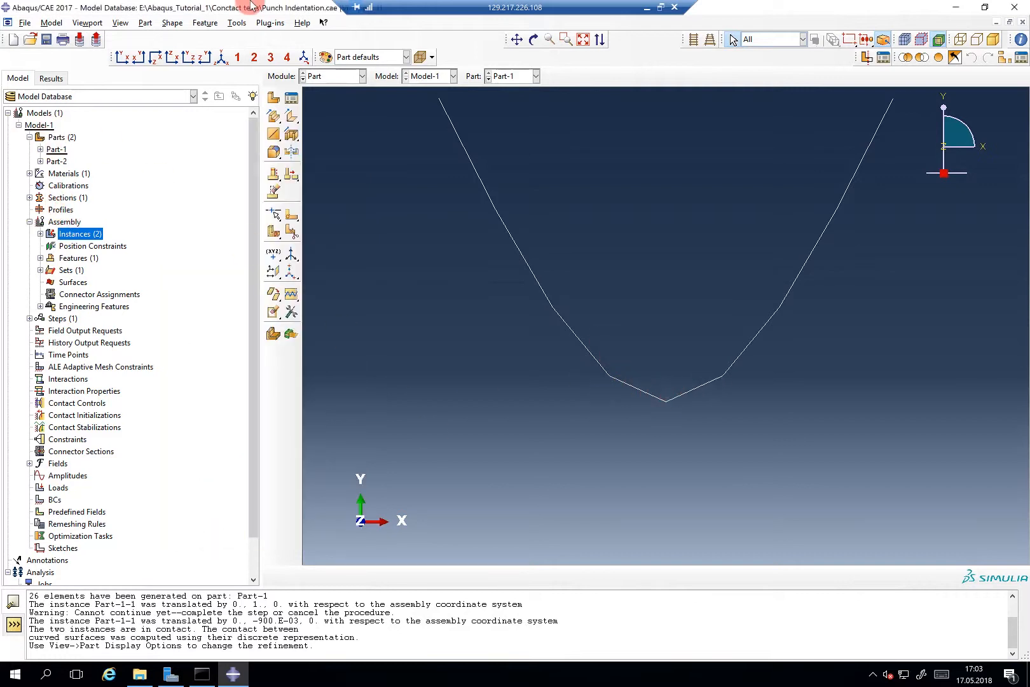
# In the Mesh module, query the punch tip node coordinates, reported as 15, 100E-03, 0.
pyautogui.click(332, 76)
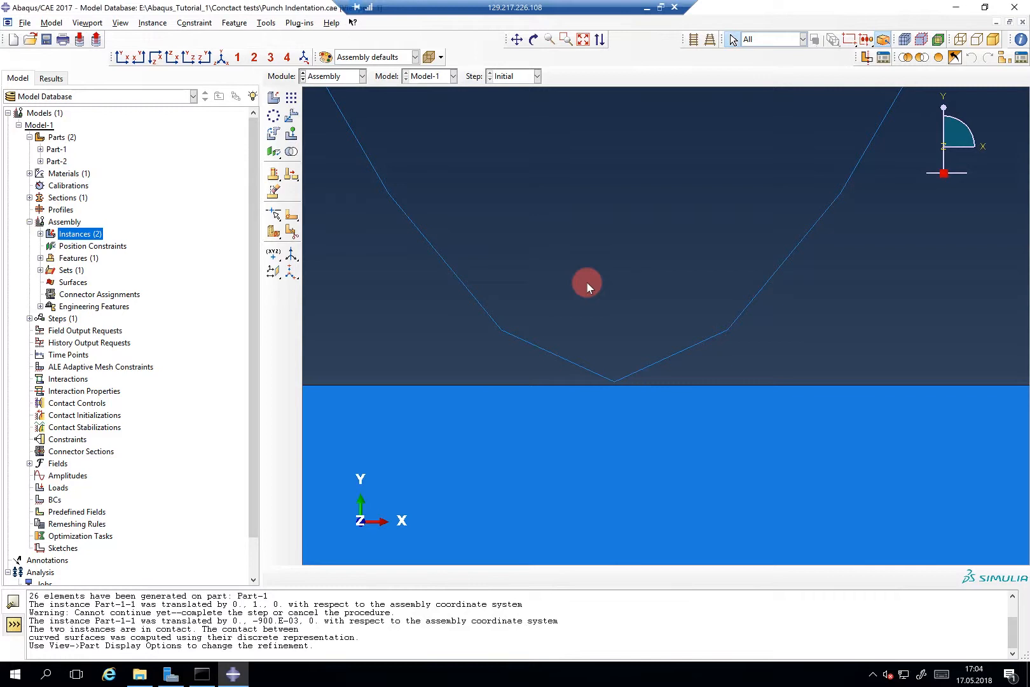
pyautogui.moveTo(5, 78)
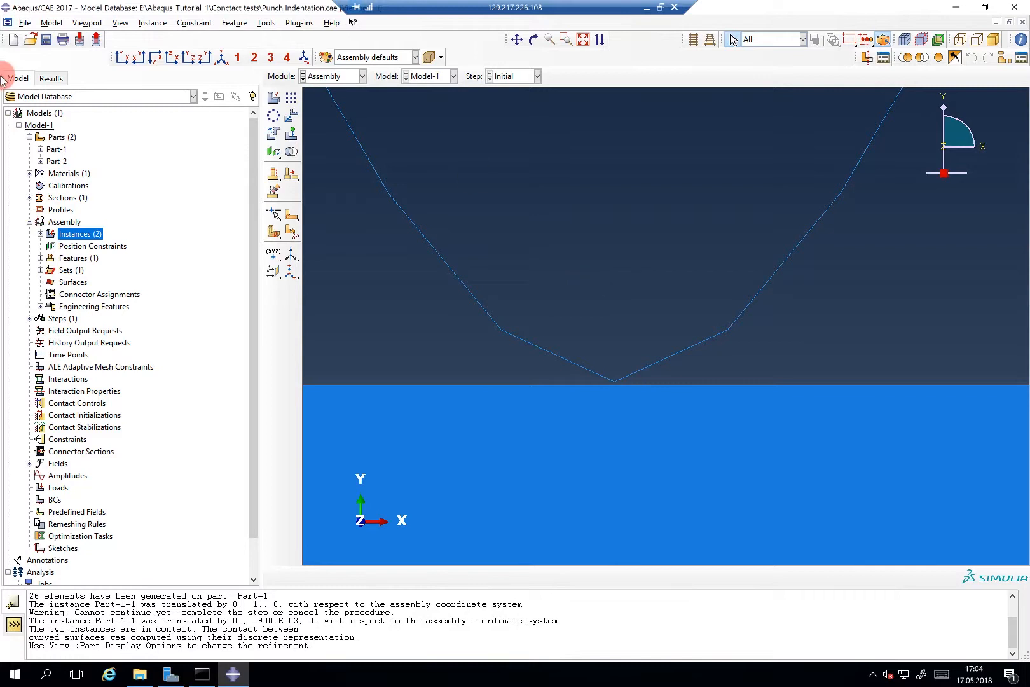
pyautogui.click(362, 75)
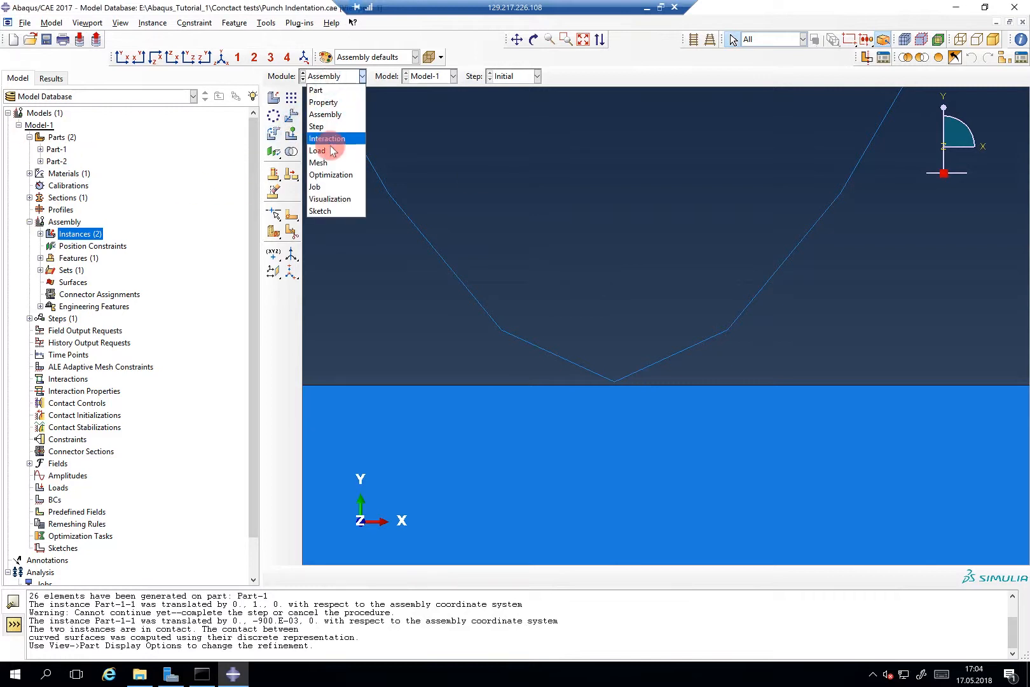
pyautogui.click(317, 163)
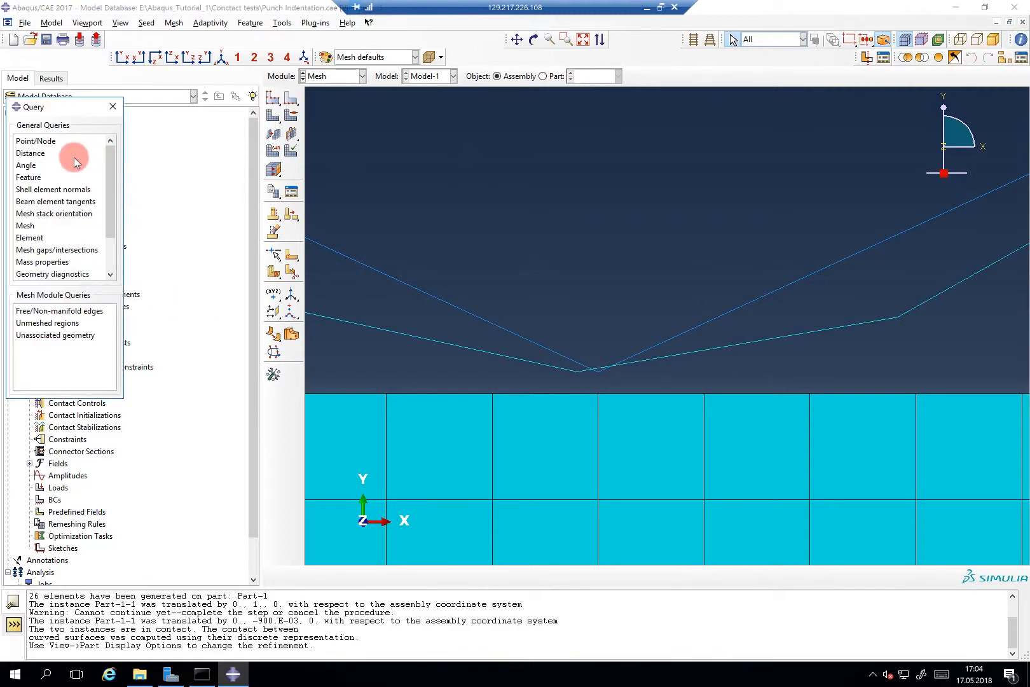
pyautogui.click(36, 142)
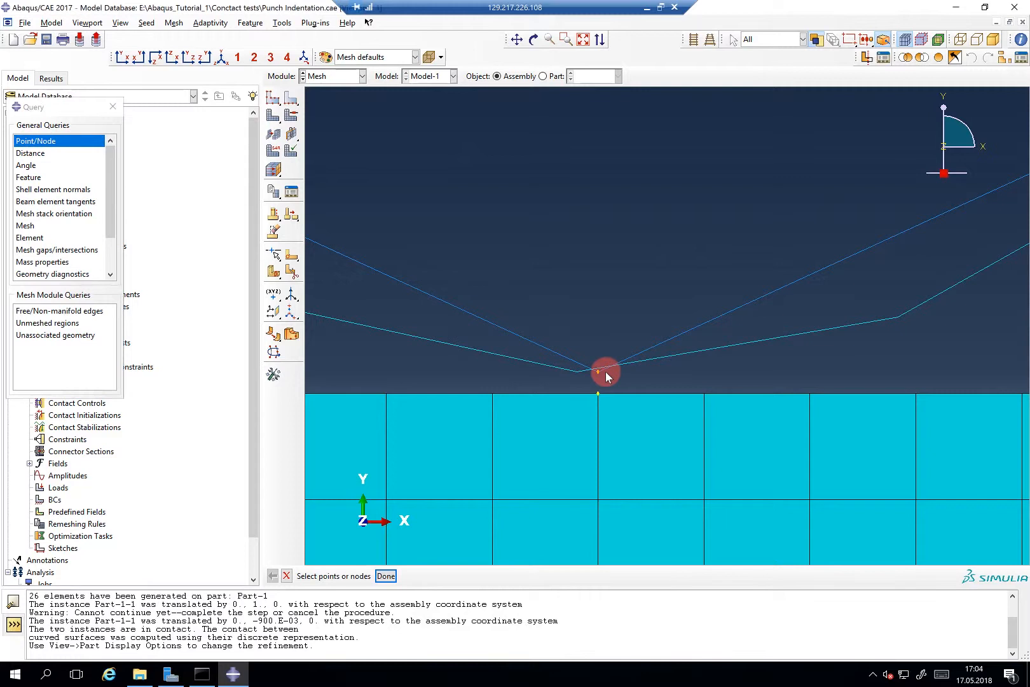
pyautogui.moveTo(603, 398)
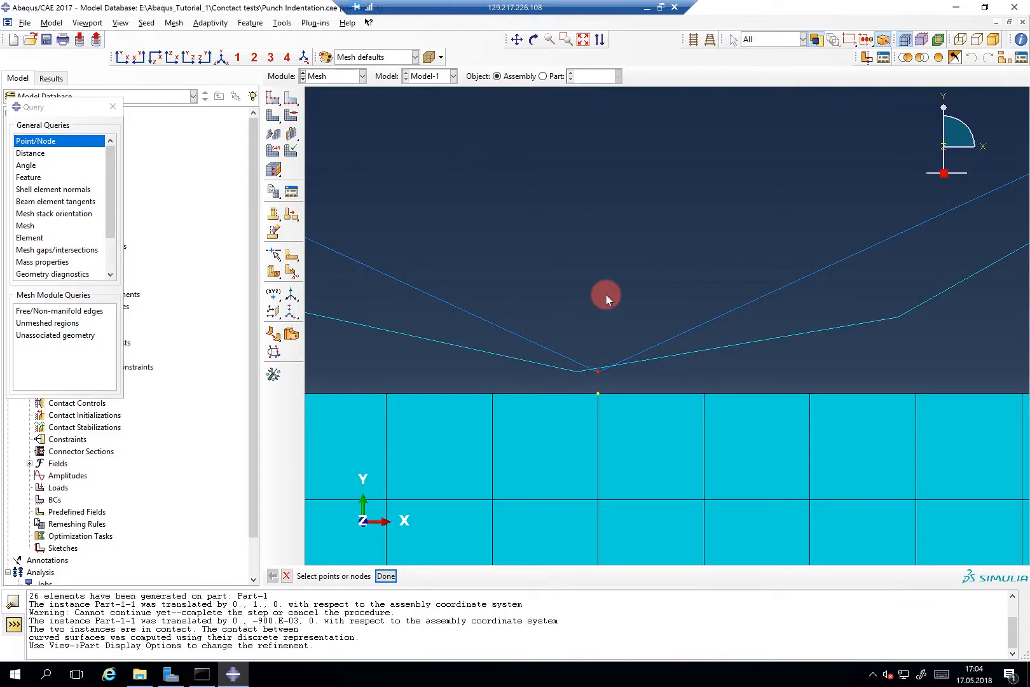
pyautogui.click(598, 371)
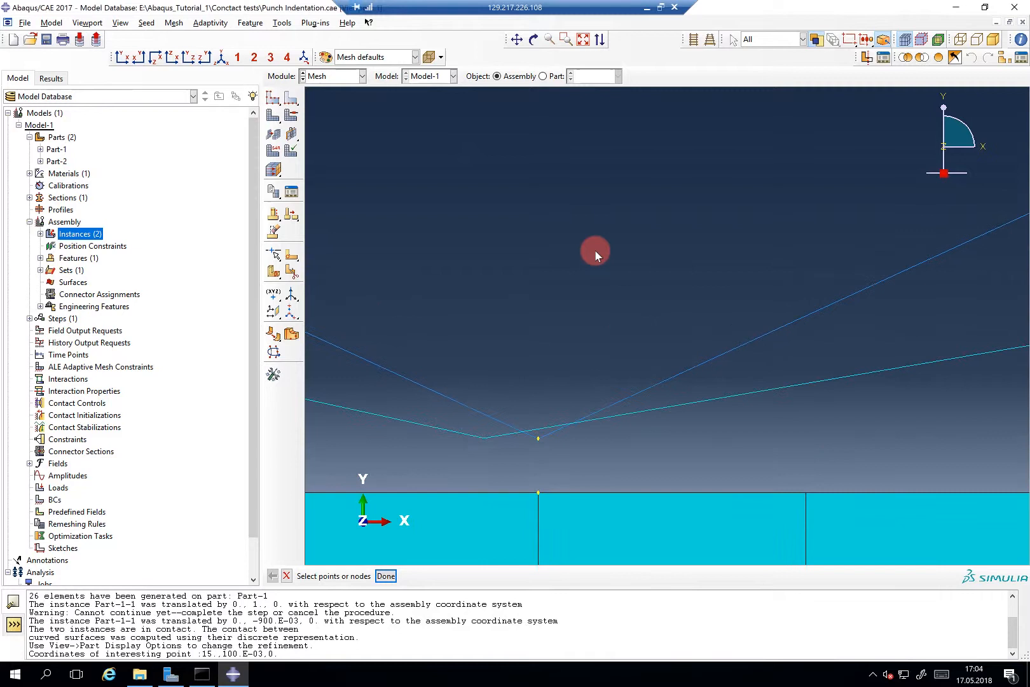
# Switch to the Step module to define analysis steps.
pyautogui.click(361, 75)
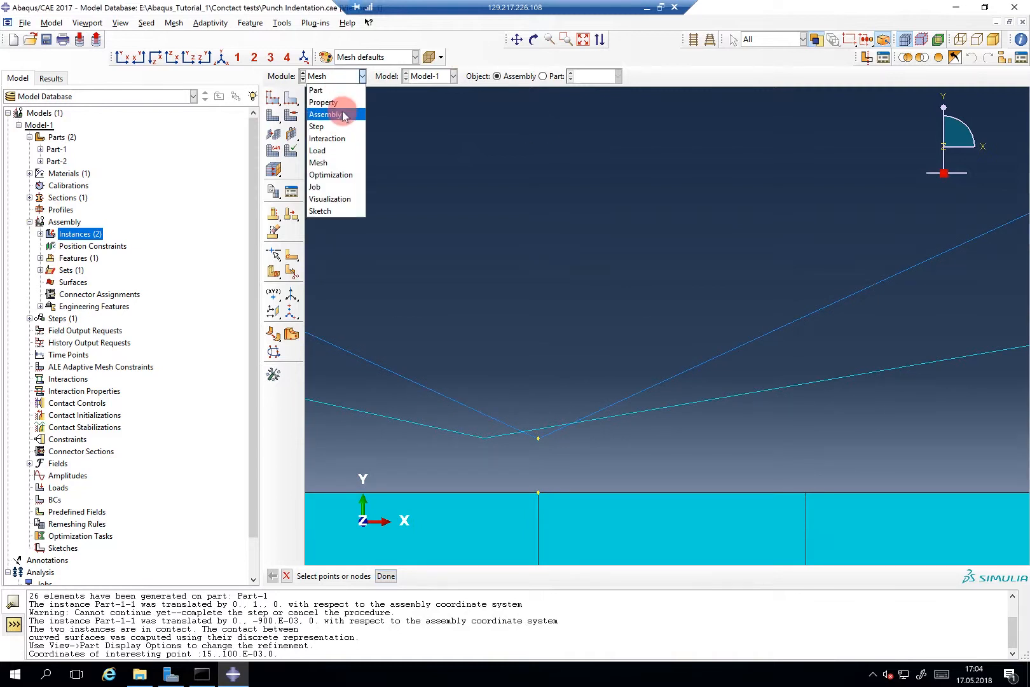
pyautogui.click(325, 113)
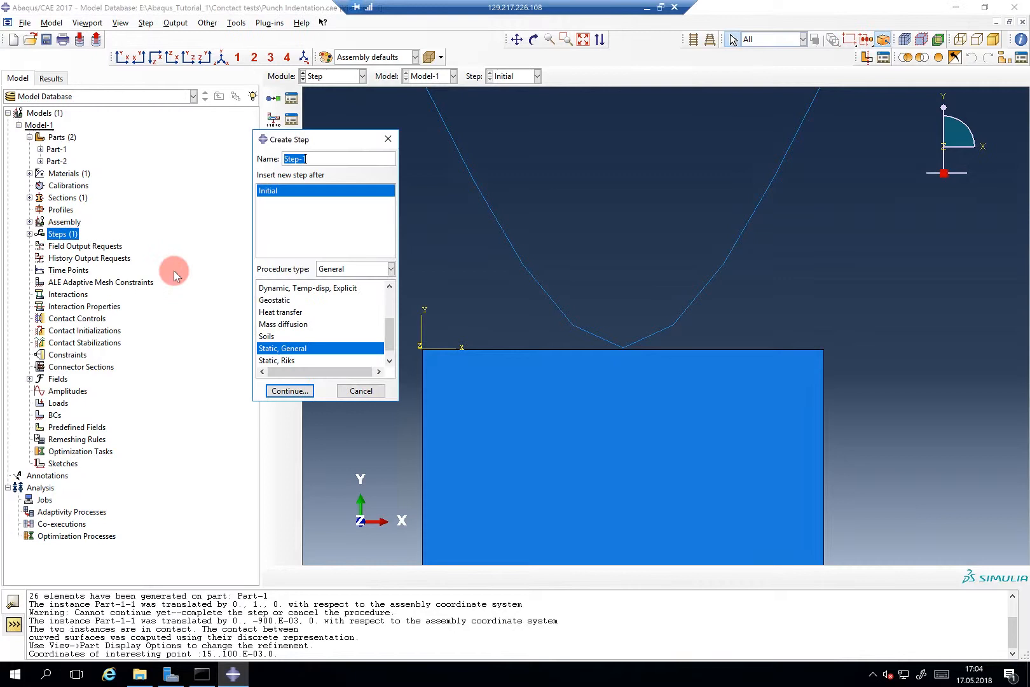
# Create a Static, General step with Nlgeom on, max 100000 increments and initial increment 0.01.
pyautogui.click(289, 391)
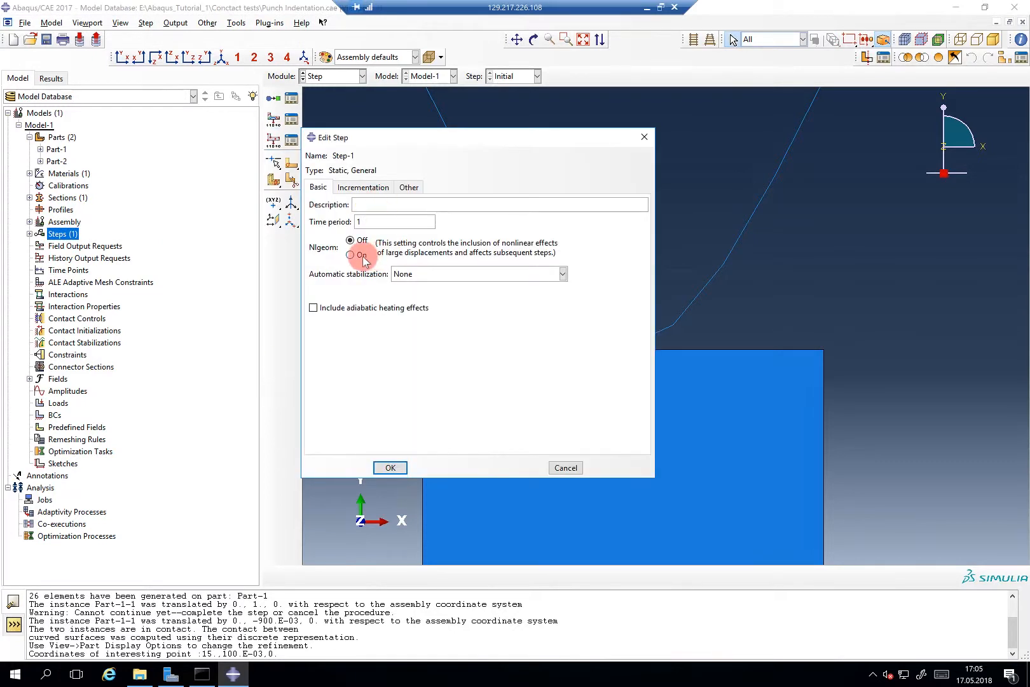
pyautogui.click(363, 187)
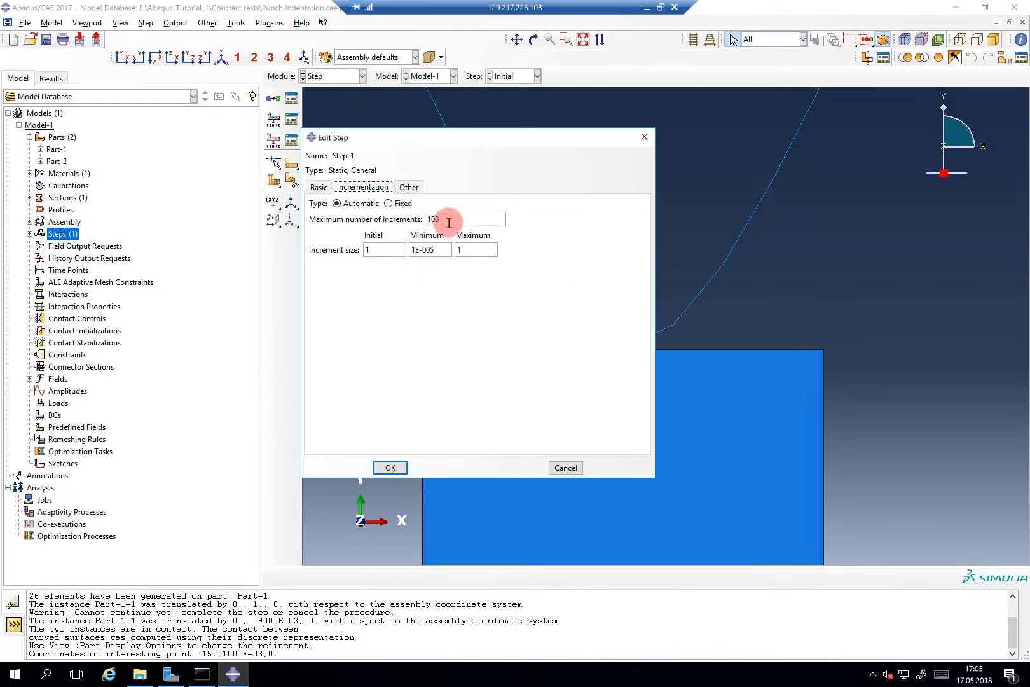
pyautogui.write('100000')
pyautogui.click(477, 249)
pyautogui.write('0.1')
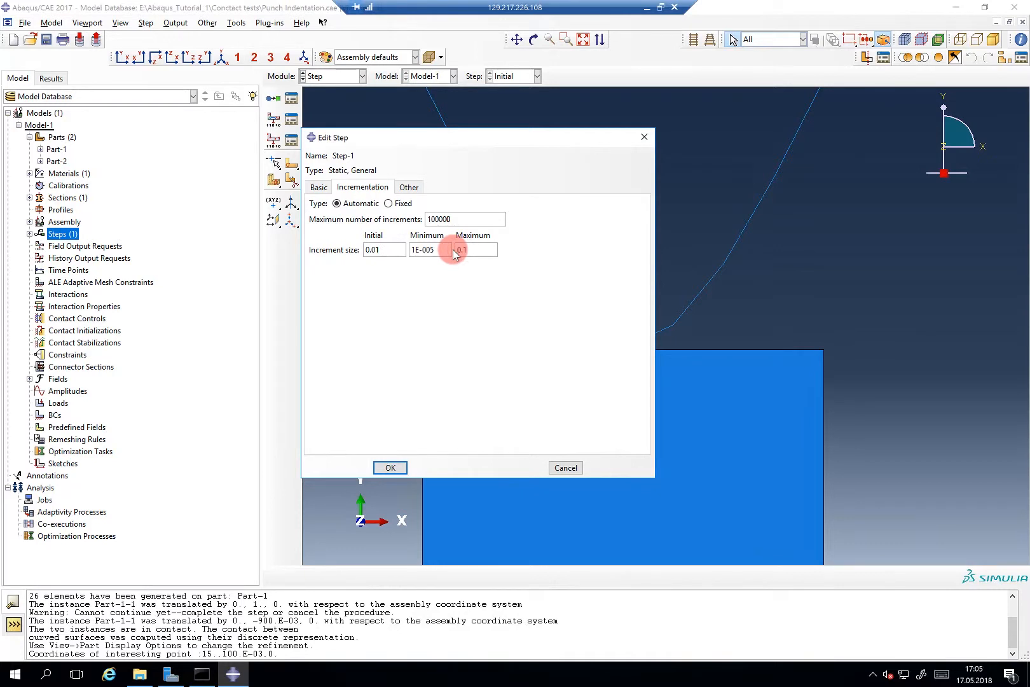
pyautogui.click(389, 467)
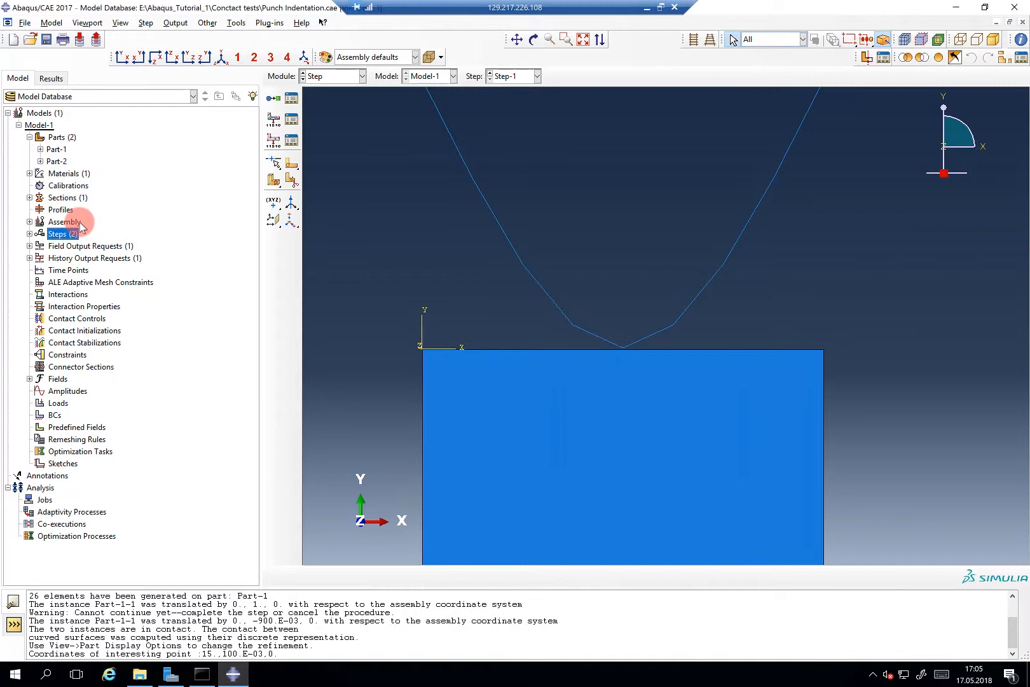
pyautogui.doubleClick(90, 246)
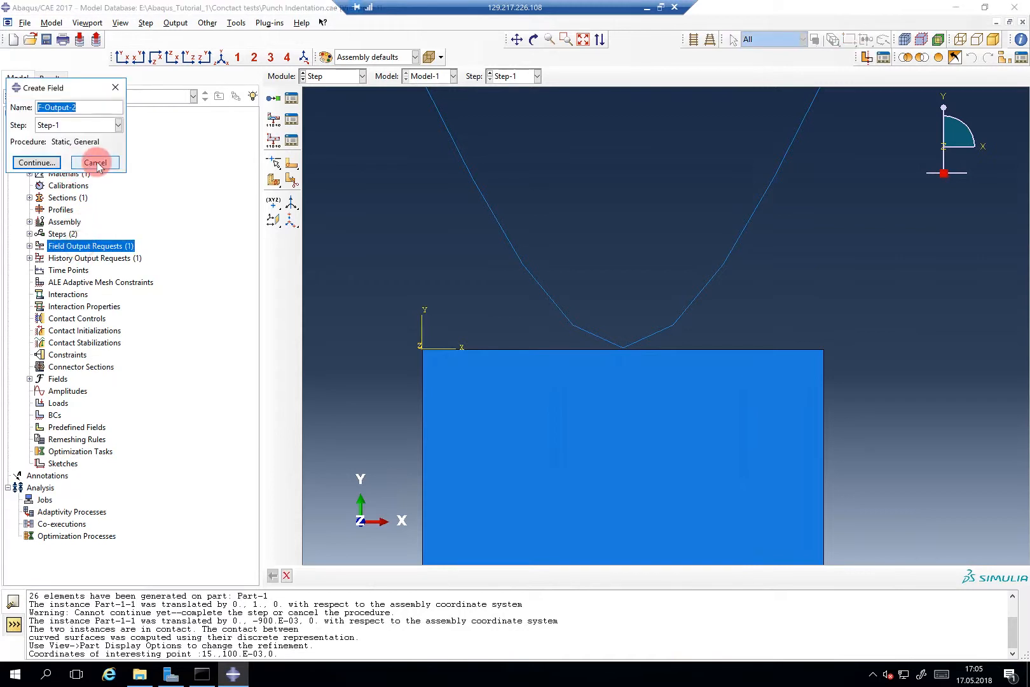
# Edit F-Output-1 and review the stress, strain, volume and forces/reactions variable groups.
pyautogui.click(94, 163)
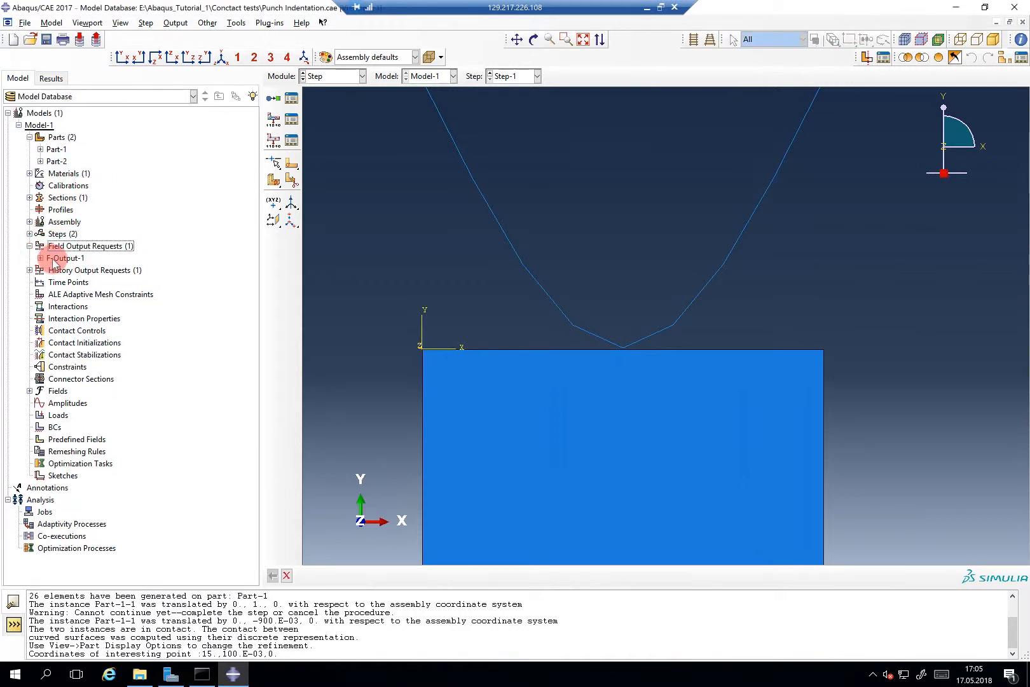
pyautogui.doubleClick(66, 258)
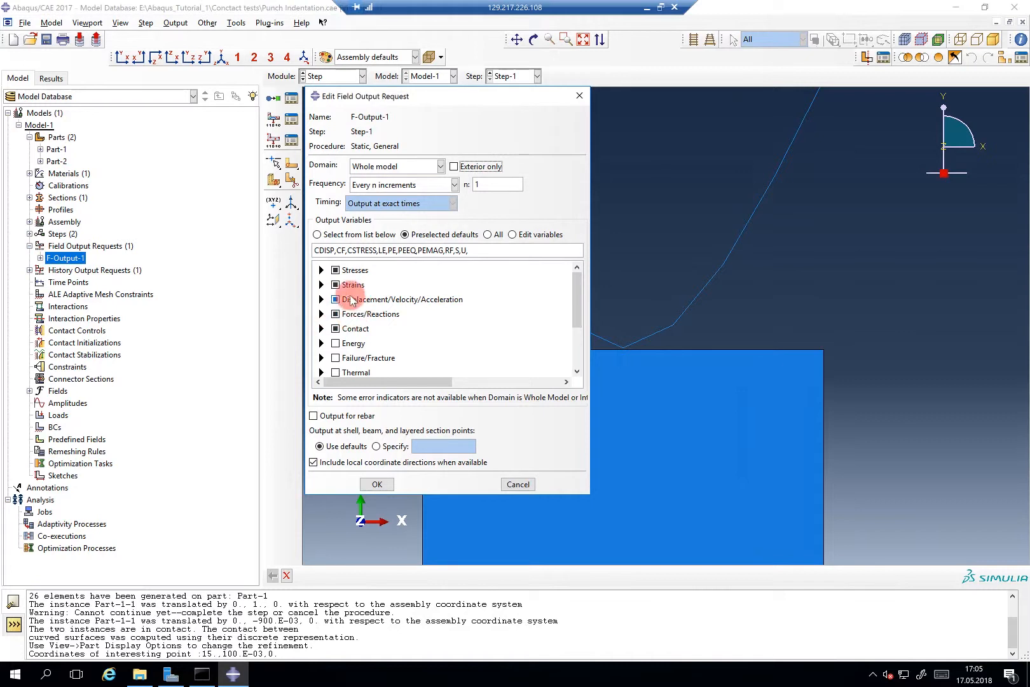
pyautogui.scroll(-3)
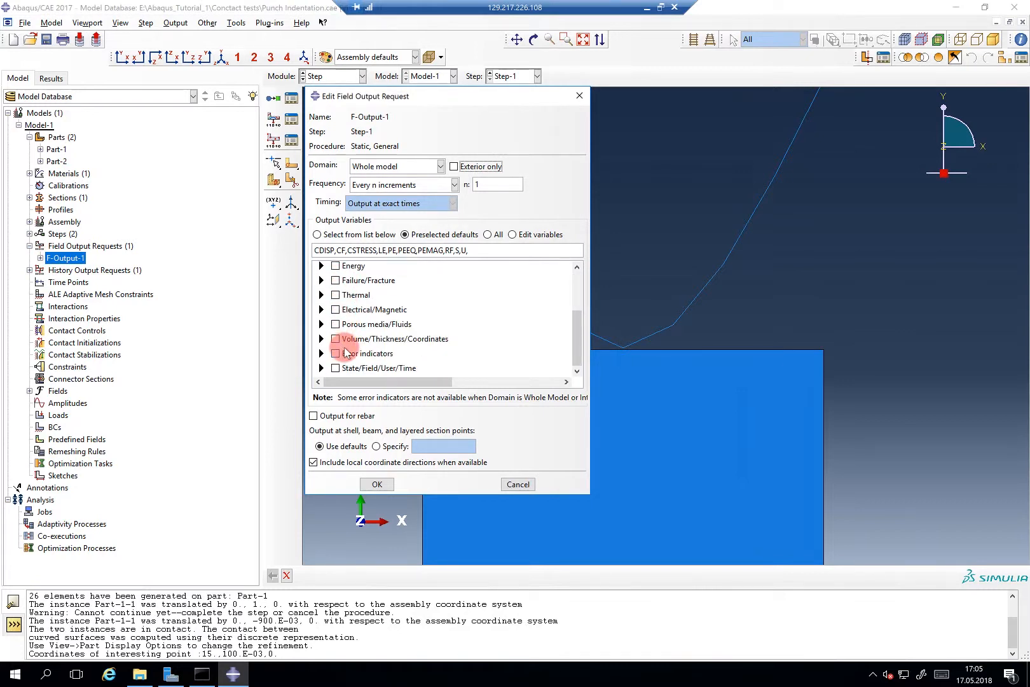
pyautogui.click(320, 365)
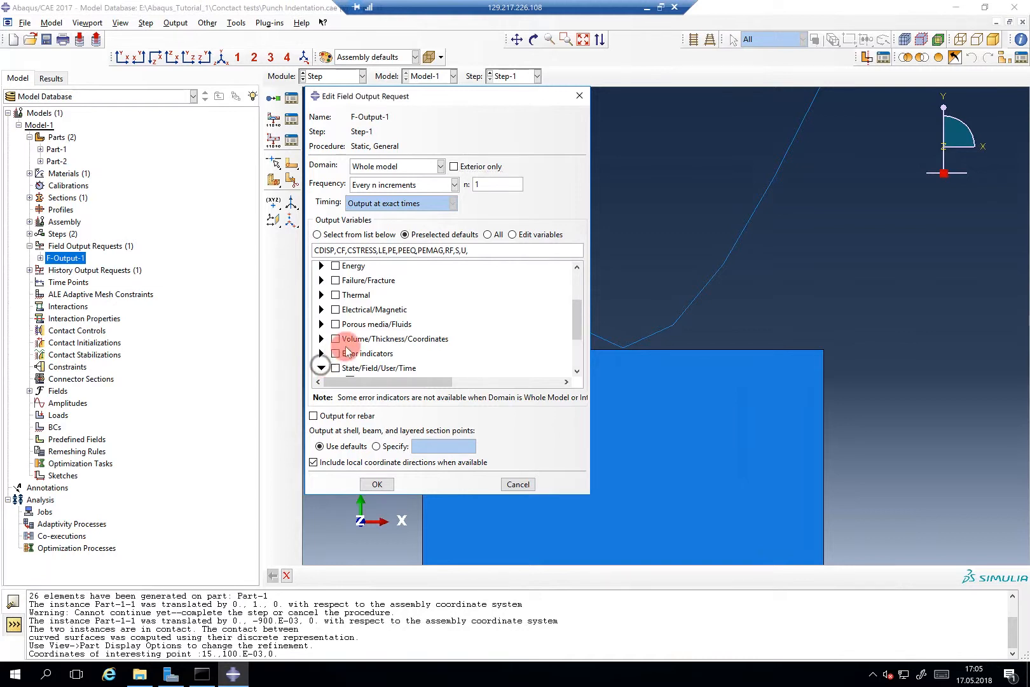
pyautogui.click(321, 366)
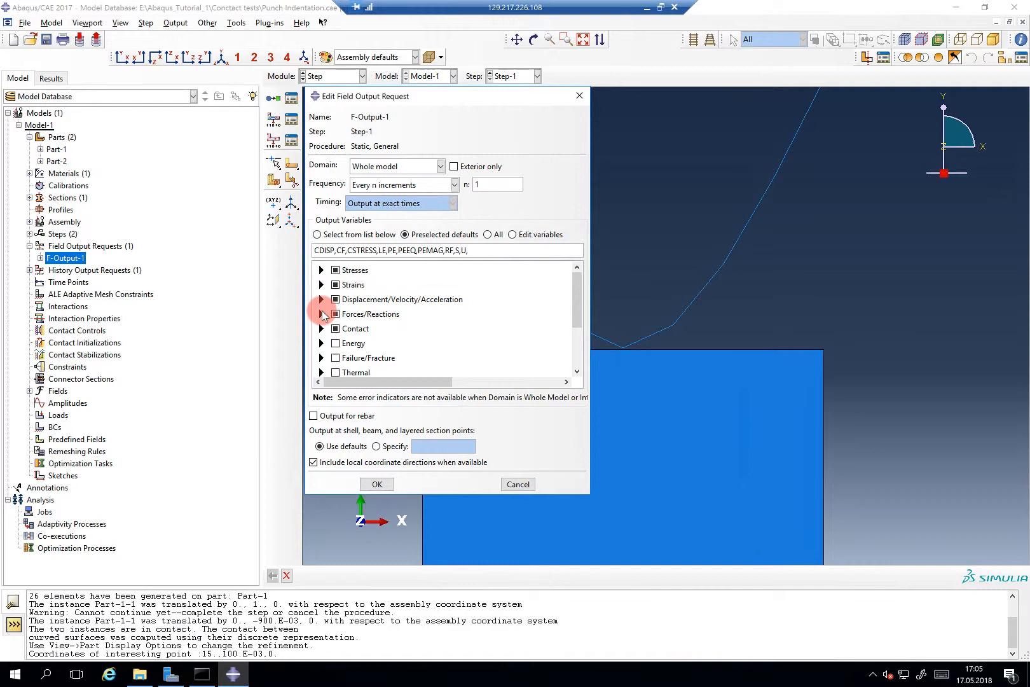
pyautogui.scroll(-3)
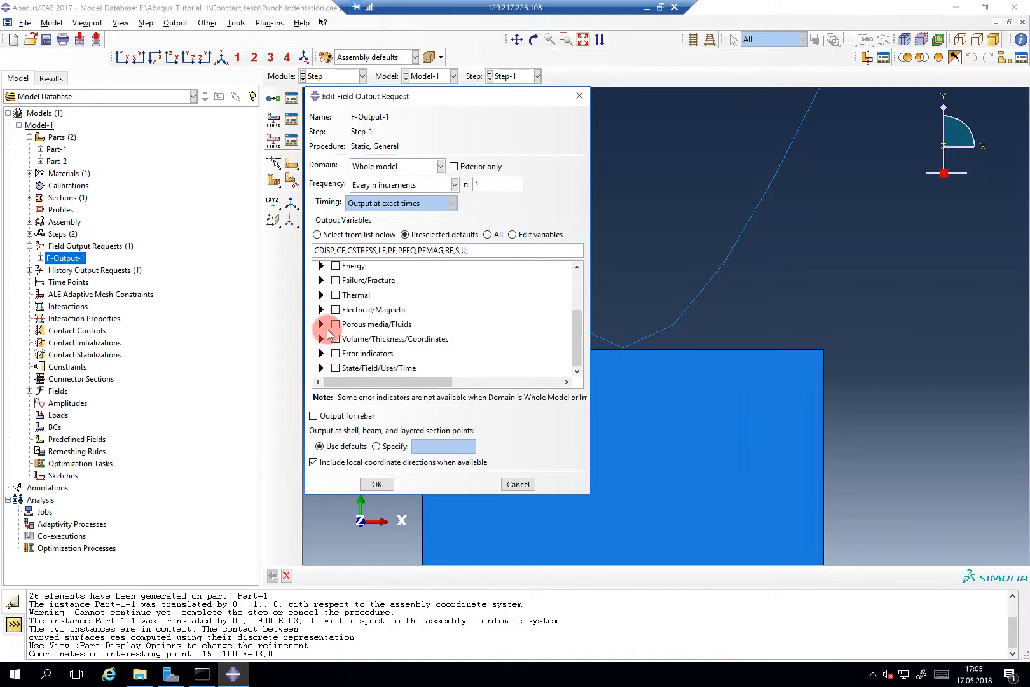
pyautogui.click(322, 338)
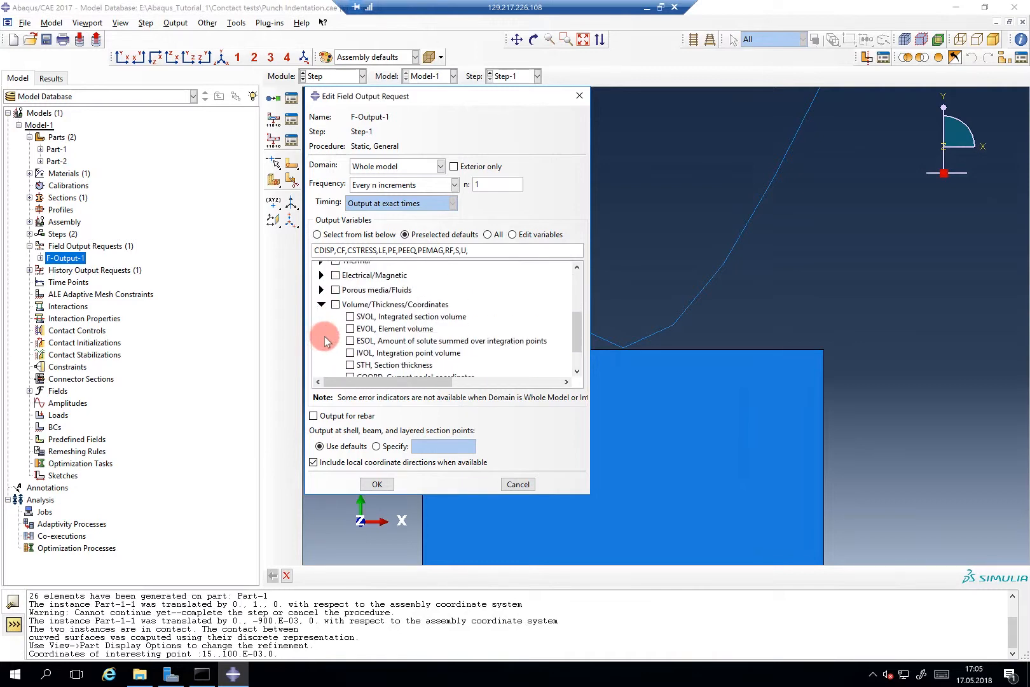
pyautogui.scroll(3)
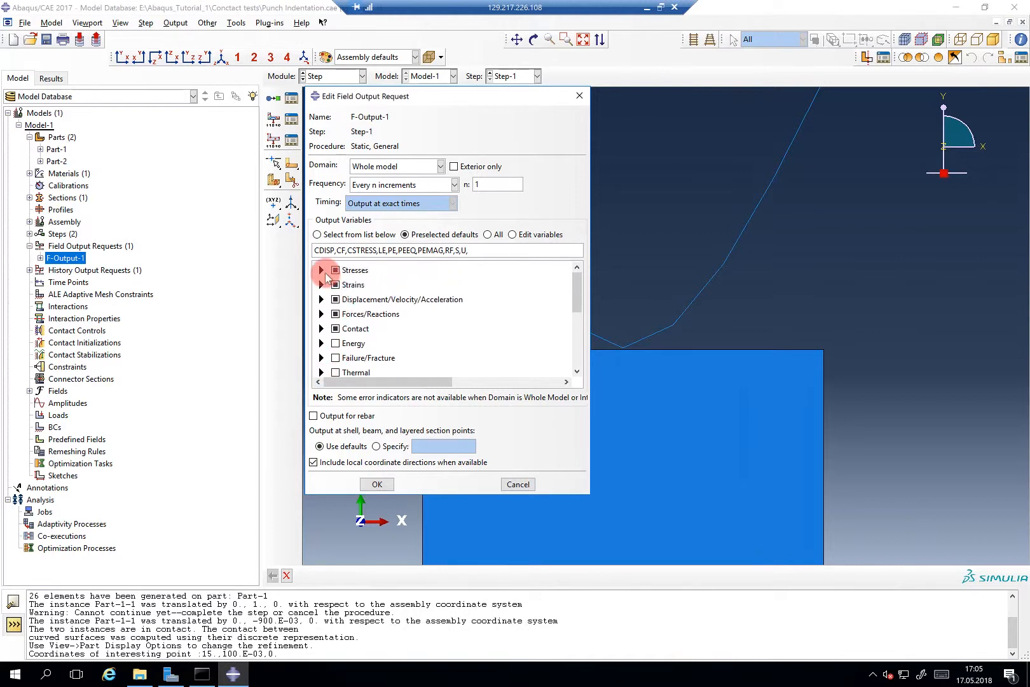
pyautogui.click(322, 269)
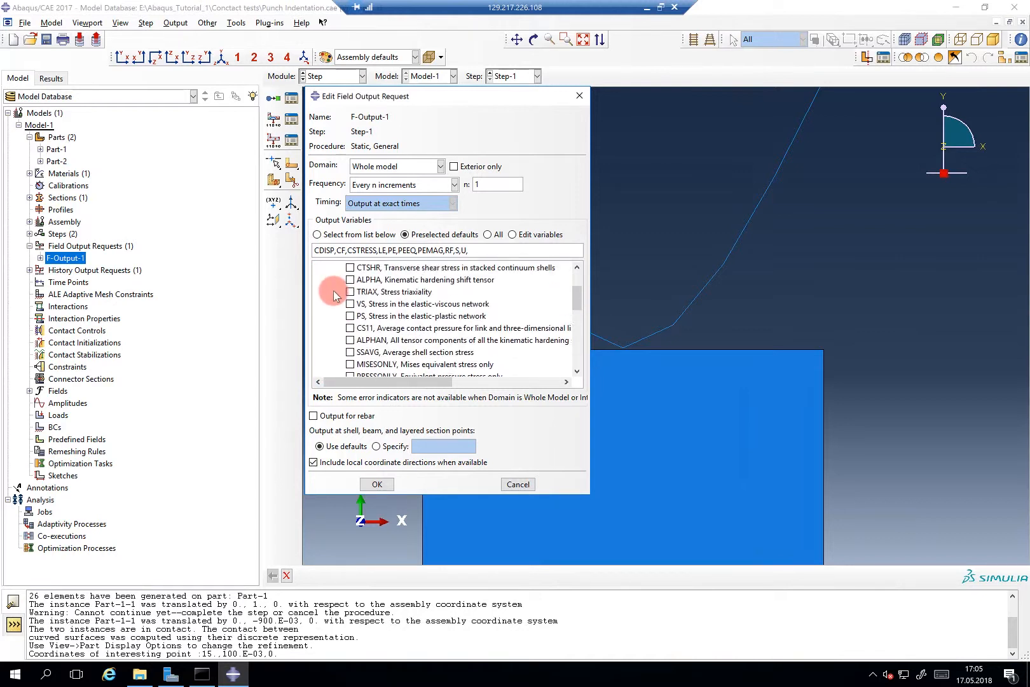
pyautogui.scroll(3)
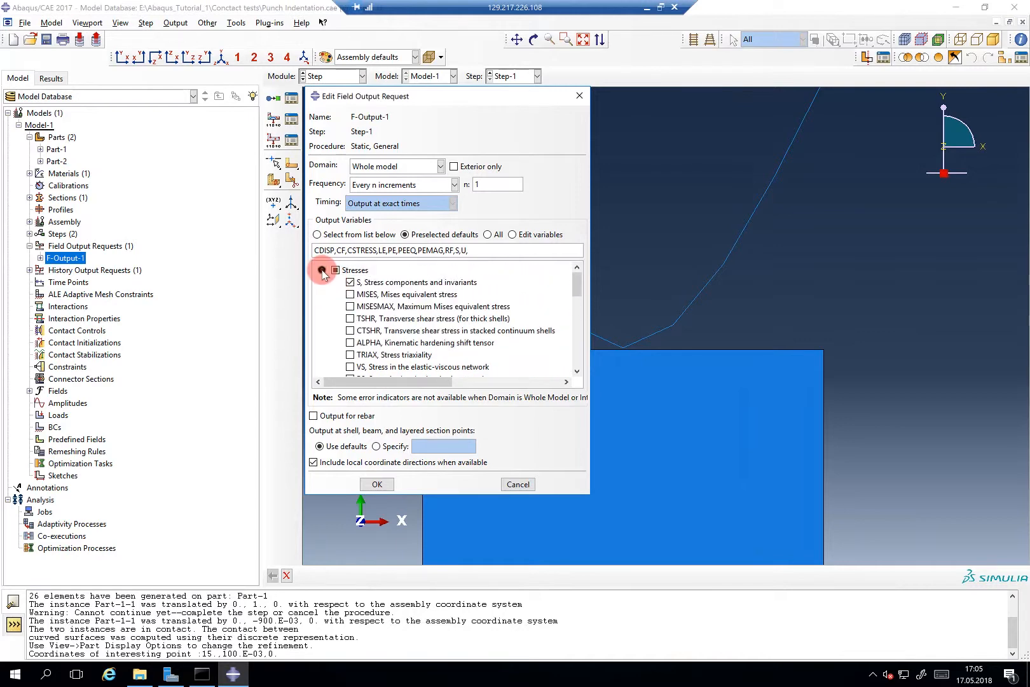
pyautogui.click(322, 269)
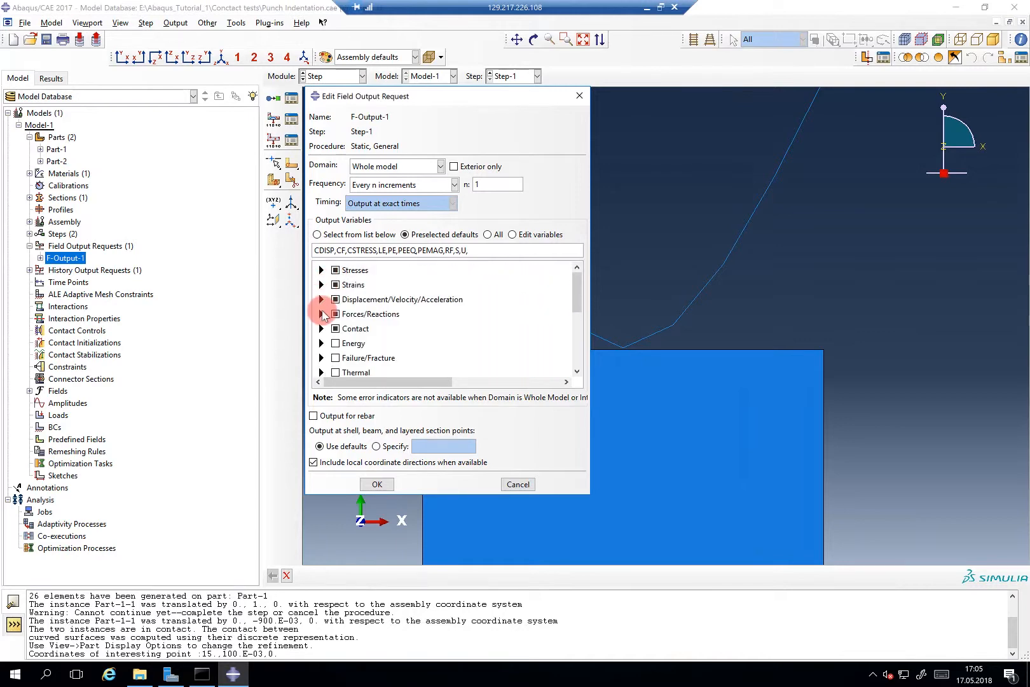
pyautogui.click(321, 299)
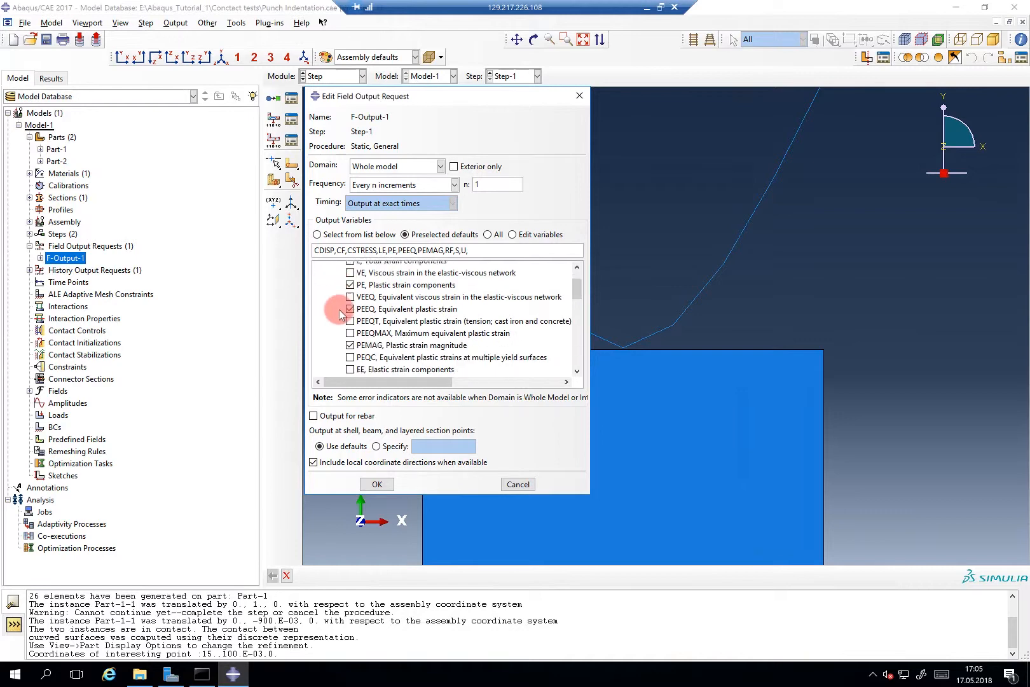
pyautogui.scroll(-3)
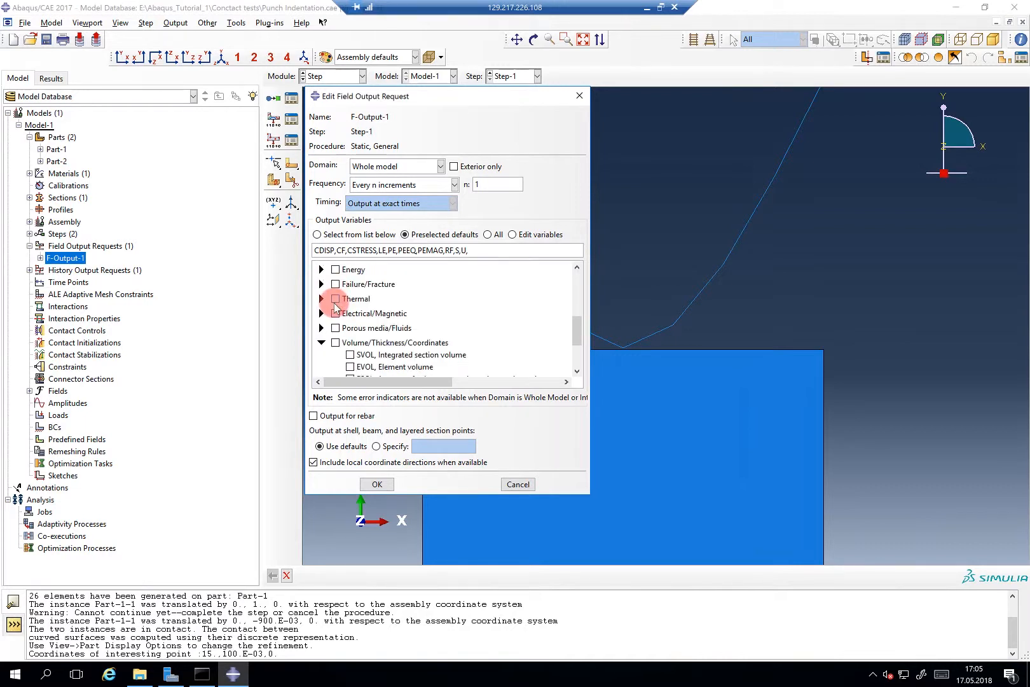
pyautogui.scroll(3)
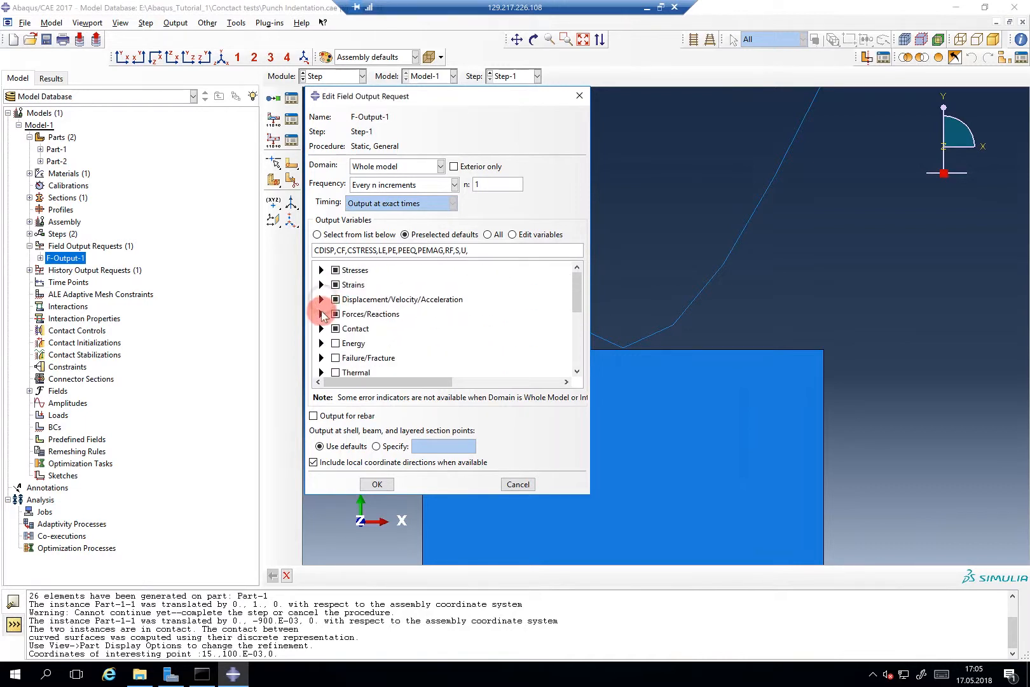
pyautogui.click(322, 313)
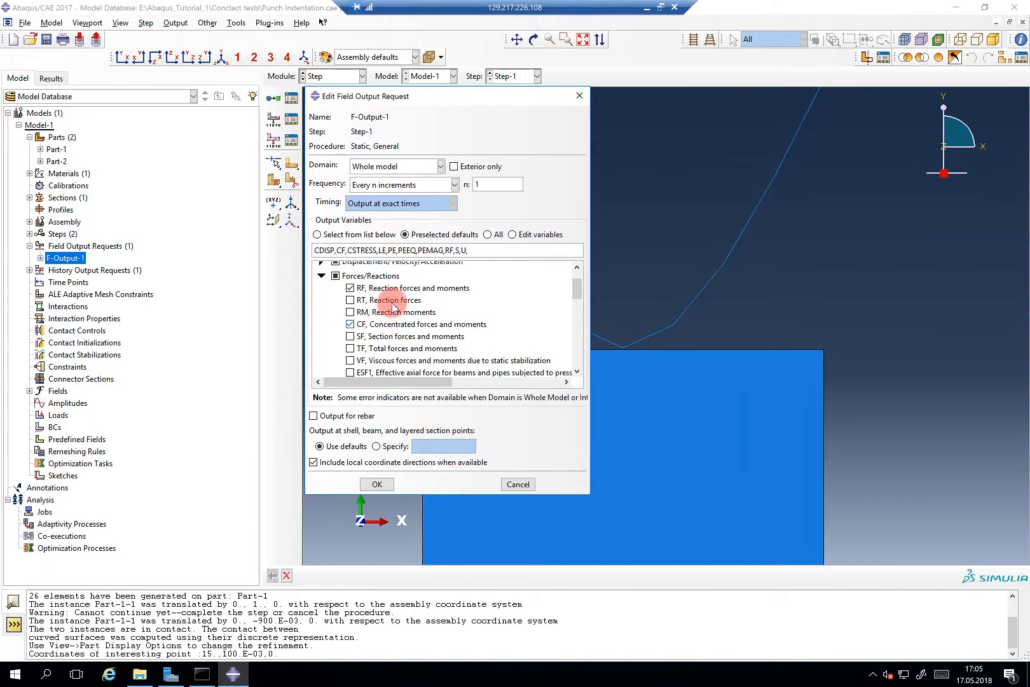
pyautogui.moveTo(396, 311)
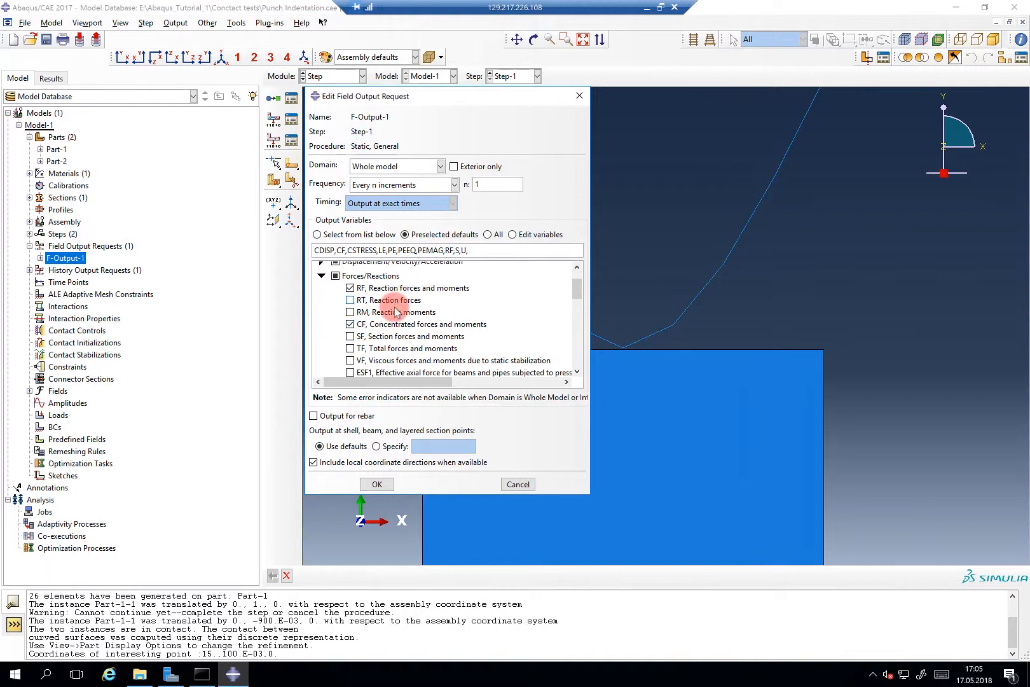
# Expand the Contact group and request contact status CSTATUS as field output.
pyautogui.scroll(-3)
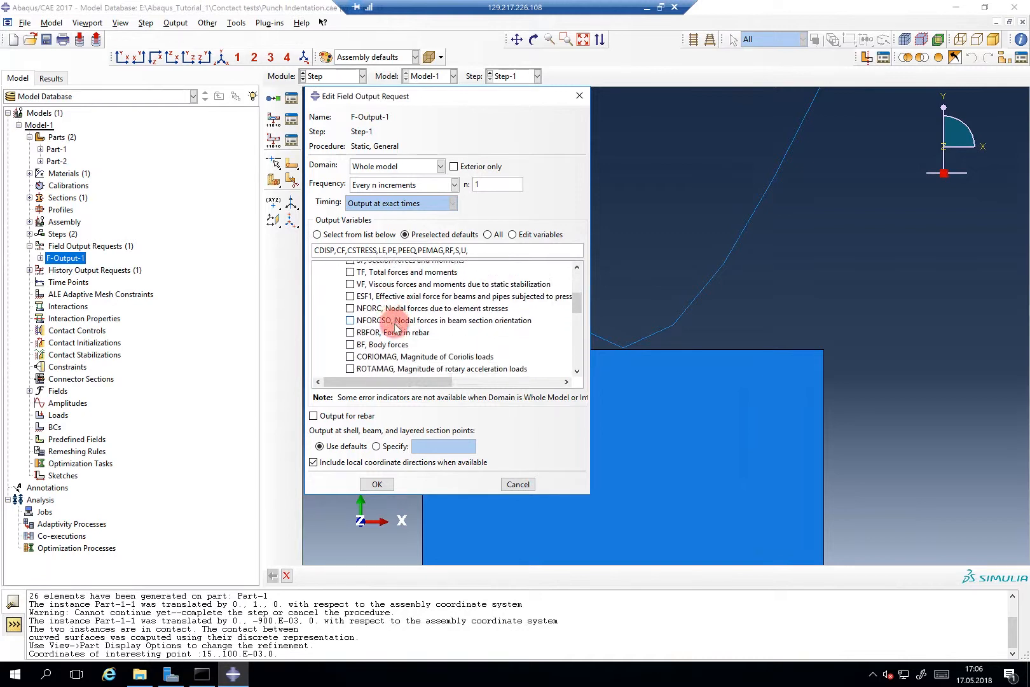
pyautogui.scroll(-3)
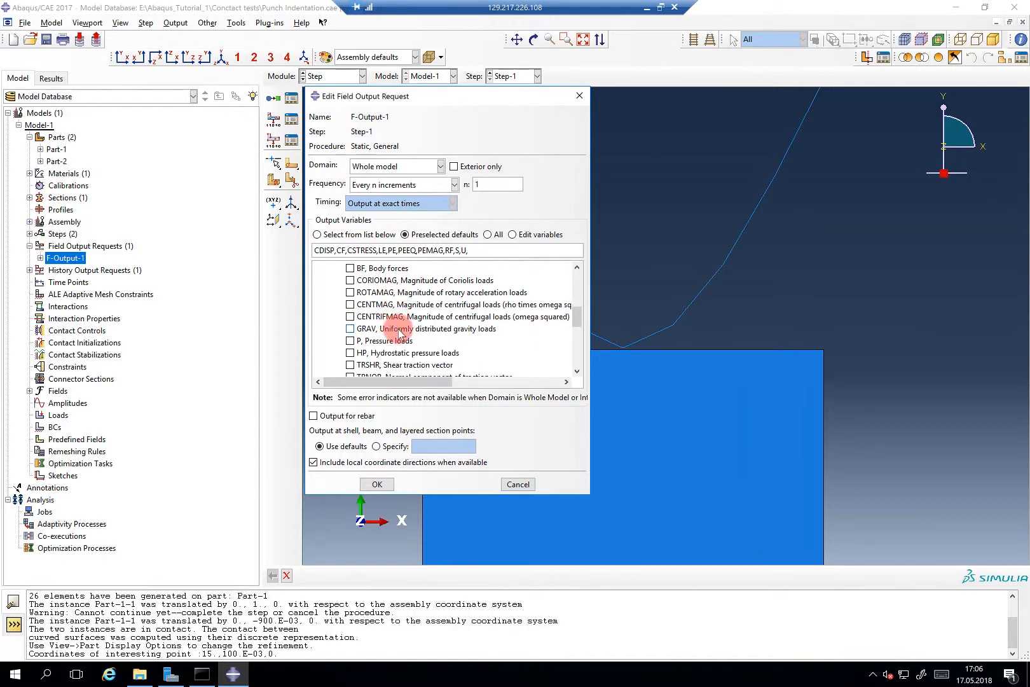
pyautogui.scroll(-3)
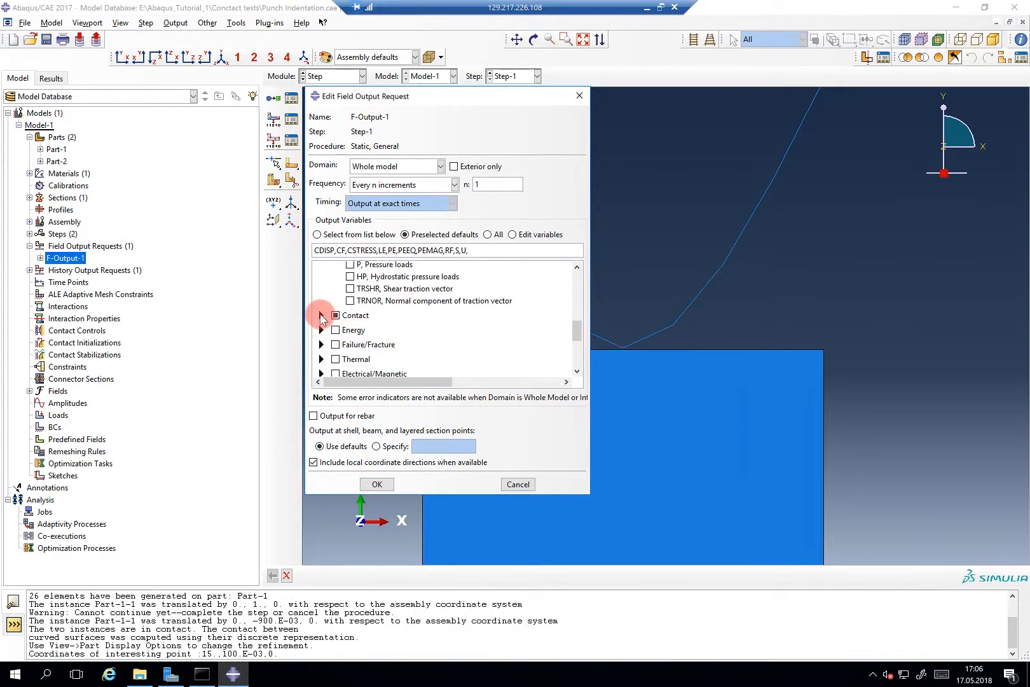
pyautogui.click(322, 316)
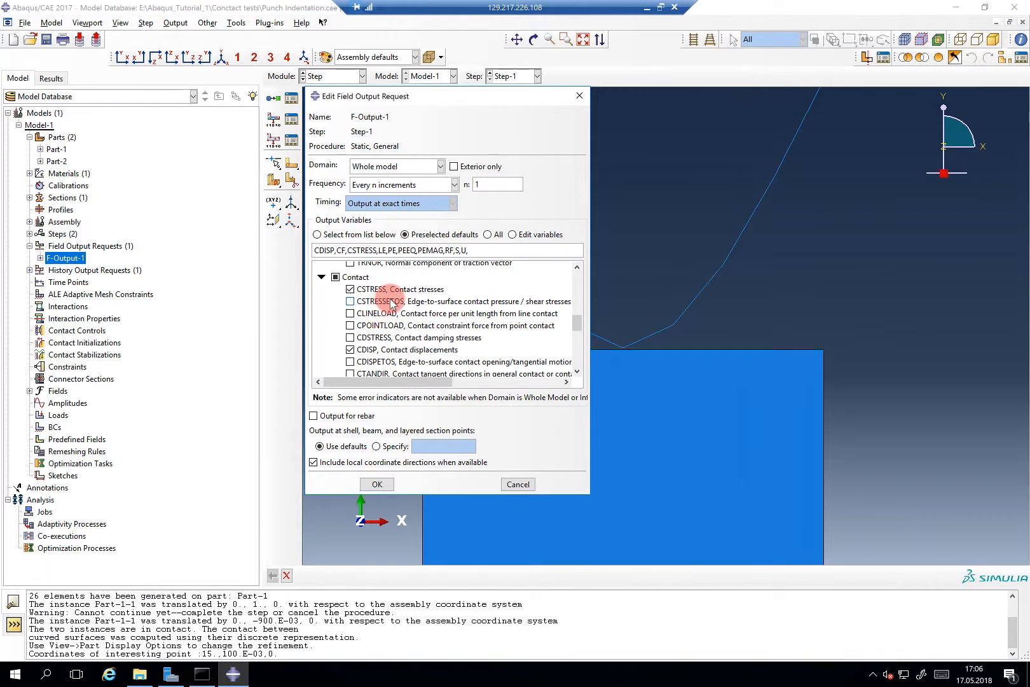
pyautogui.scroll(-3)
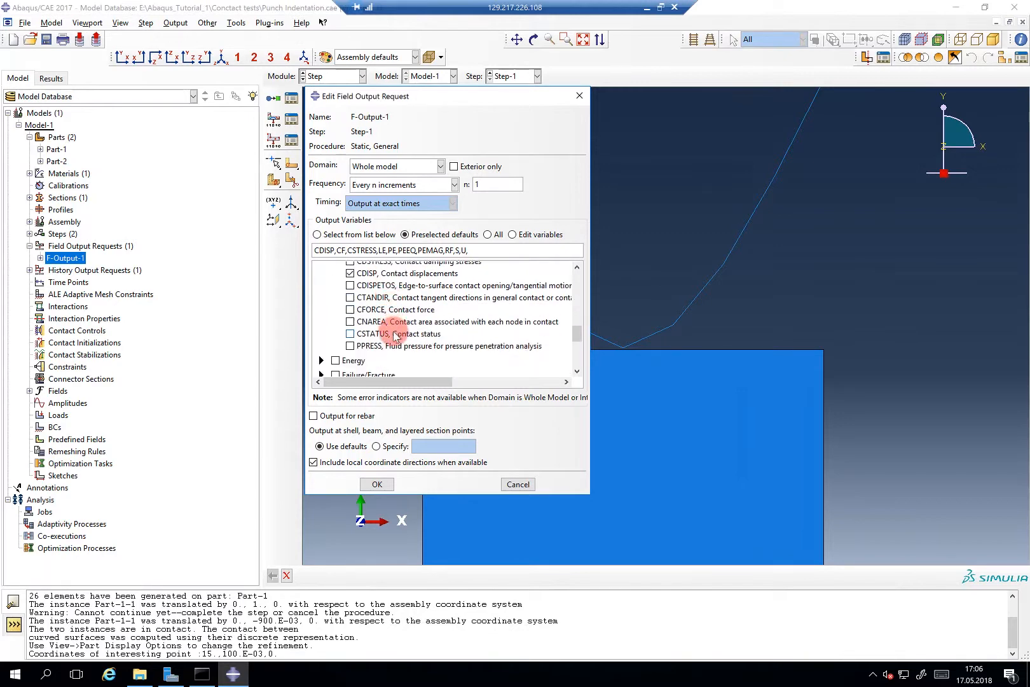
pyautogui.click(350, 334)
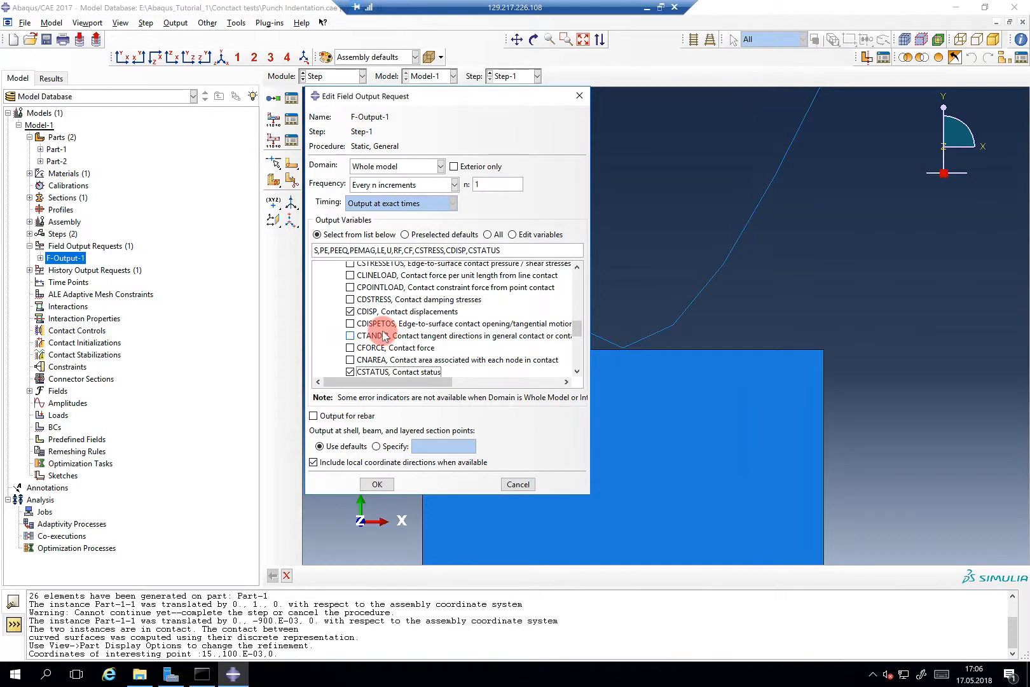
pyautogui.click(322, 315)
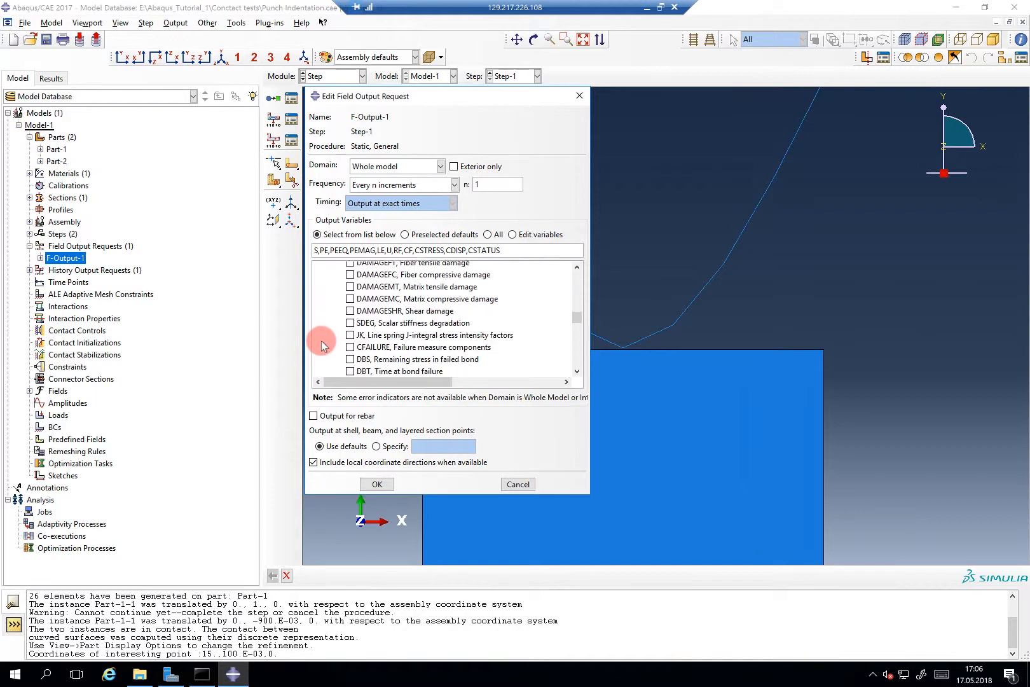
# Review the state/field/user/time variables and confirm the field output request.
pyautogui.scroll(-3)
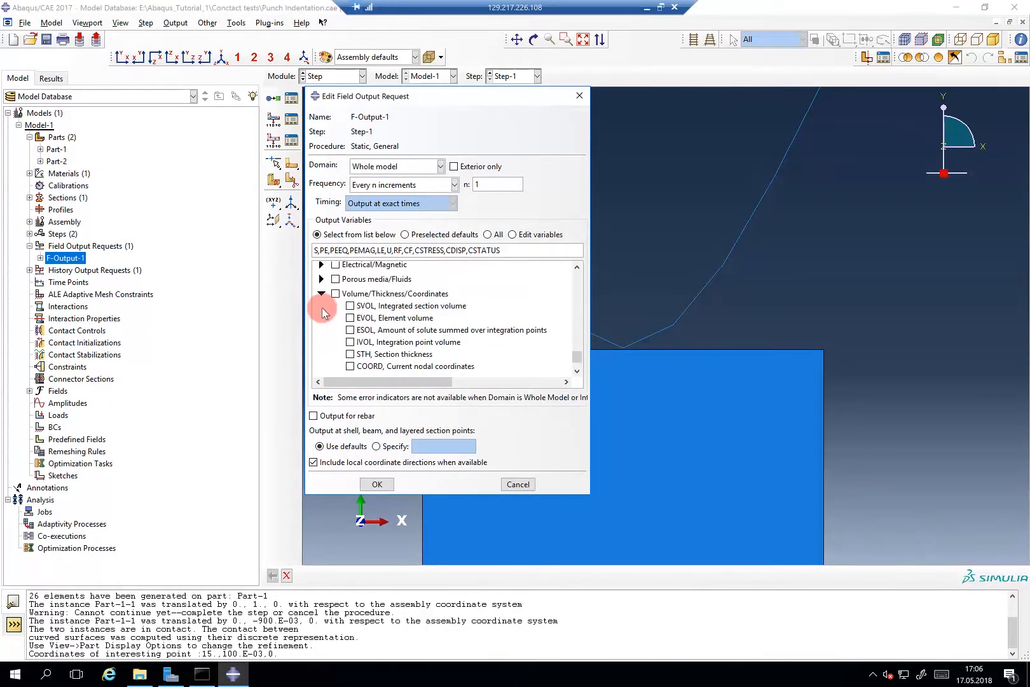
pyautogui.scroll(-3)
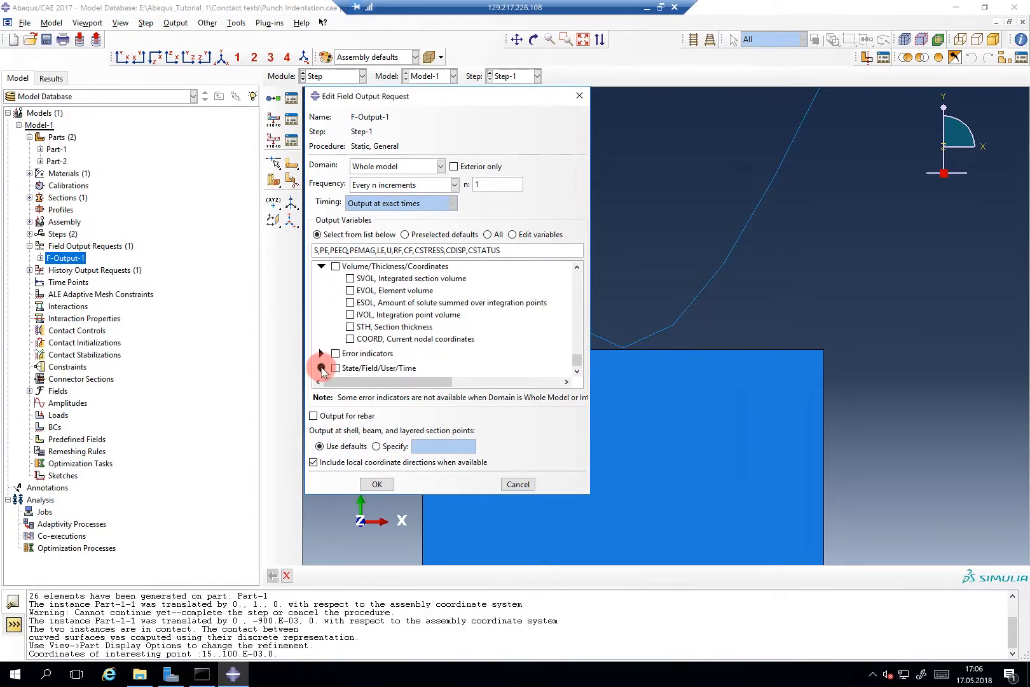
pyautogui.click(321, 295)
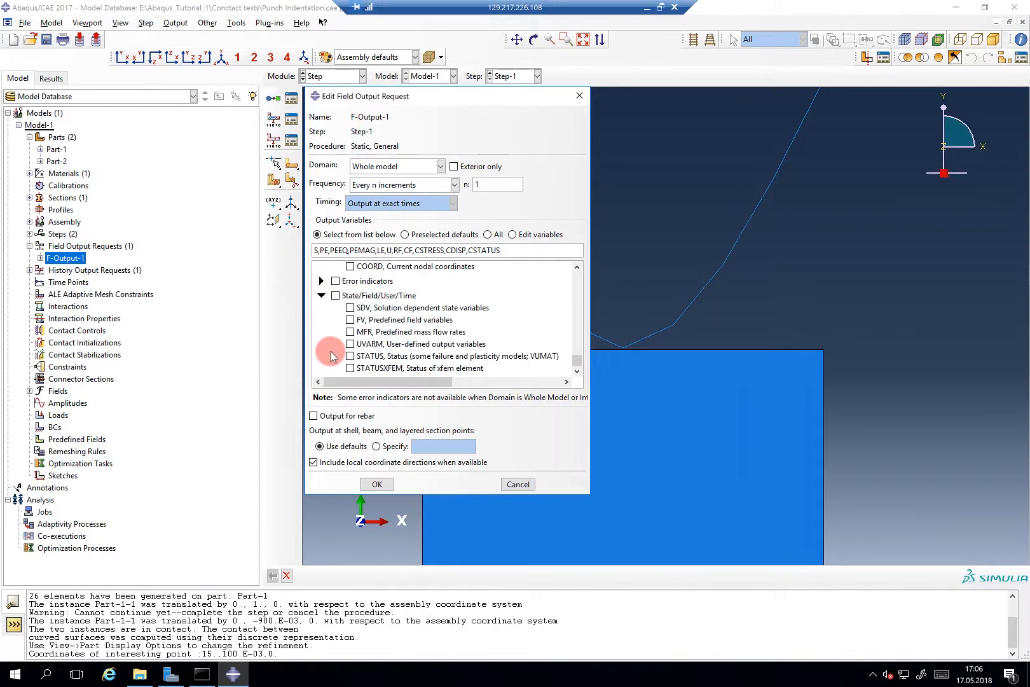
pyautogui.scroll(3)
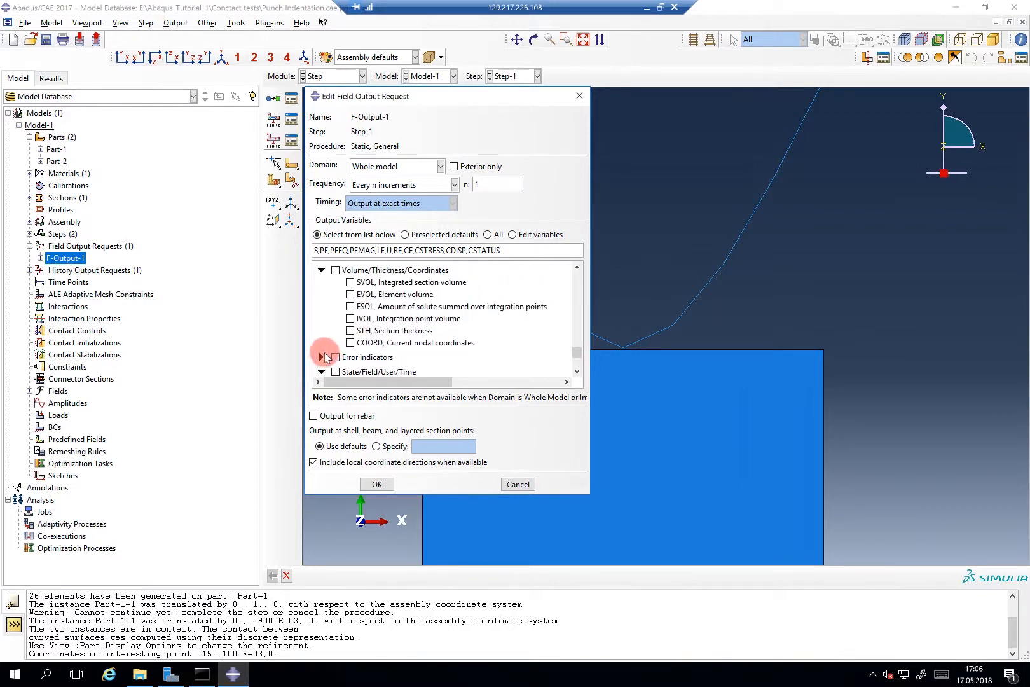
pyautogui.click(323, 358)
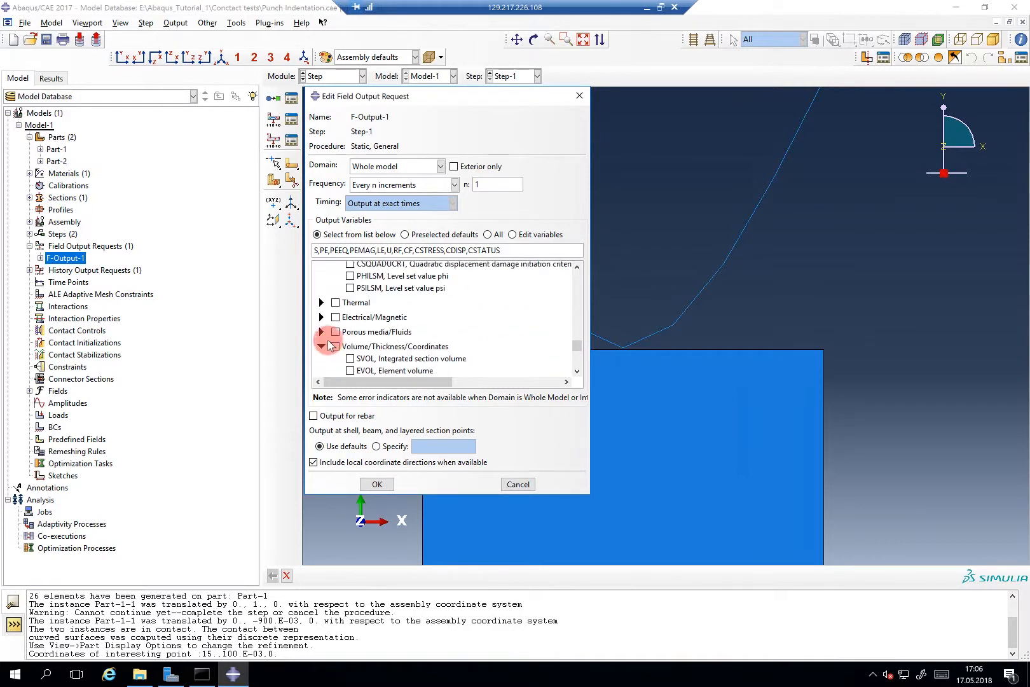
pyautogui.click(322, 346)
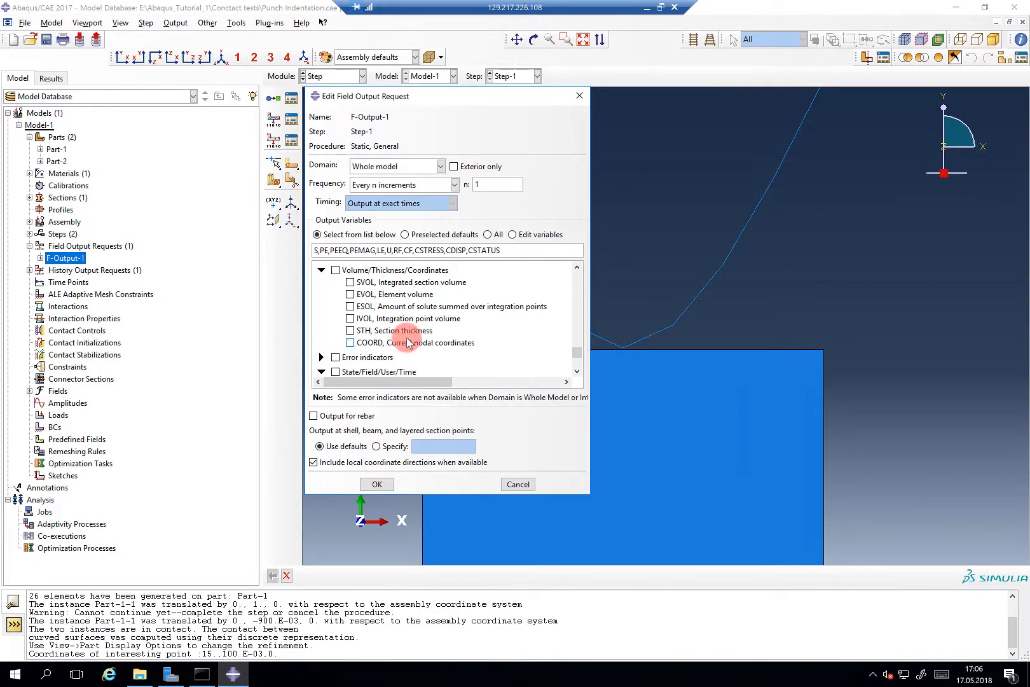
pyautogui.moveTo(407, 319)
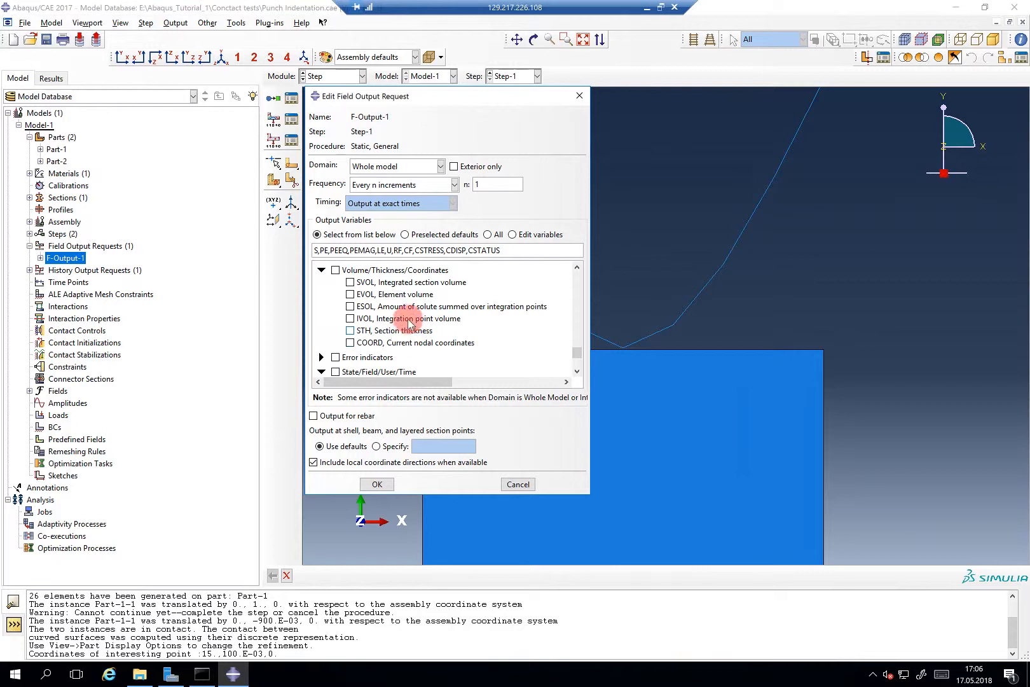
pyautogui.moveTo(485, 297)
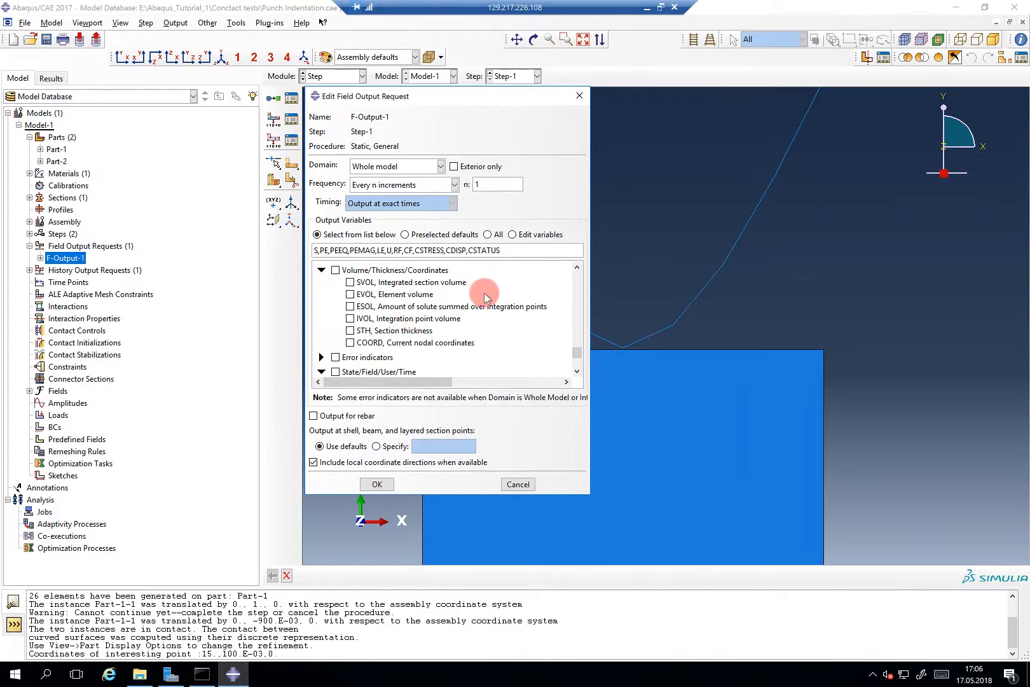
pyautogui.moveTo(411, 354)
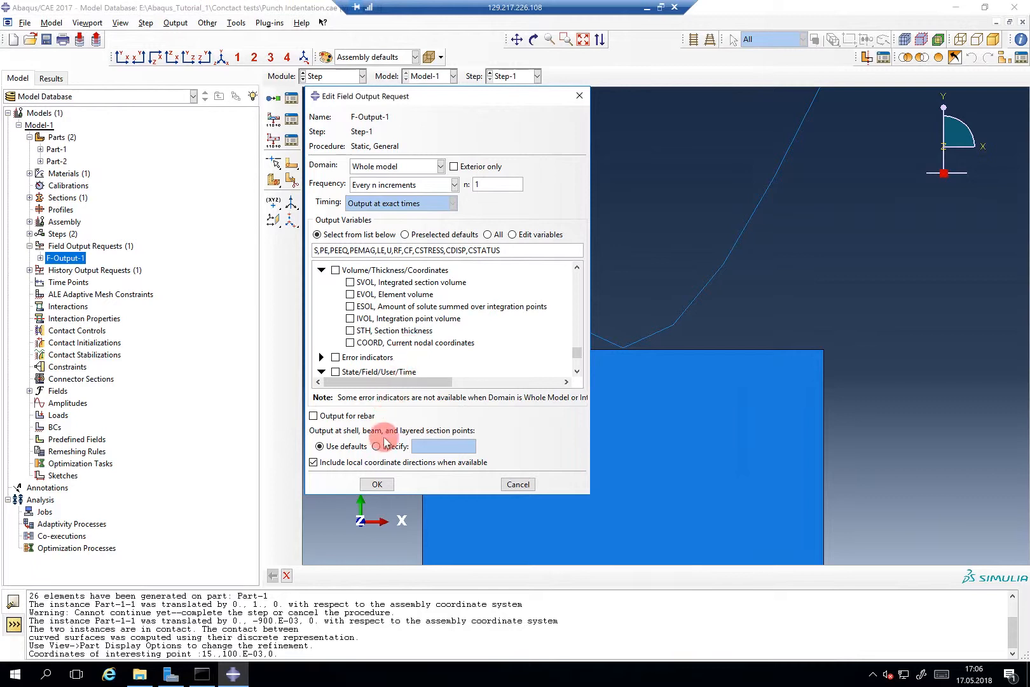
pyautogui.click(376, 483)
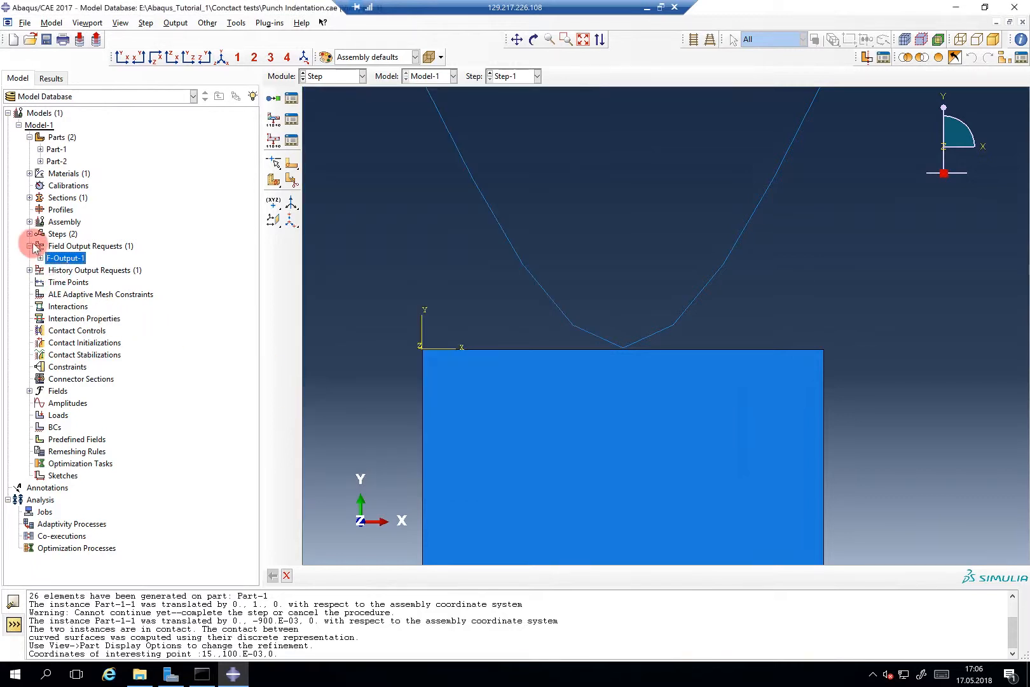